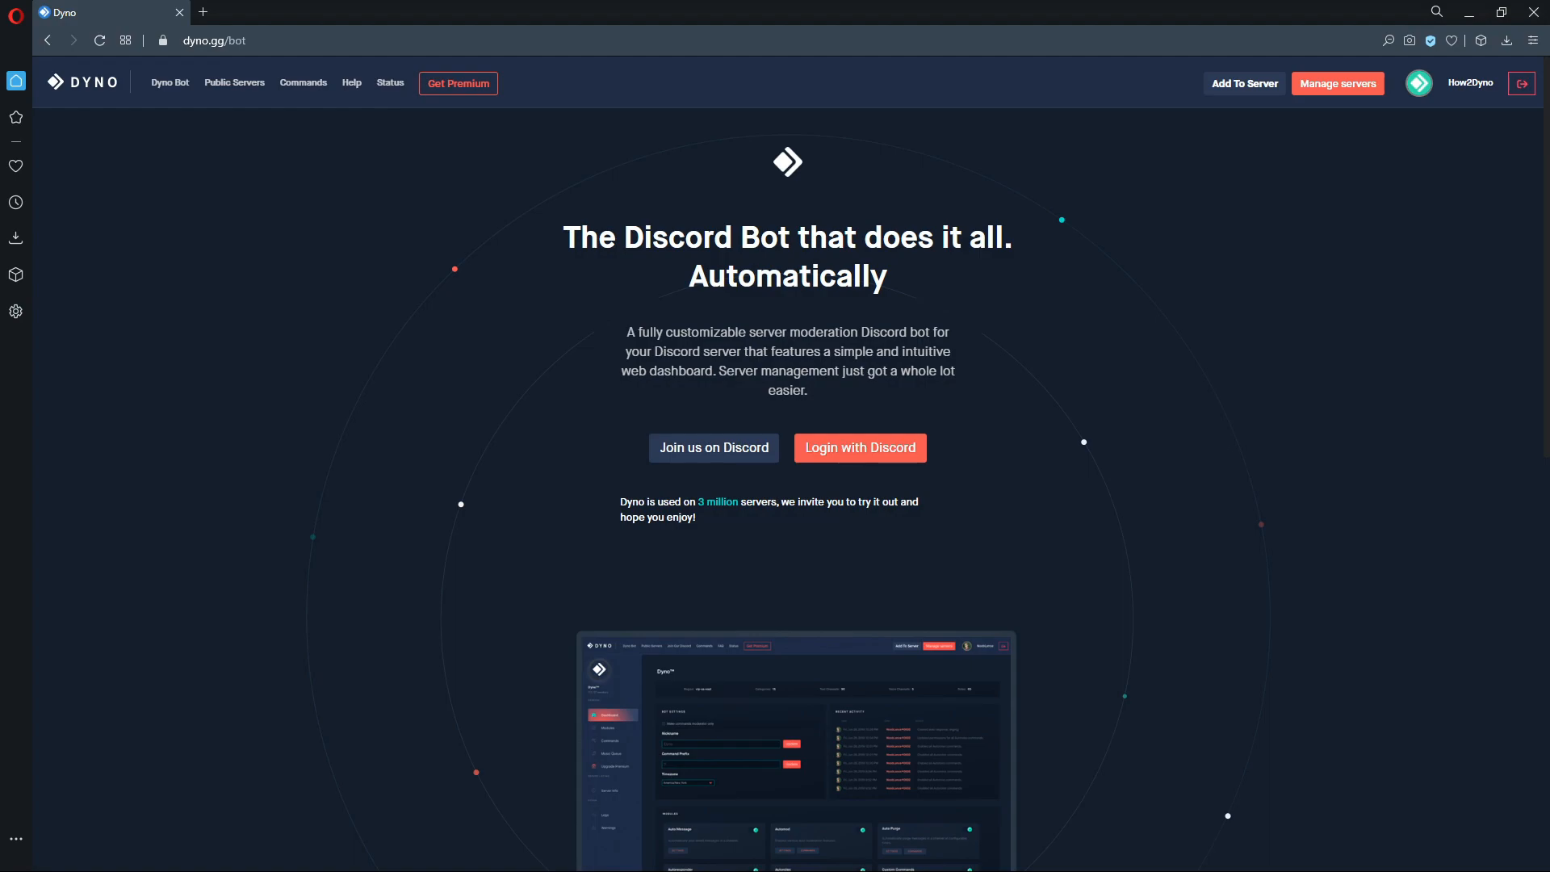
pyautogui.moveTo(249, 450)
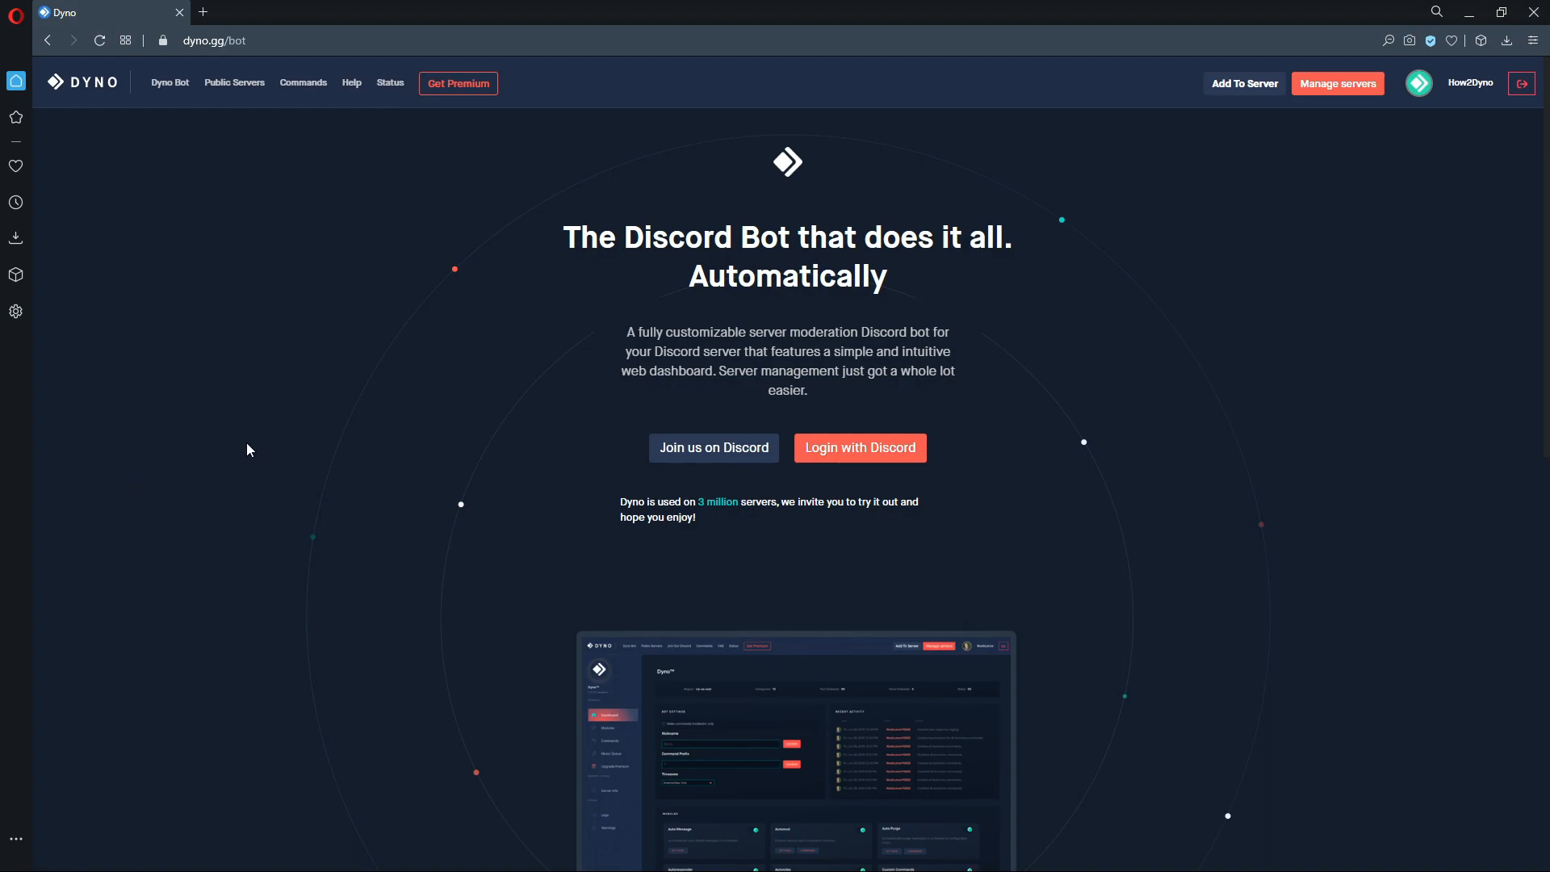
pyautogui.moveTo(263, 439)
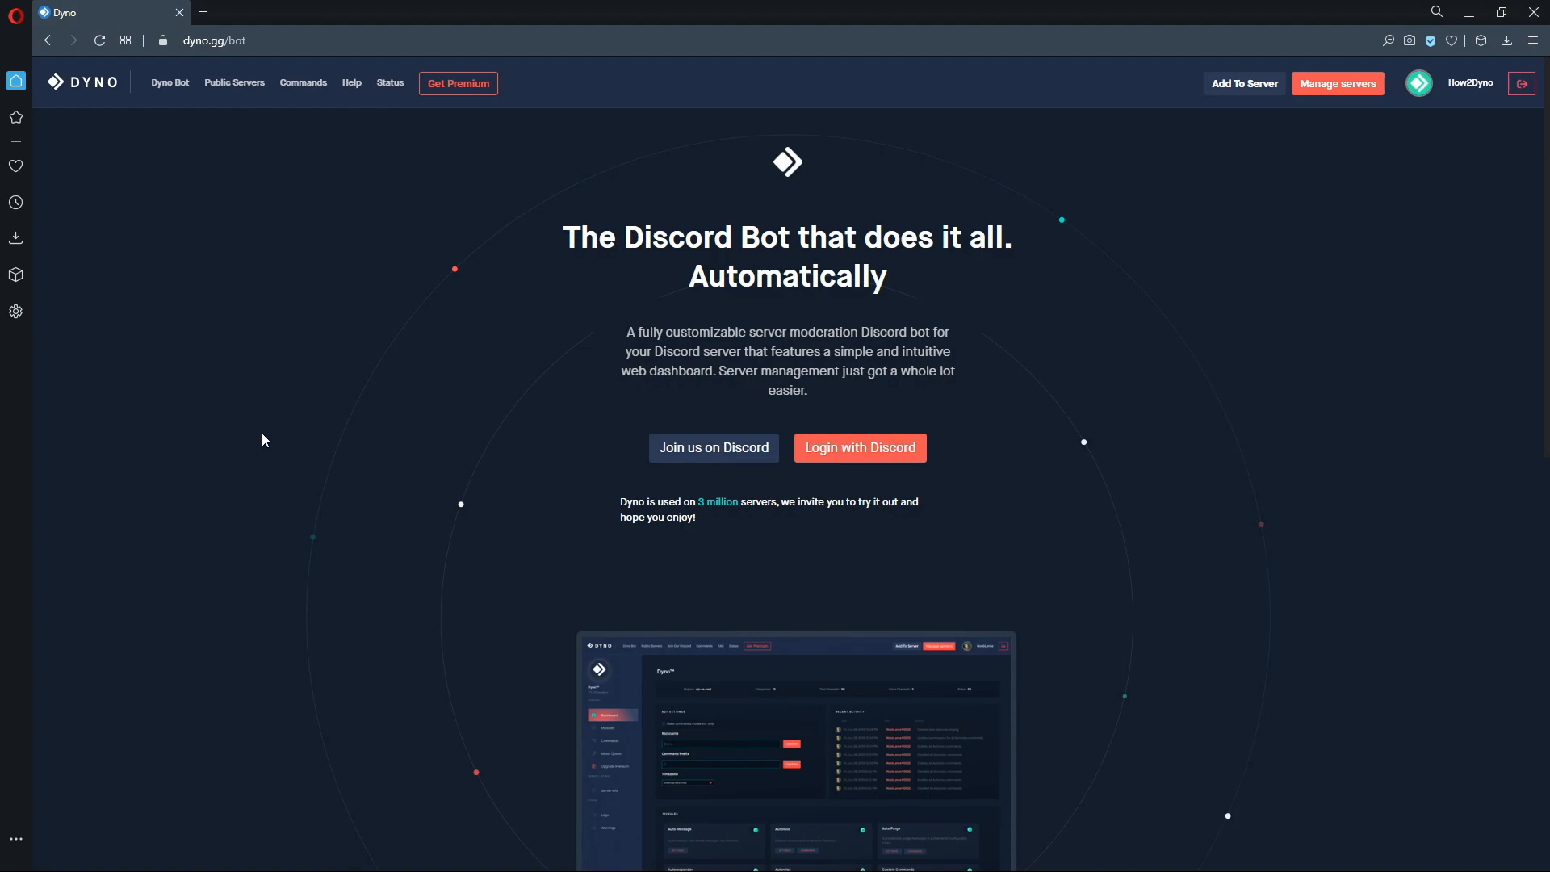
pyautogui.moveTo(271, 468)
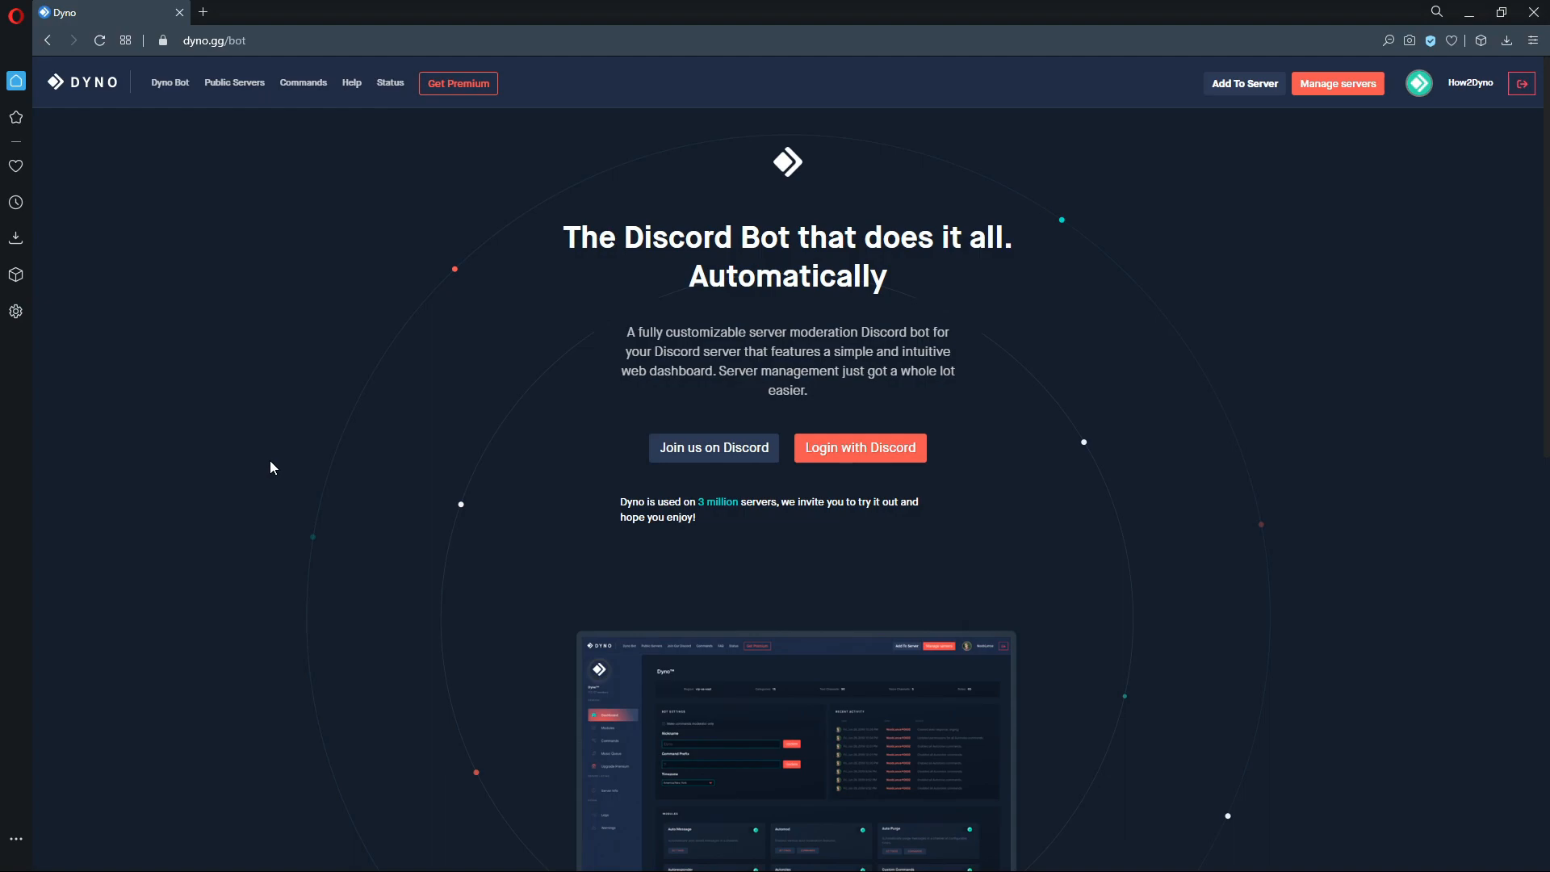
pyautogui.moveTo(358, 432)
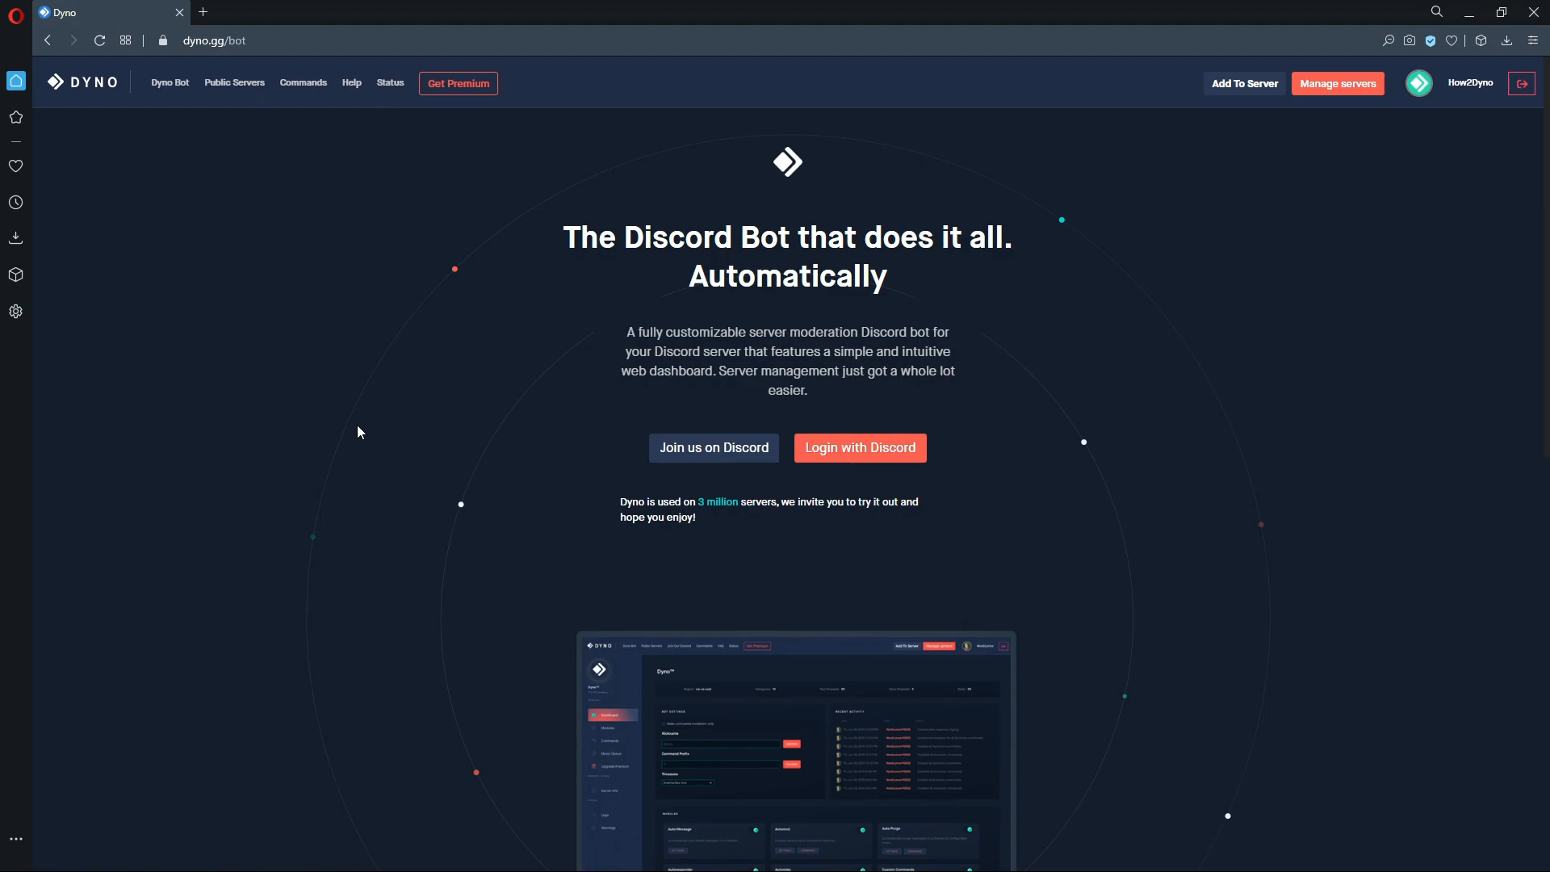
pyautogui.moveTo(355, 359)
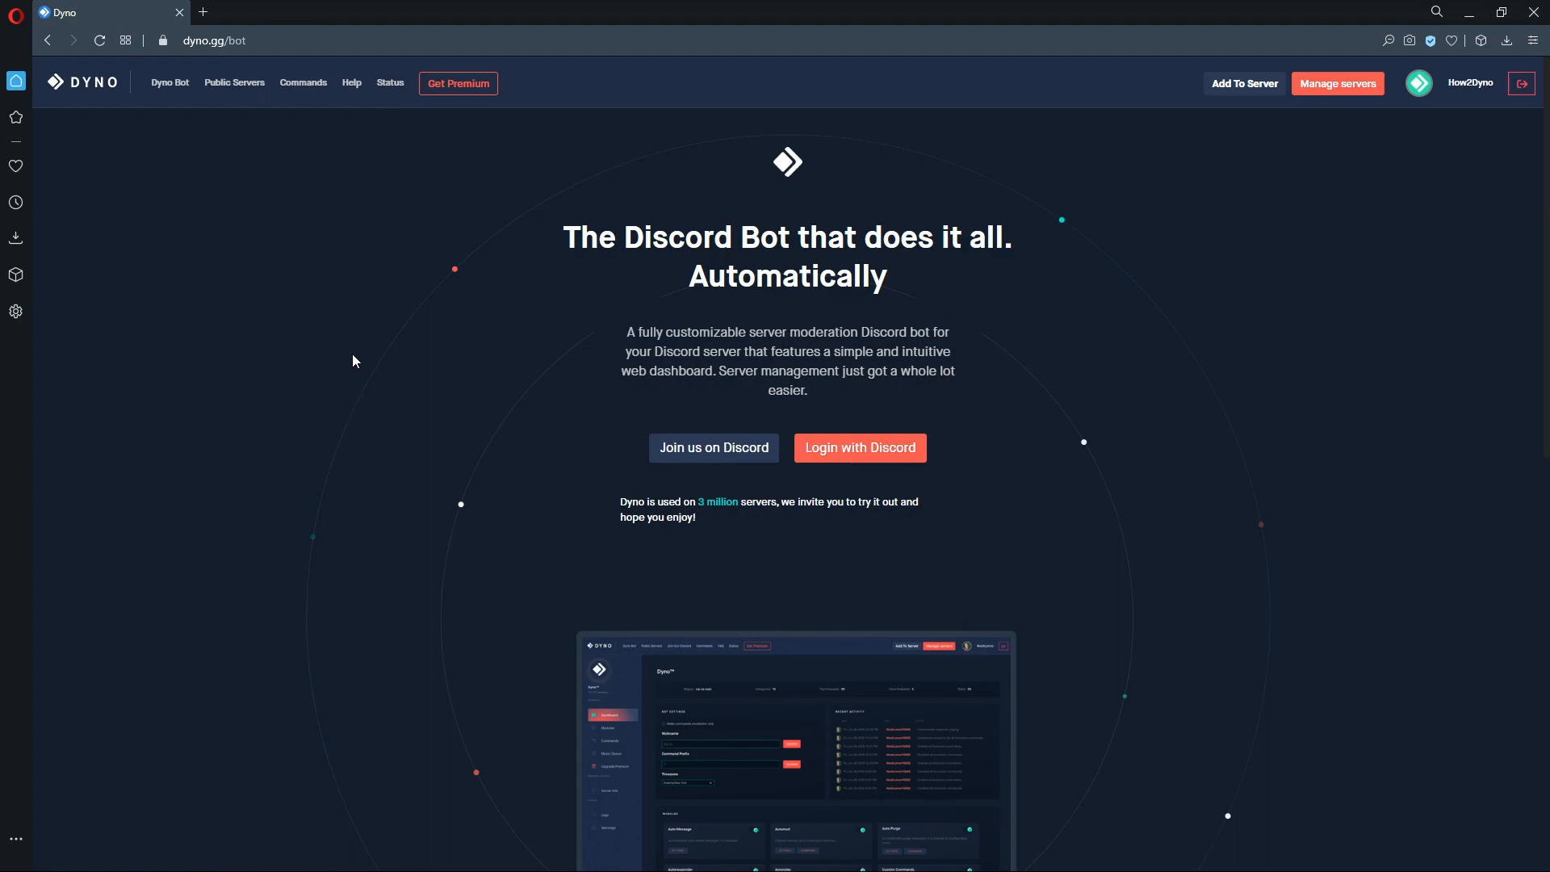
pyautogui.moveTo(353, 357)
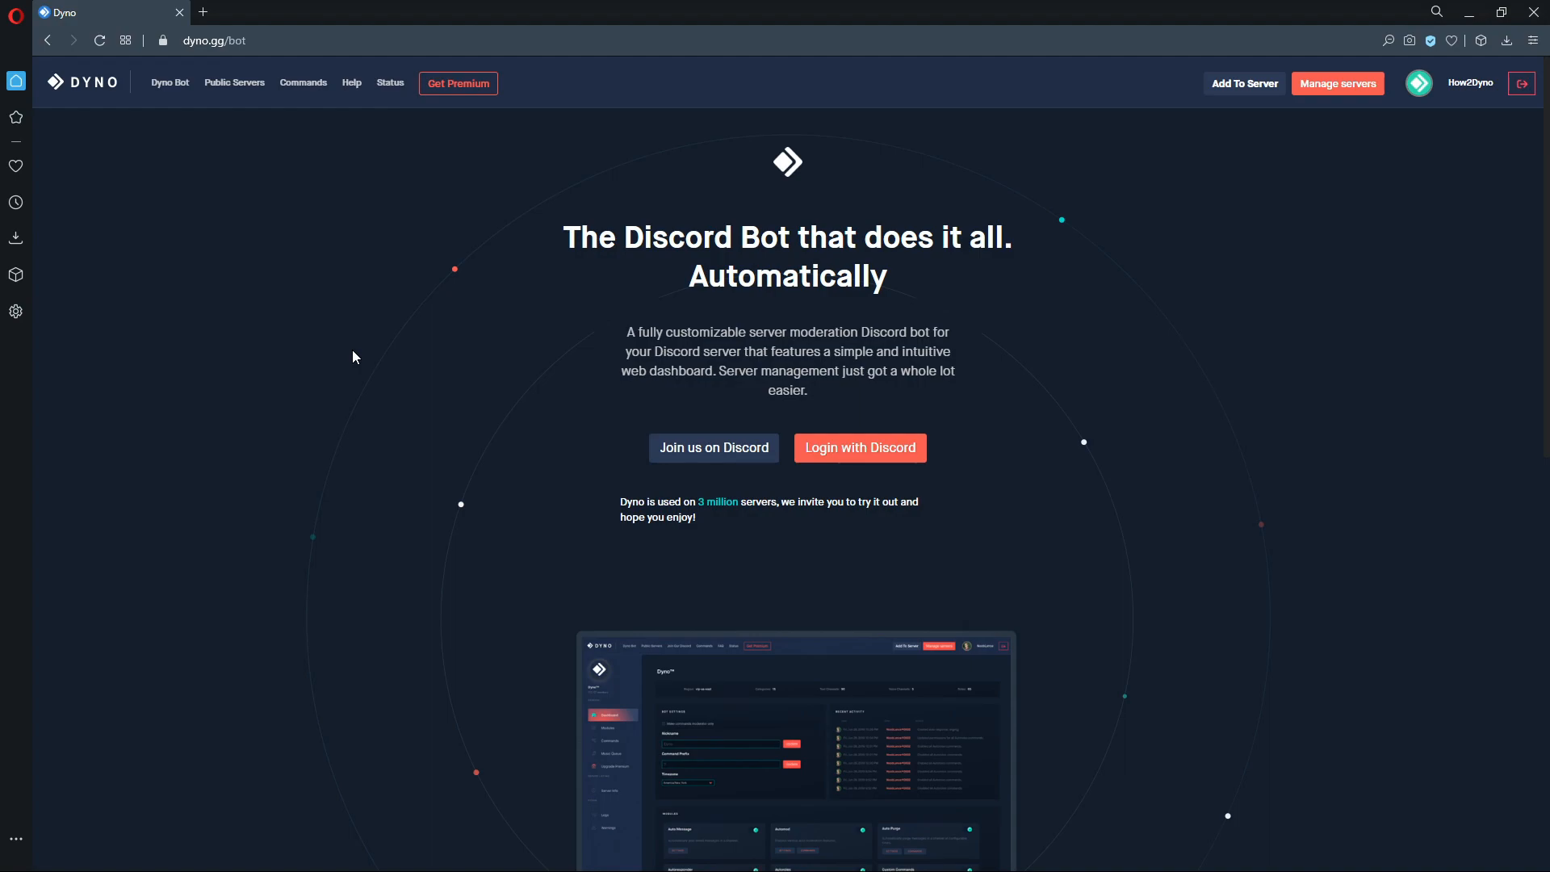
pyautogui.moveTo(433, 332)
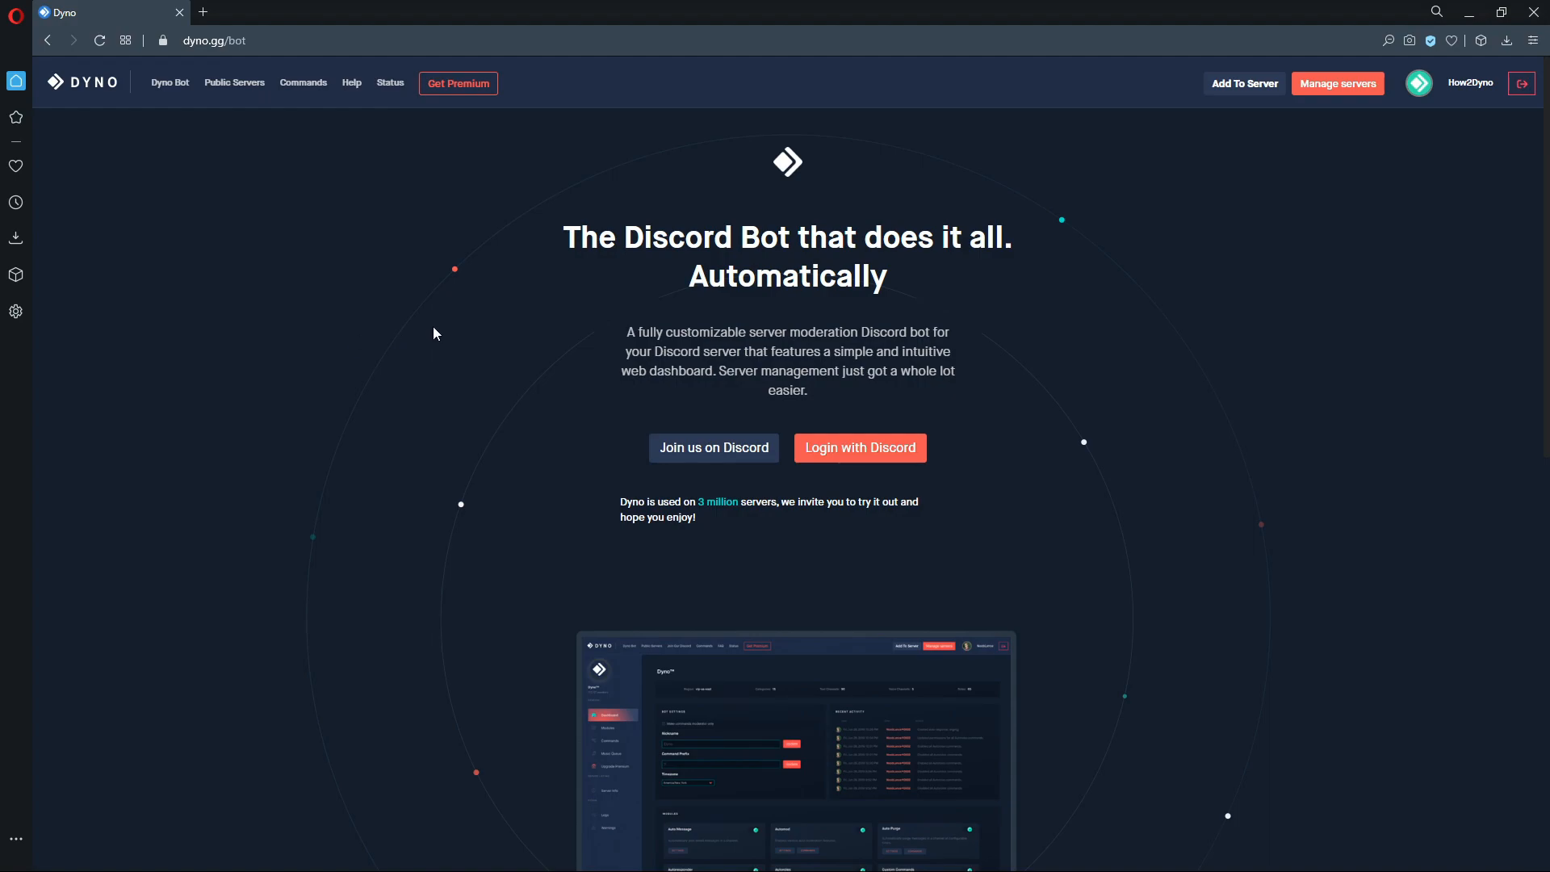
pyautogui.moveTo(513, 368)
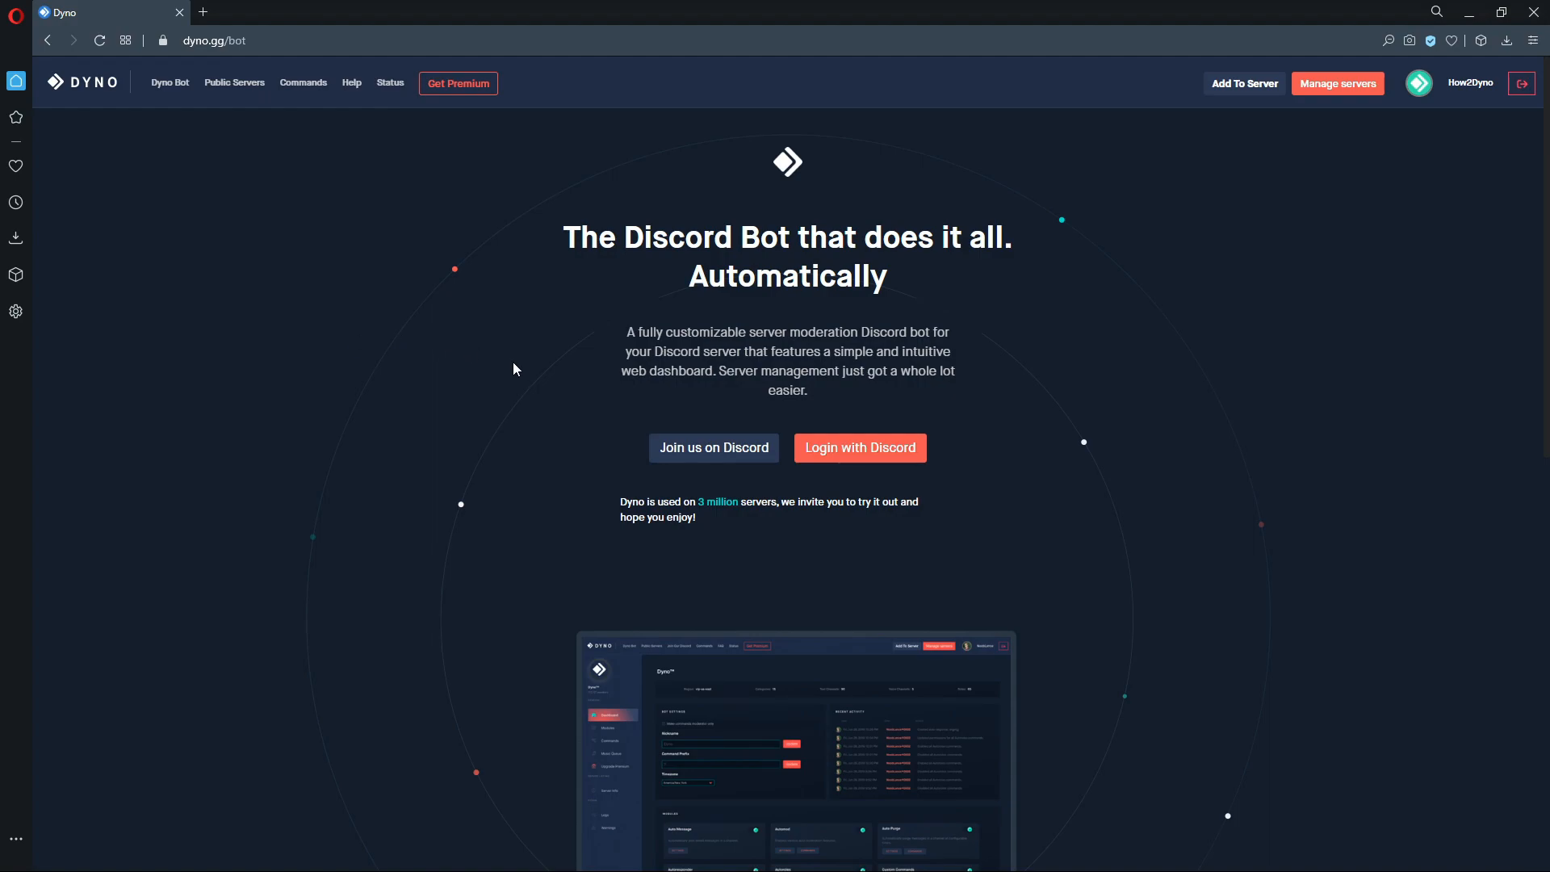
pyautogui.moveTo(403, 284)
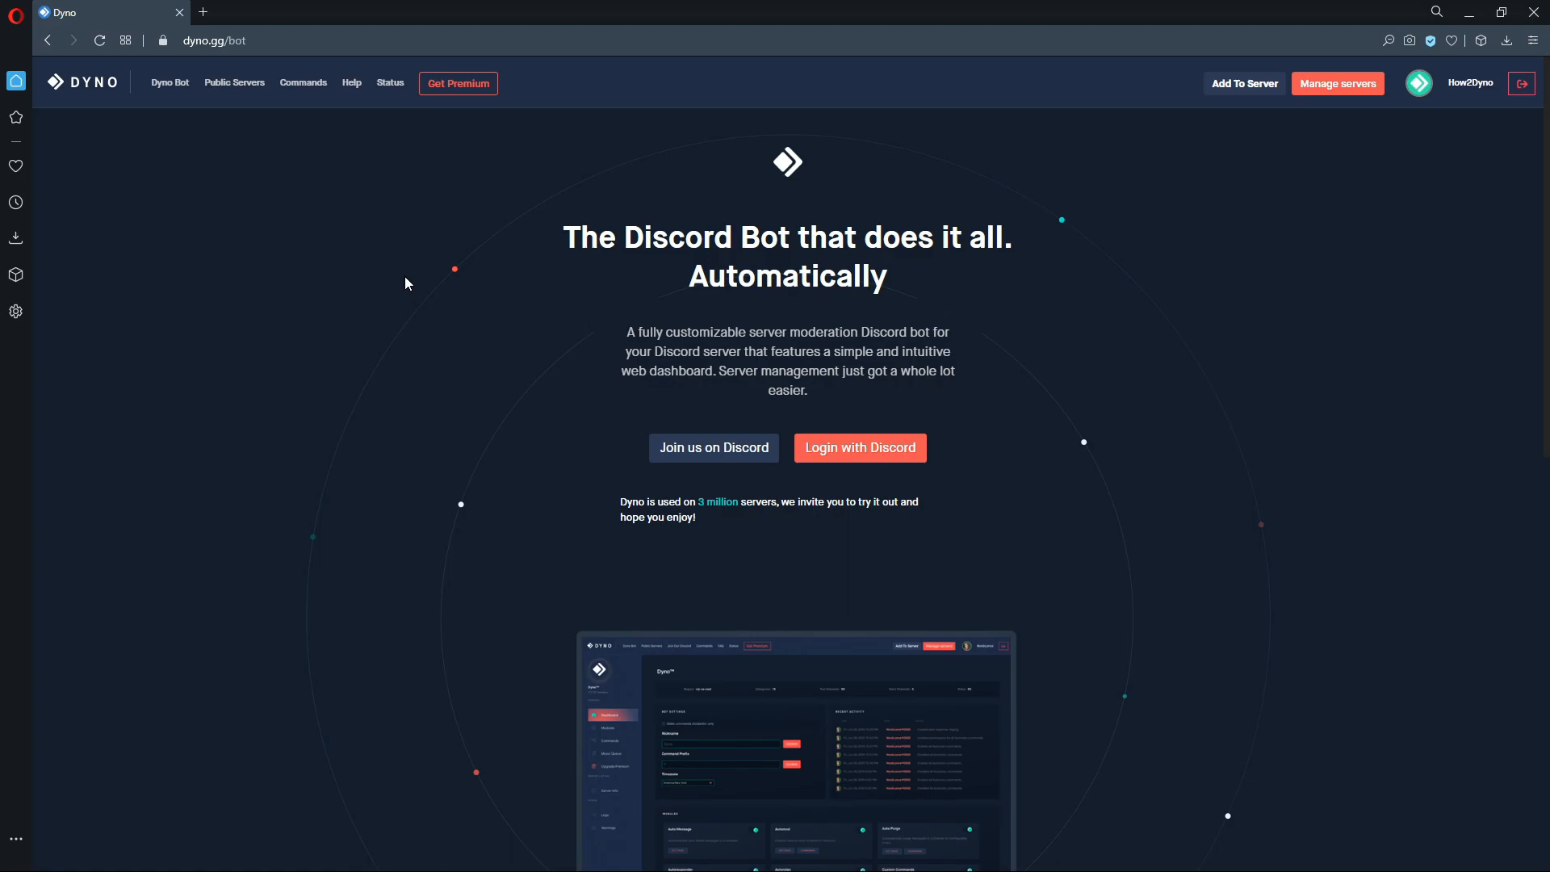
# Pick the How2Dyno server from Manage servers and go to its Moderation module settings
pyautogui.click(1469, 82)
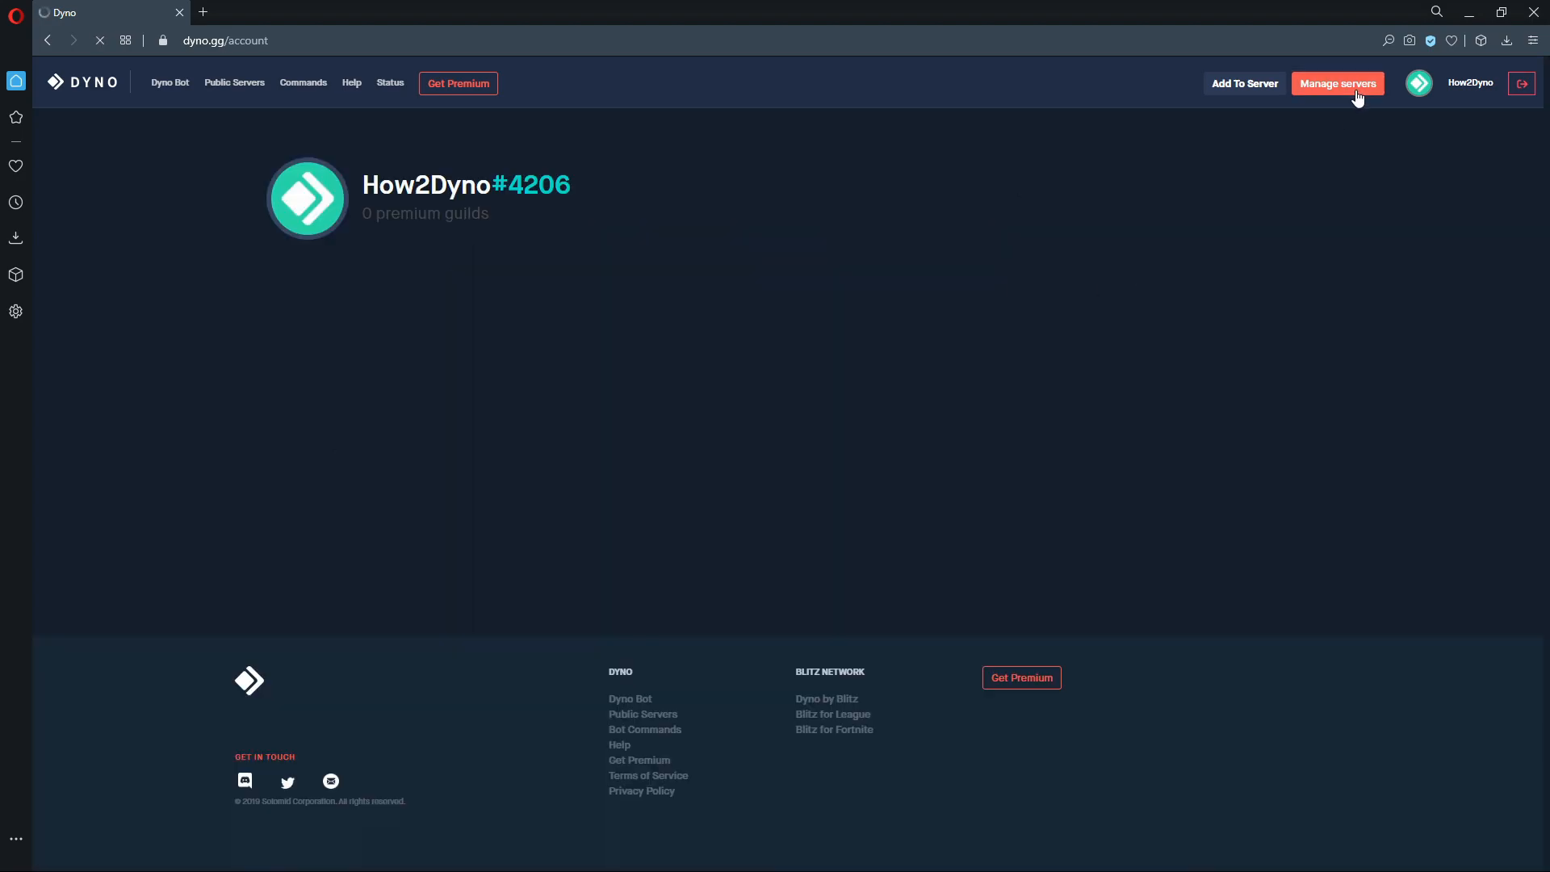
pyautogui.click(1337, 82)
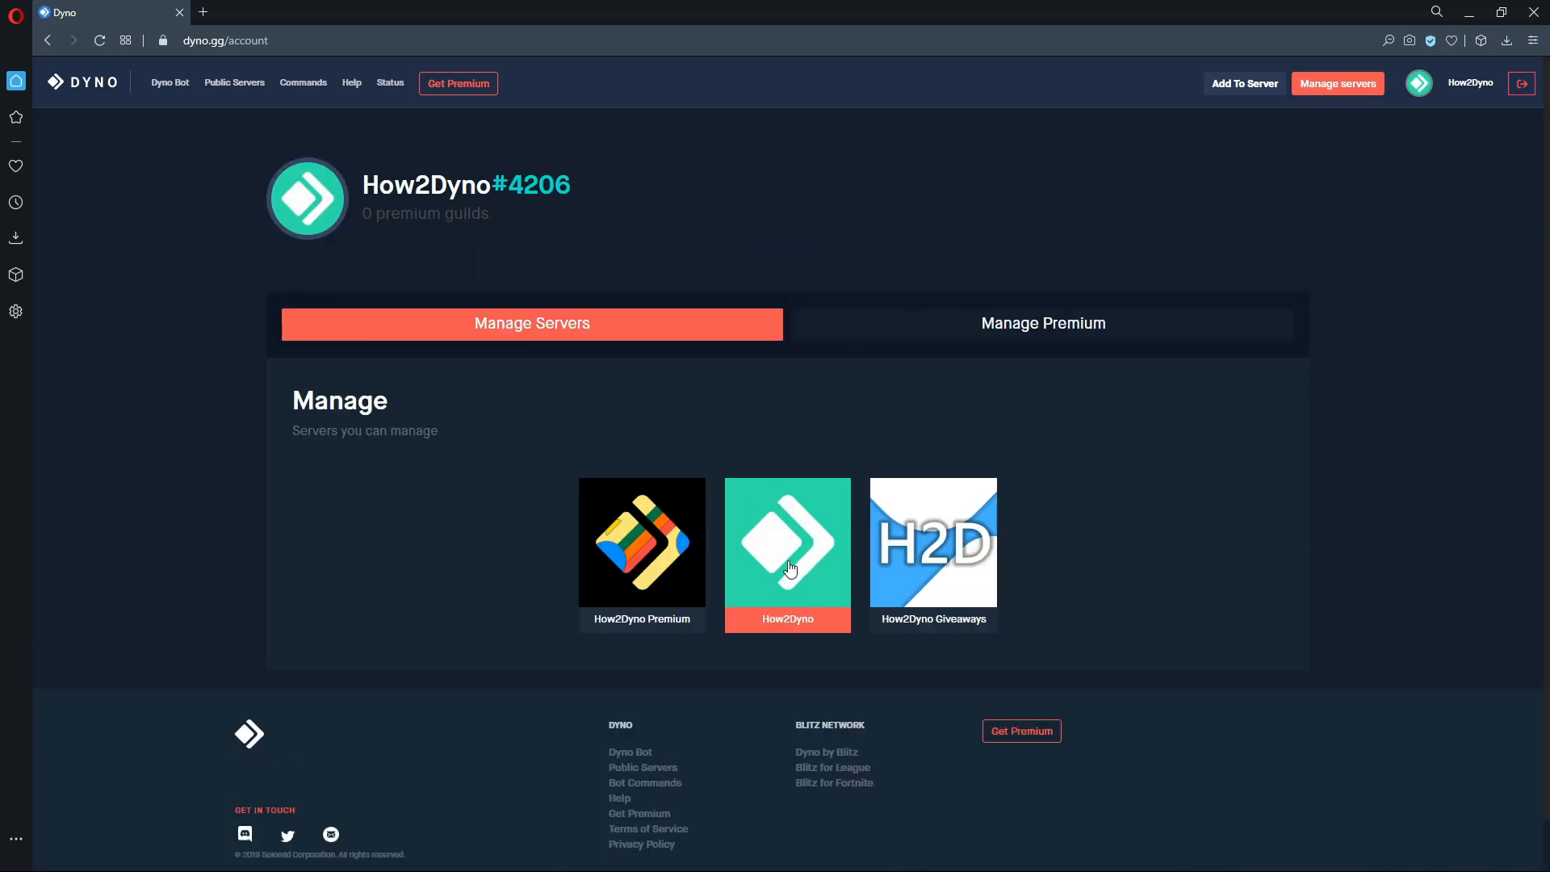
pyautogui.click(786, 544)
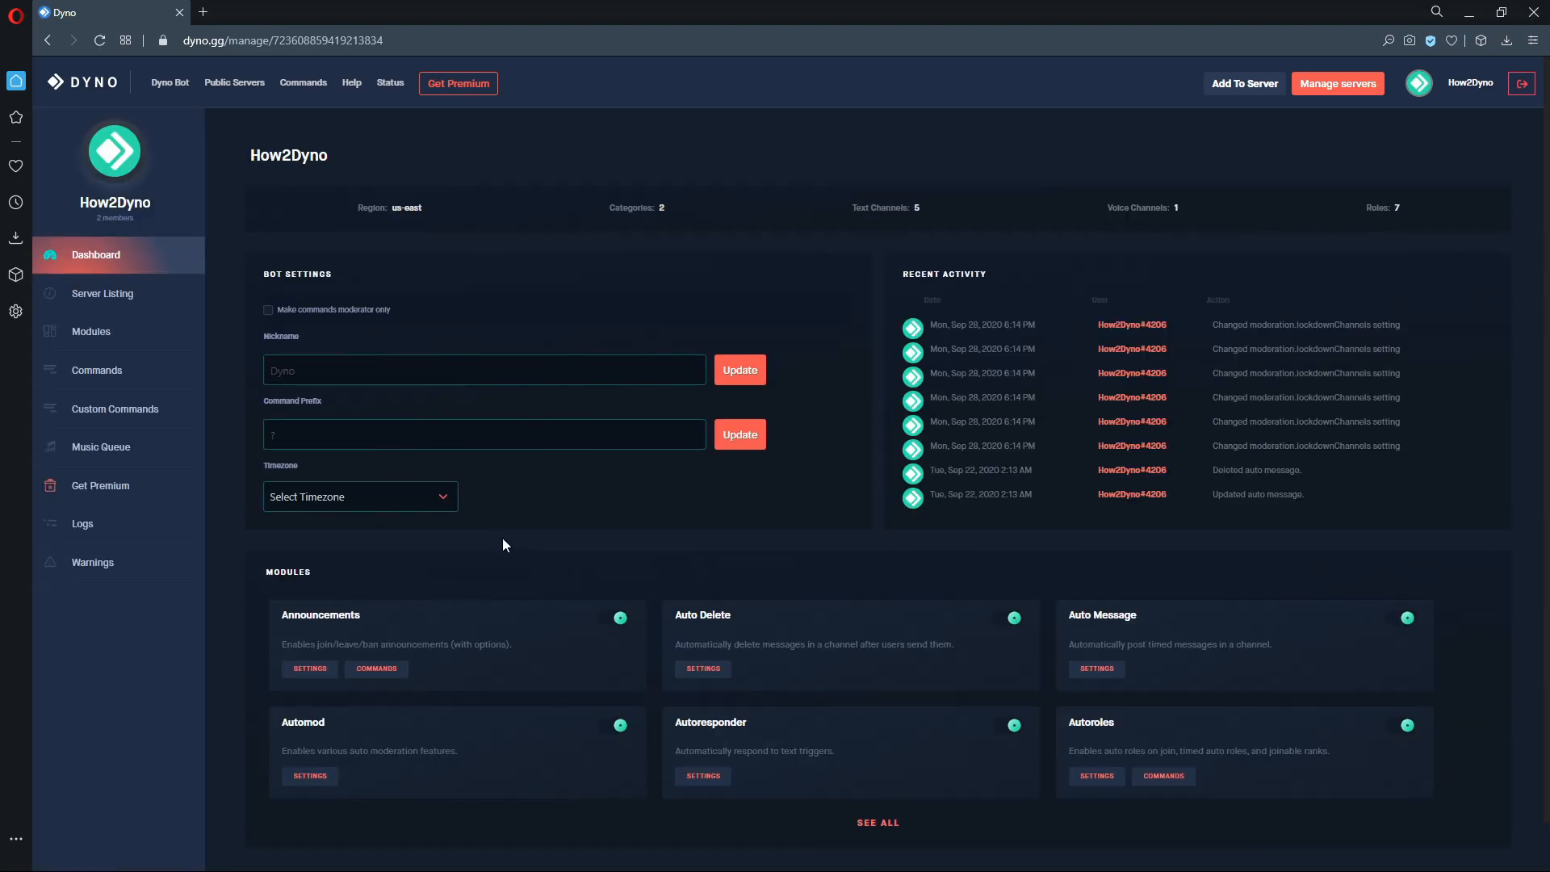
pyautogui.click(91, 331)
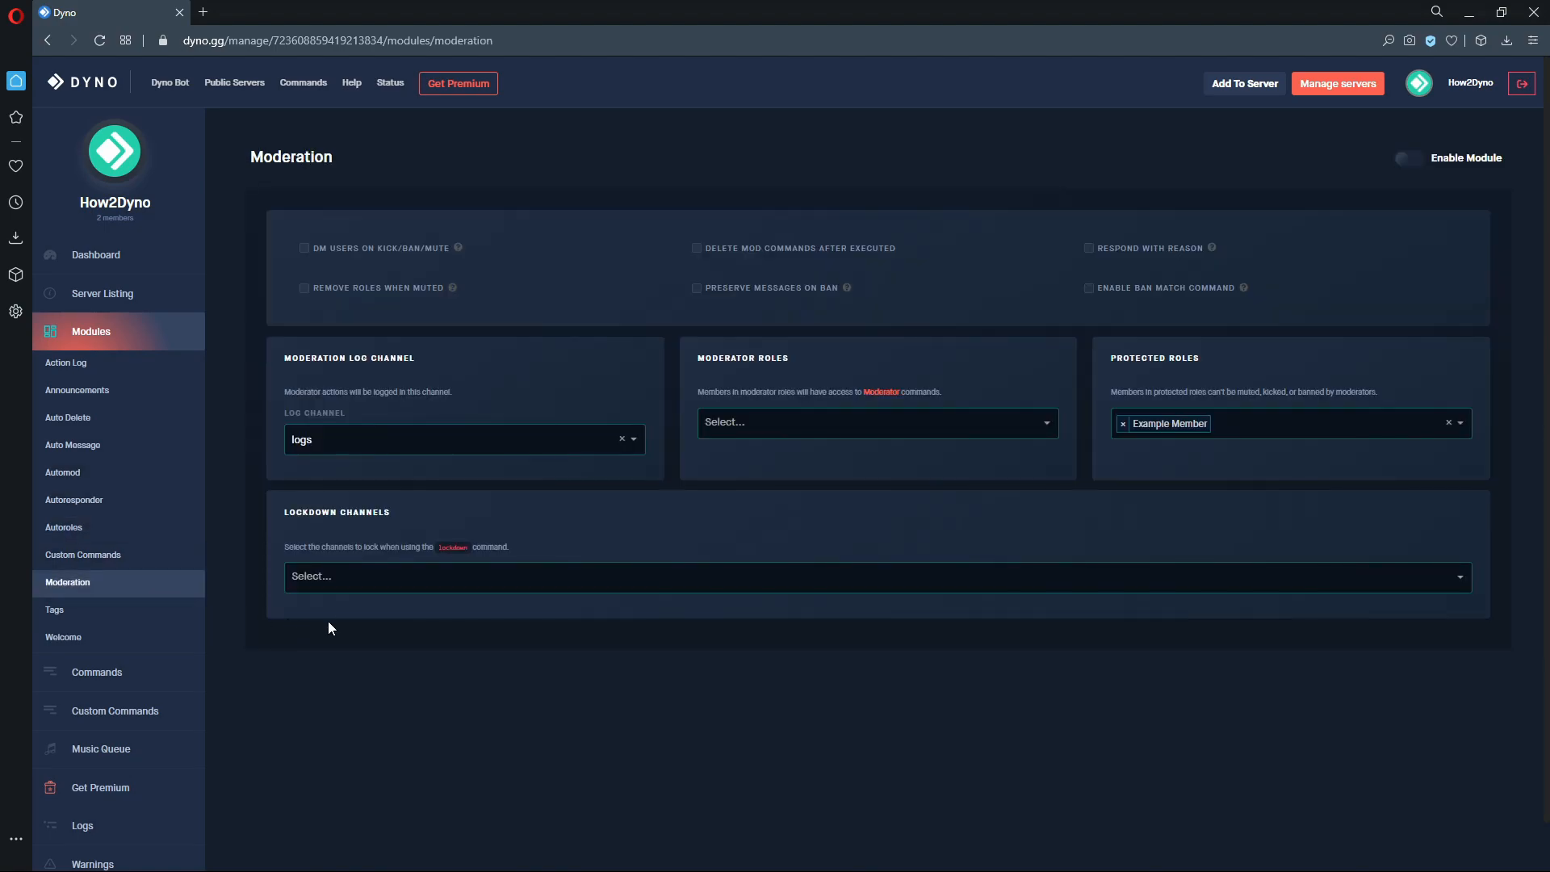
# Add general and channel-2 to the Lockdown Channels list
pyautogui.click(875, 577)
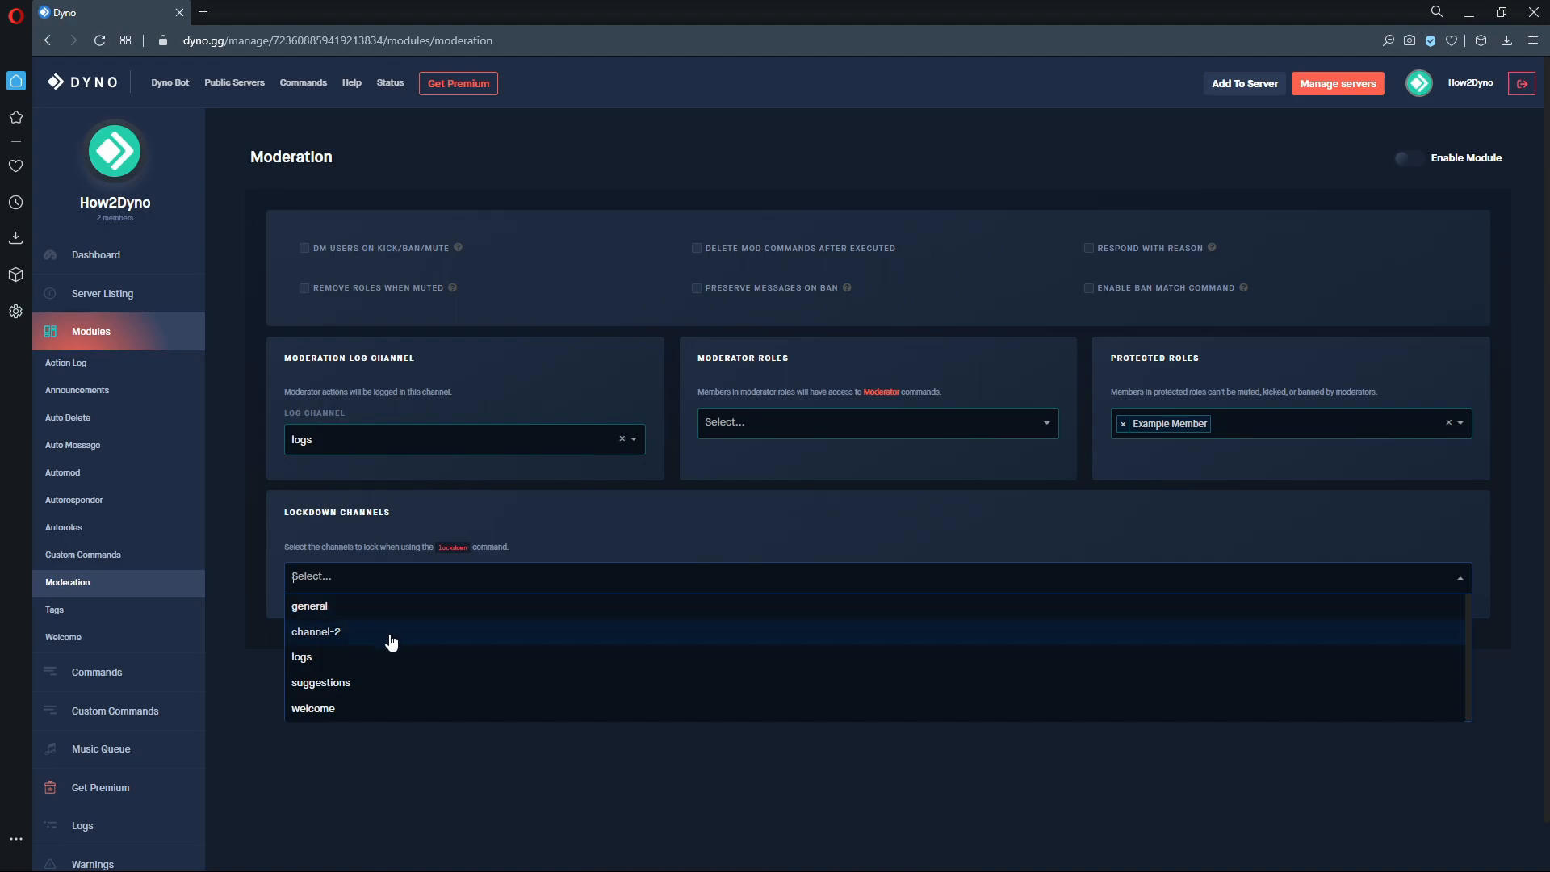
pyautogui.moveTo(409, 636)
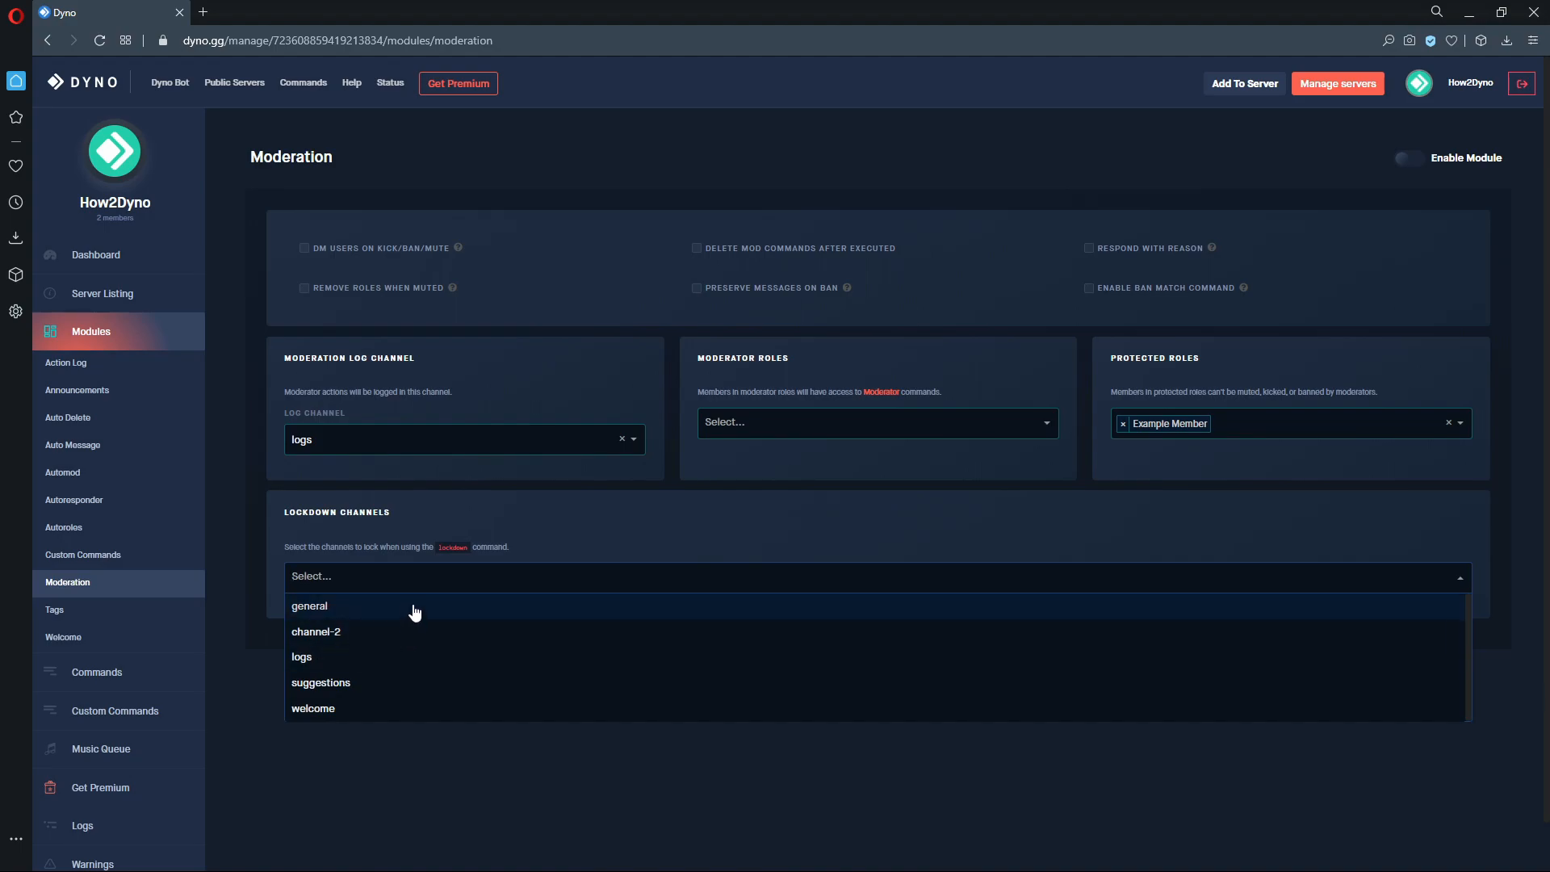
pyautogui.moveTo(442, 615)
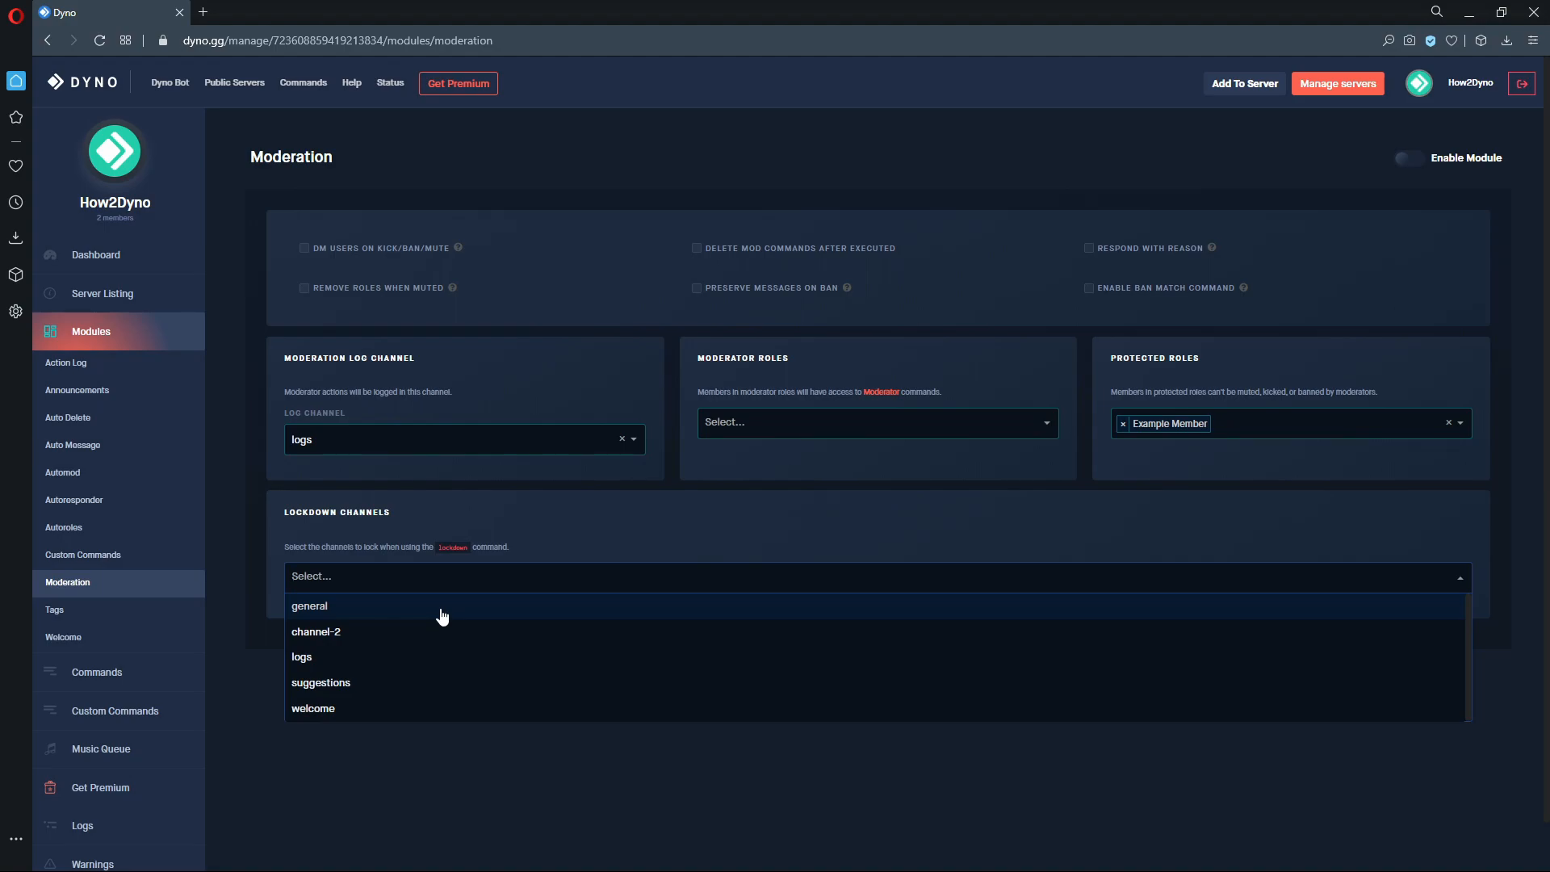
pyautogui.moveTo(438, 609)
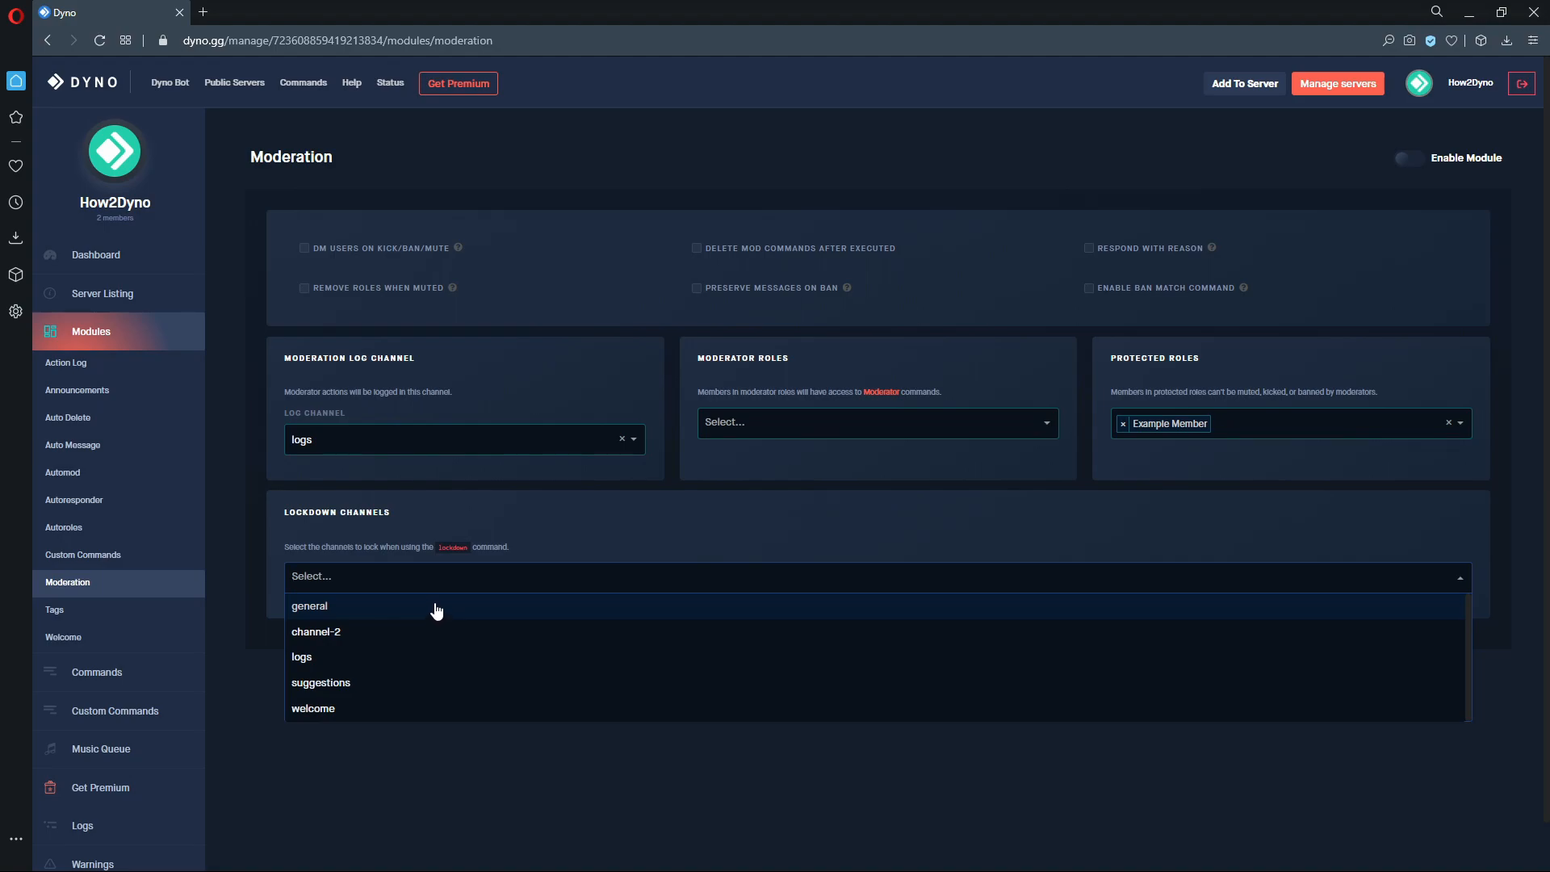
pyautogui.click(310, 606)
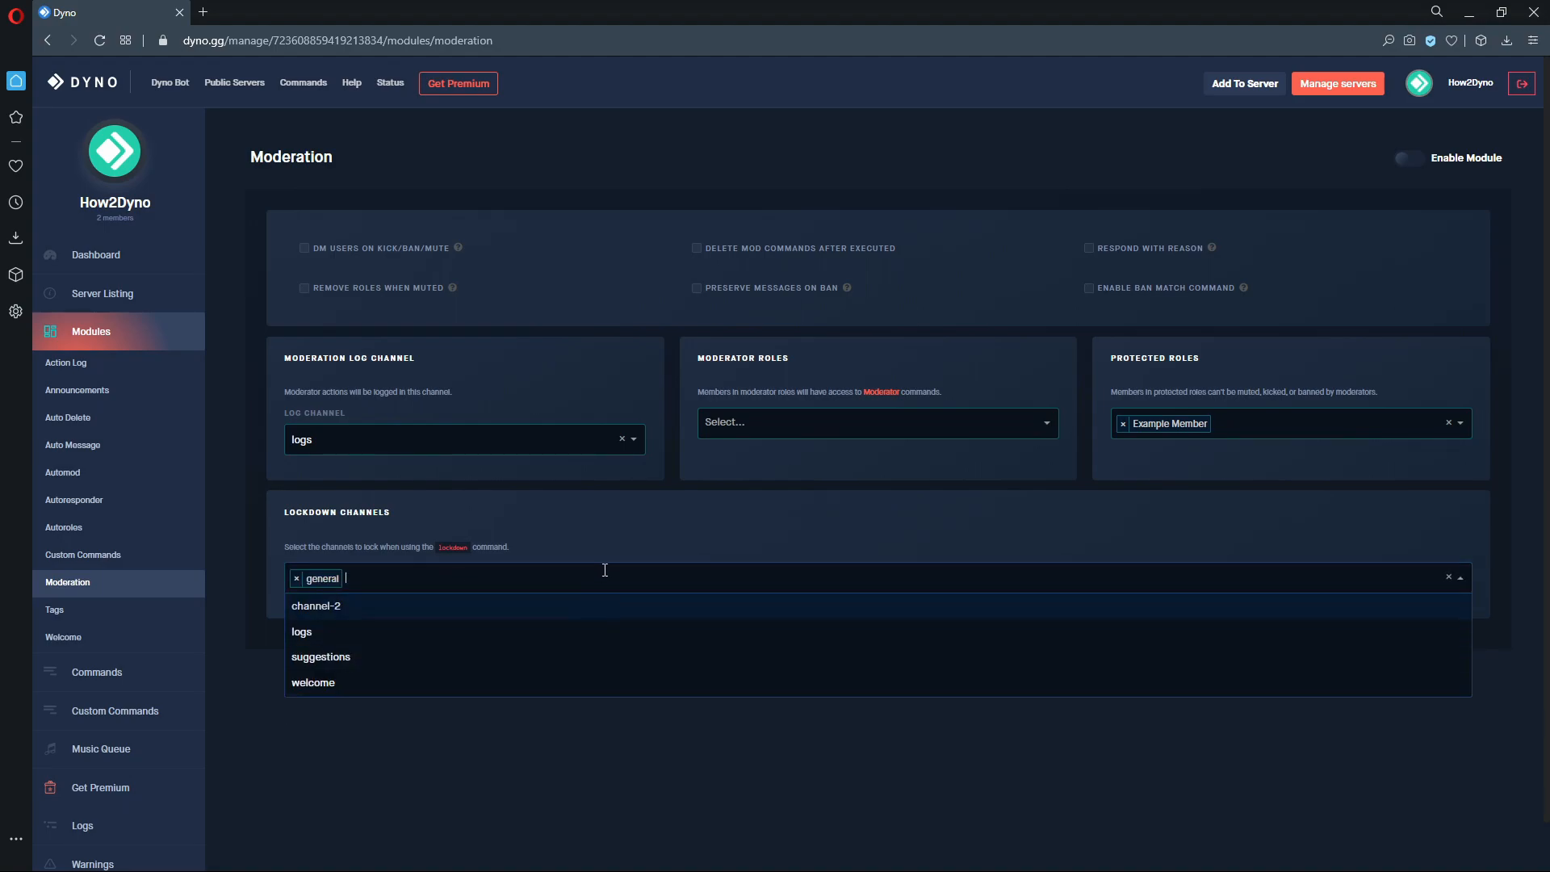
pyautogui.moveTo(439, 605)
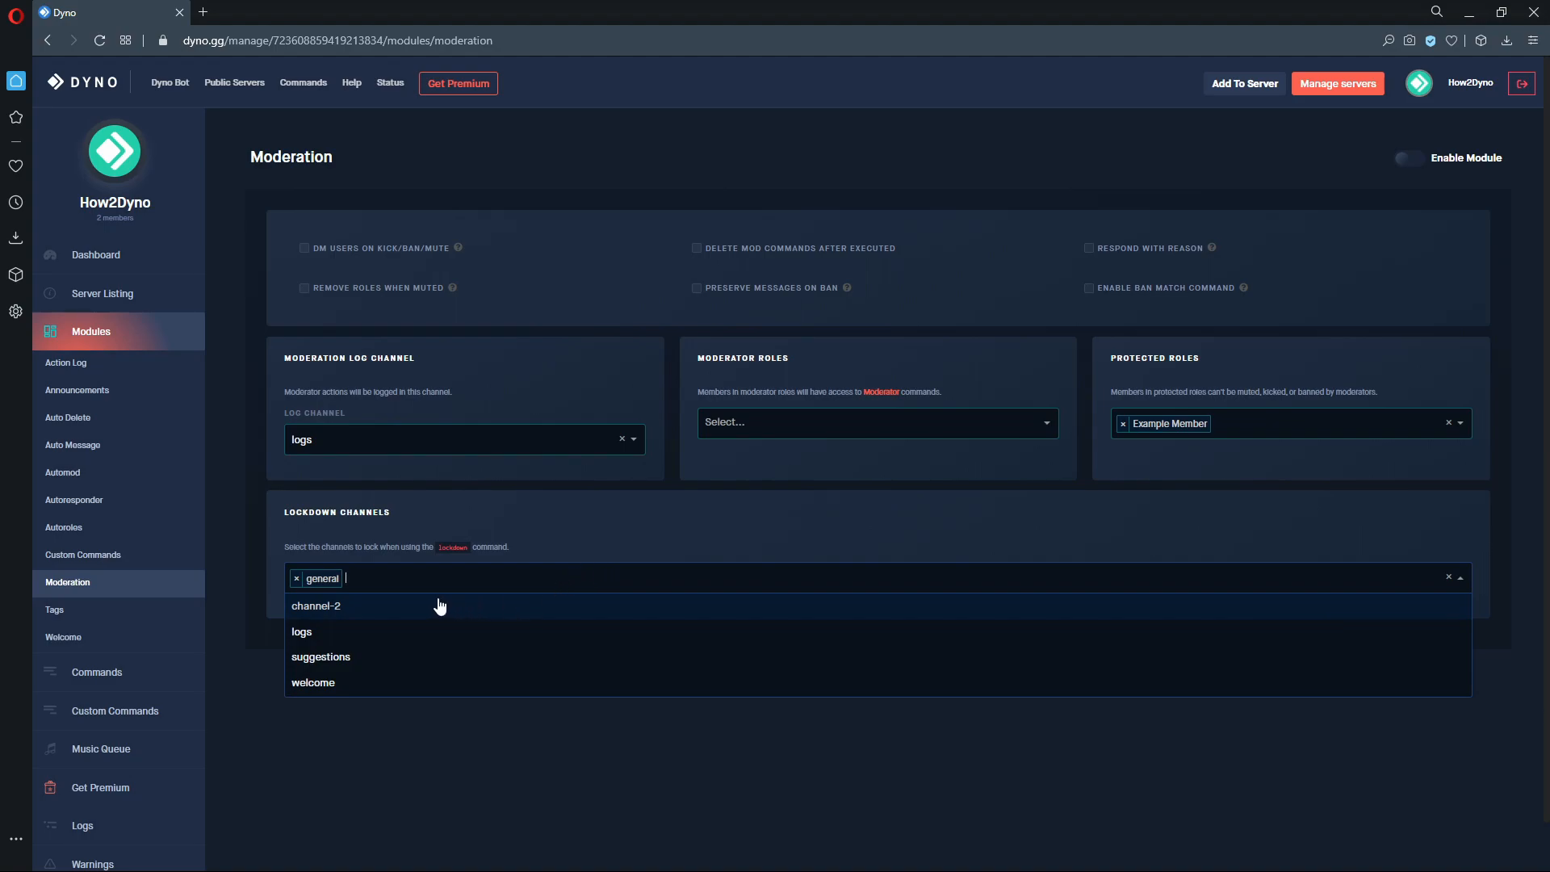
pyautogui.click(317, 605)
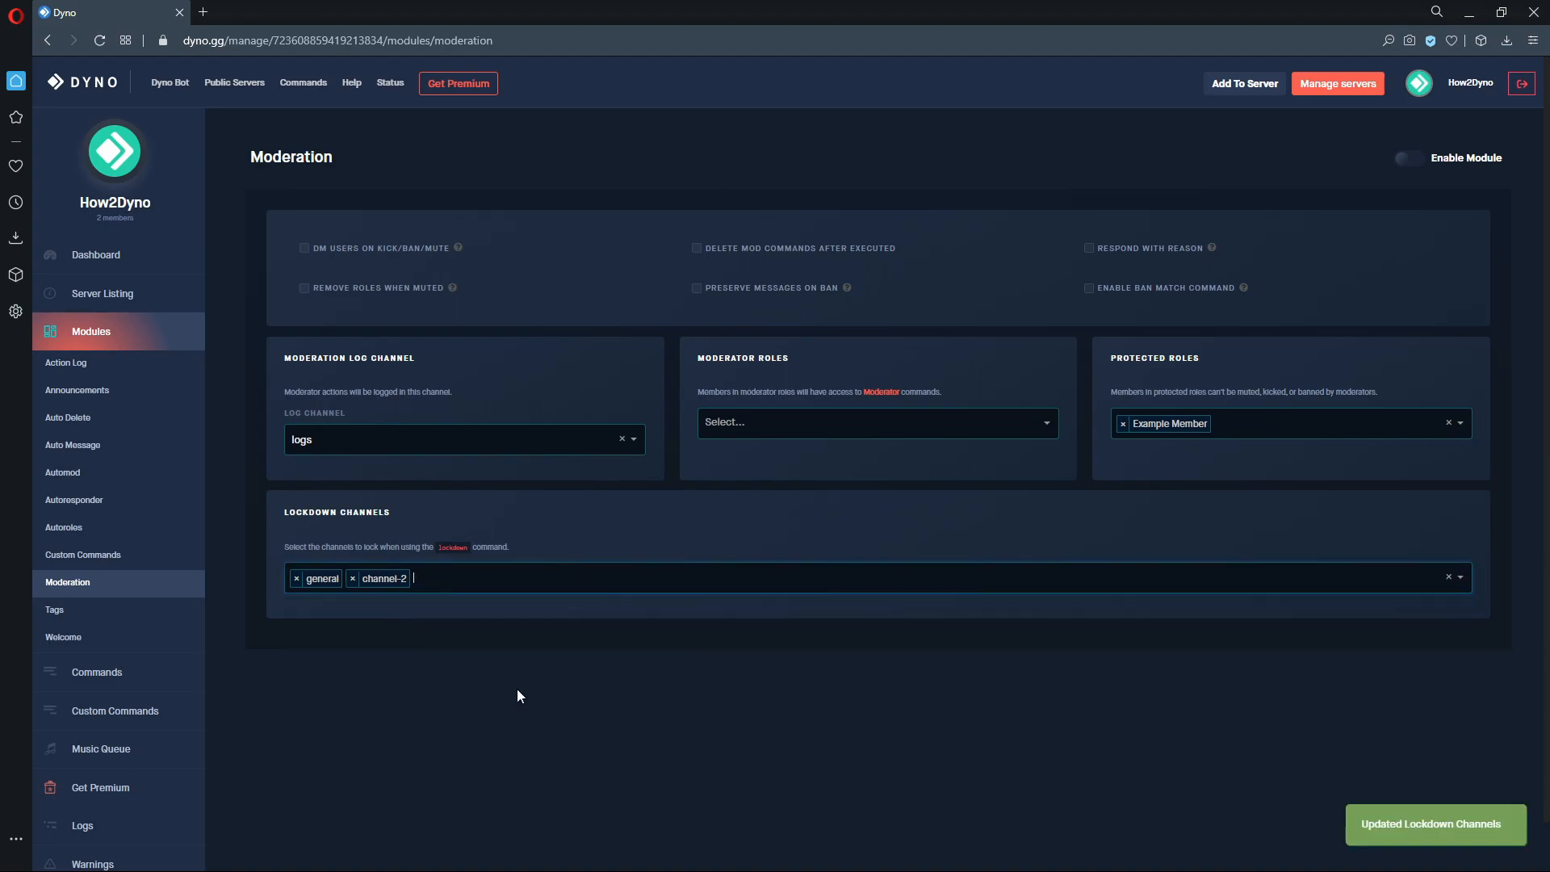
pyautogui.moveTo(628, 715)
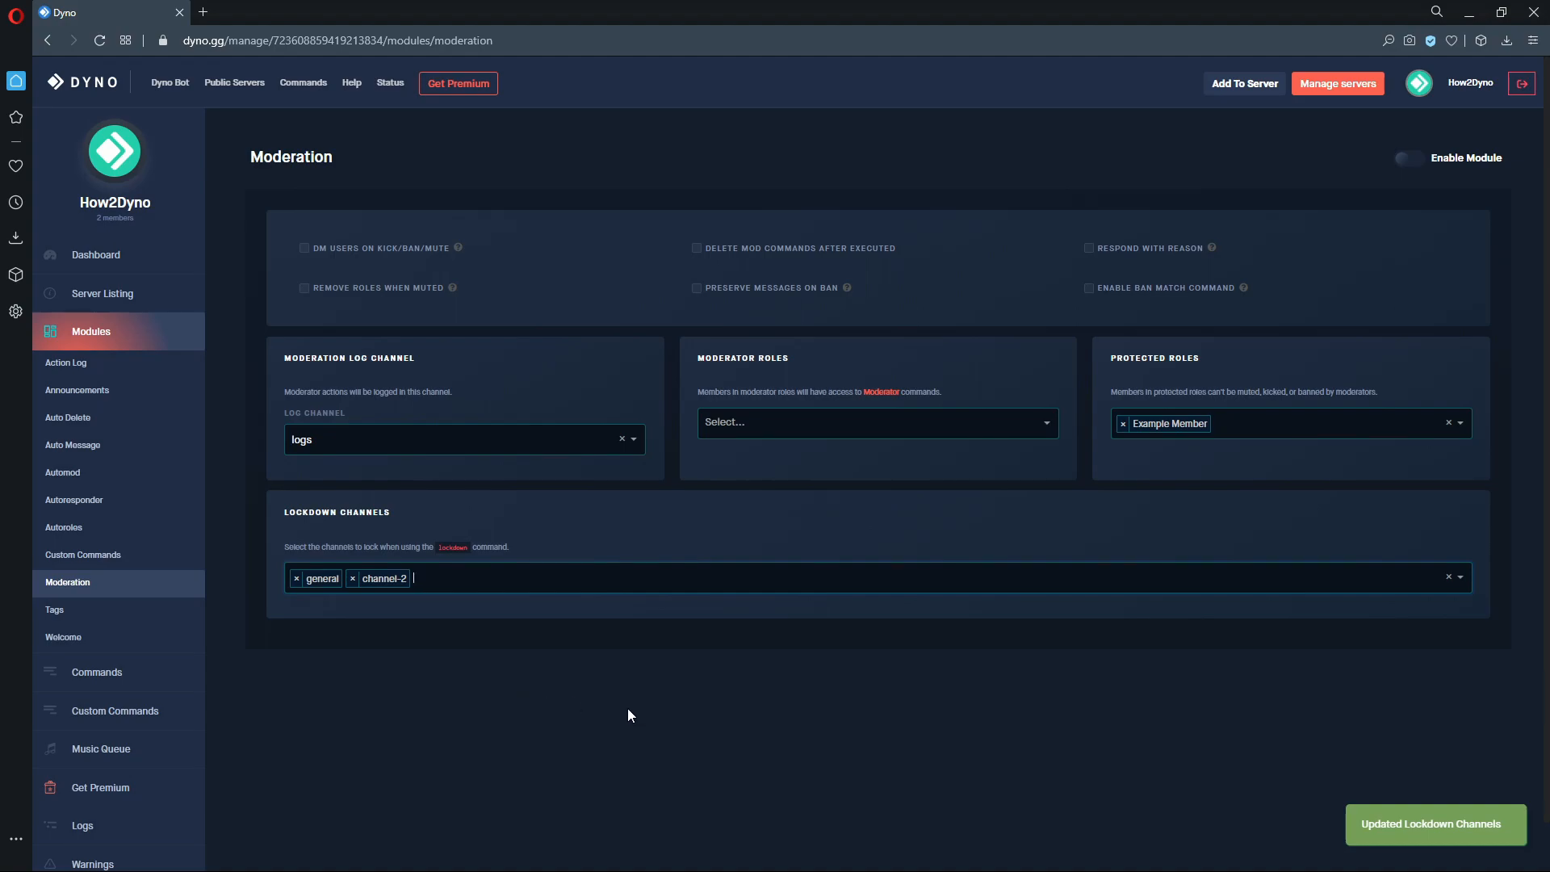
pyautogui.moveTo(636, 674)
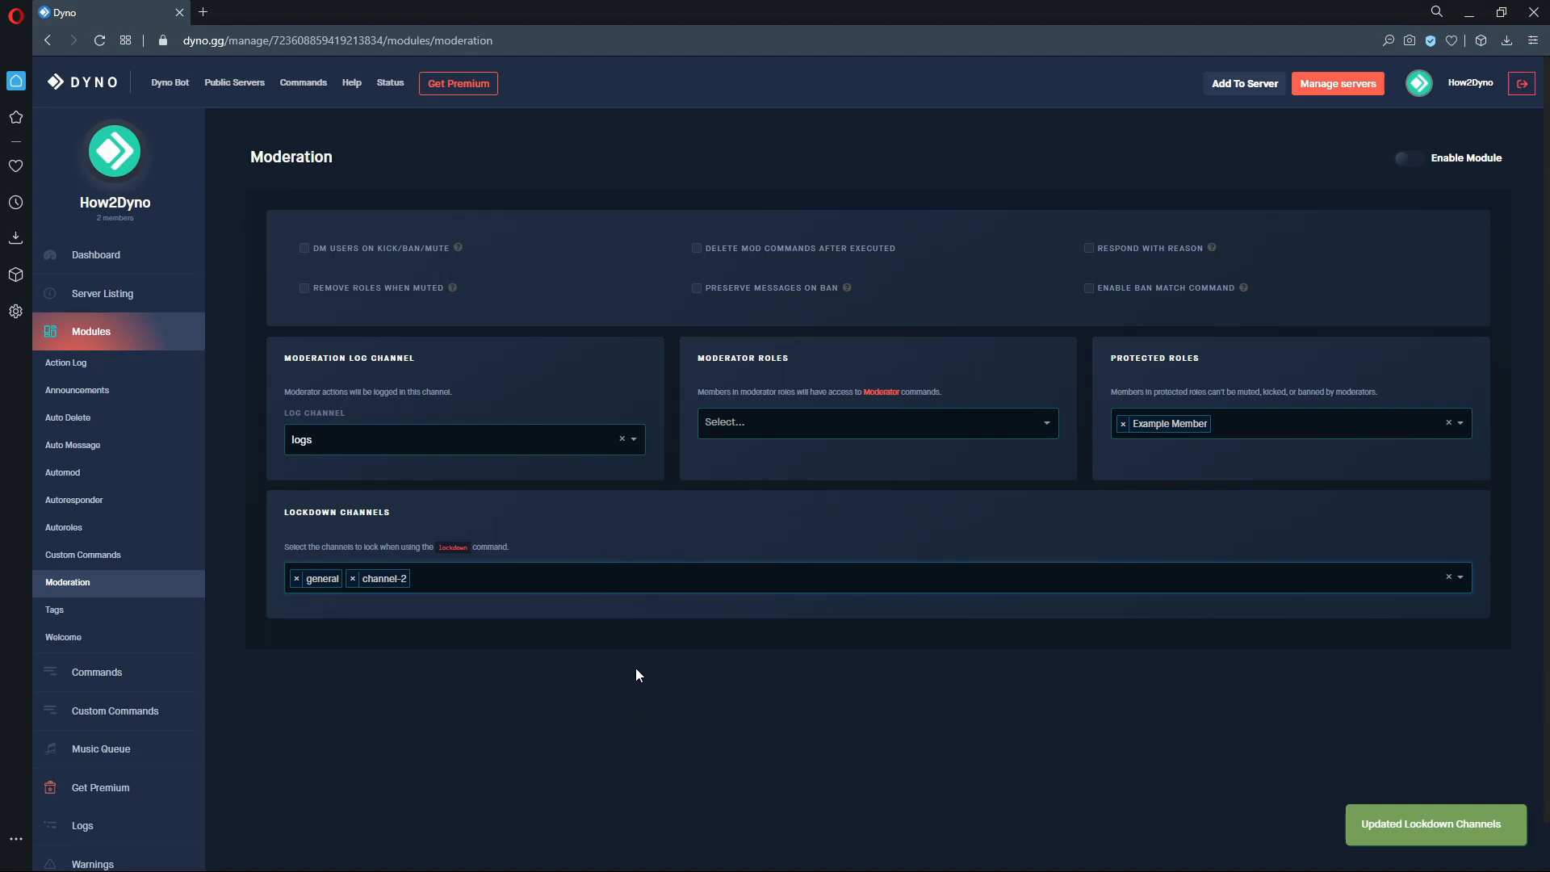
pyautogui.moveTo(1051, 730)
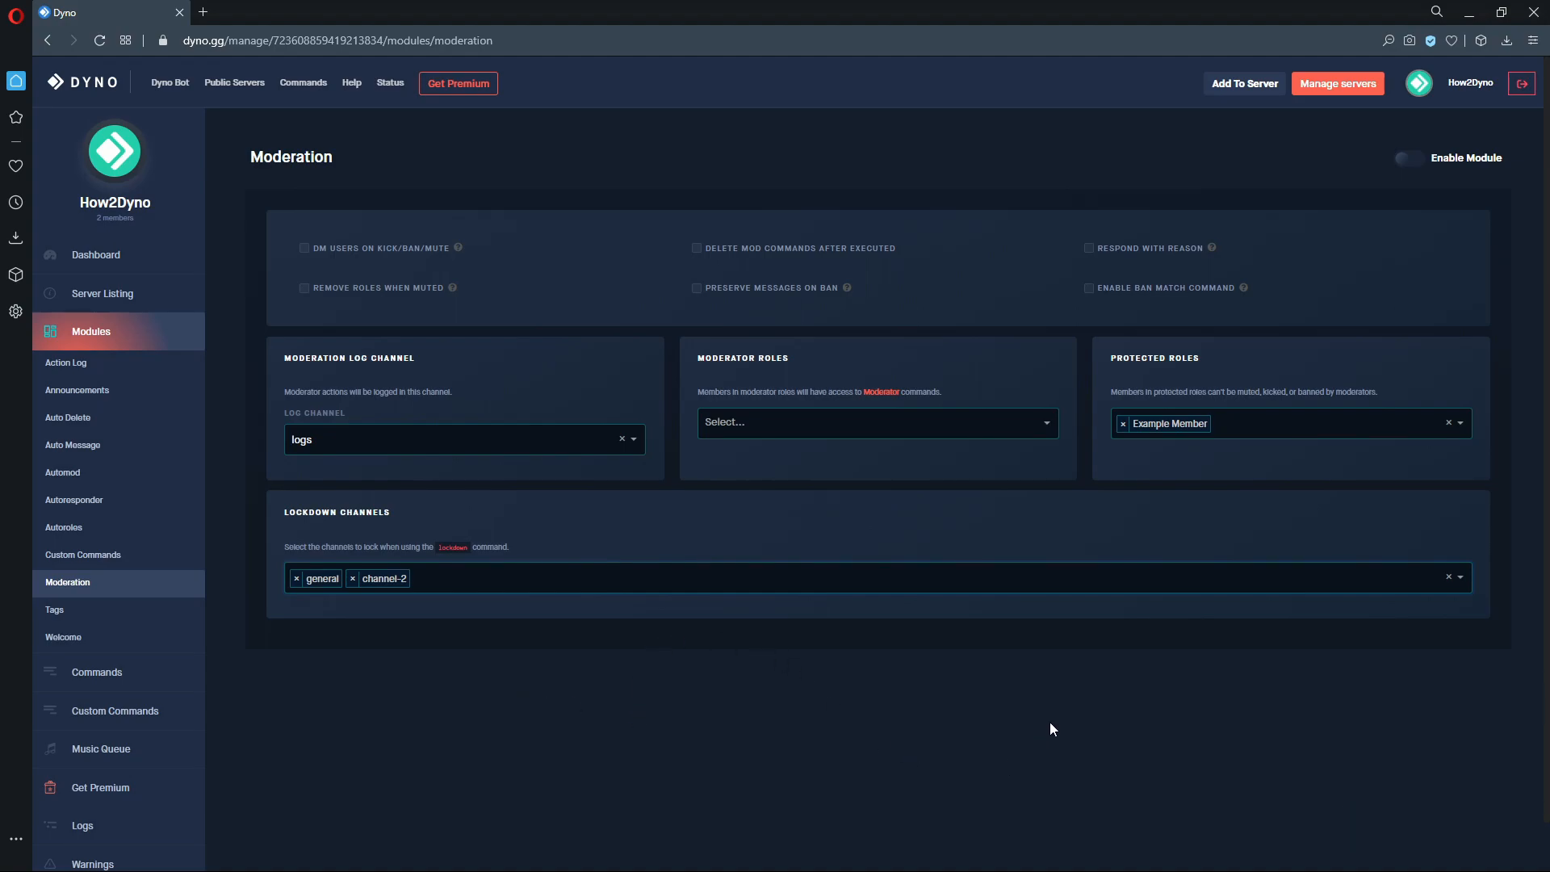
pyautogui.moveTo(314, 600)
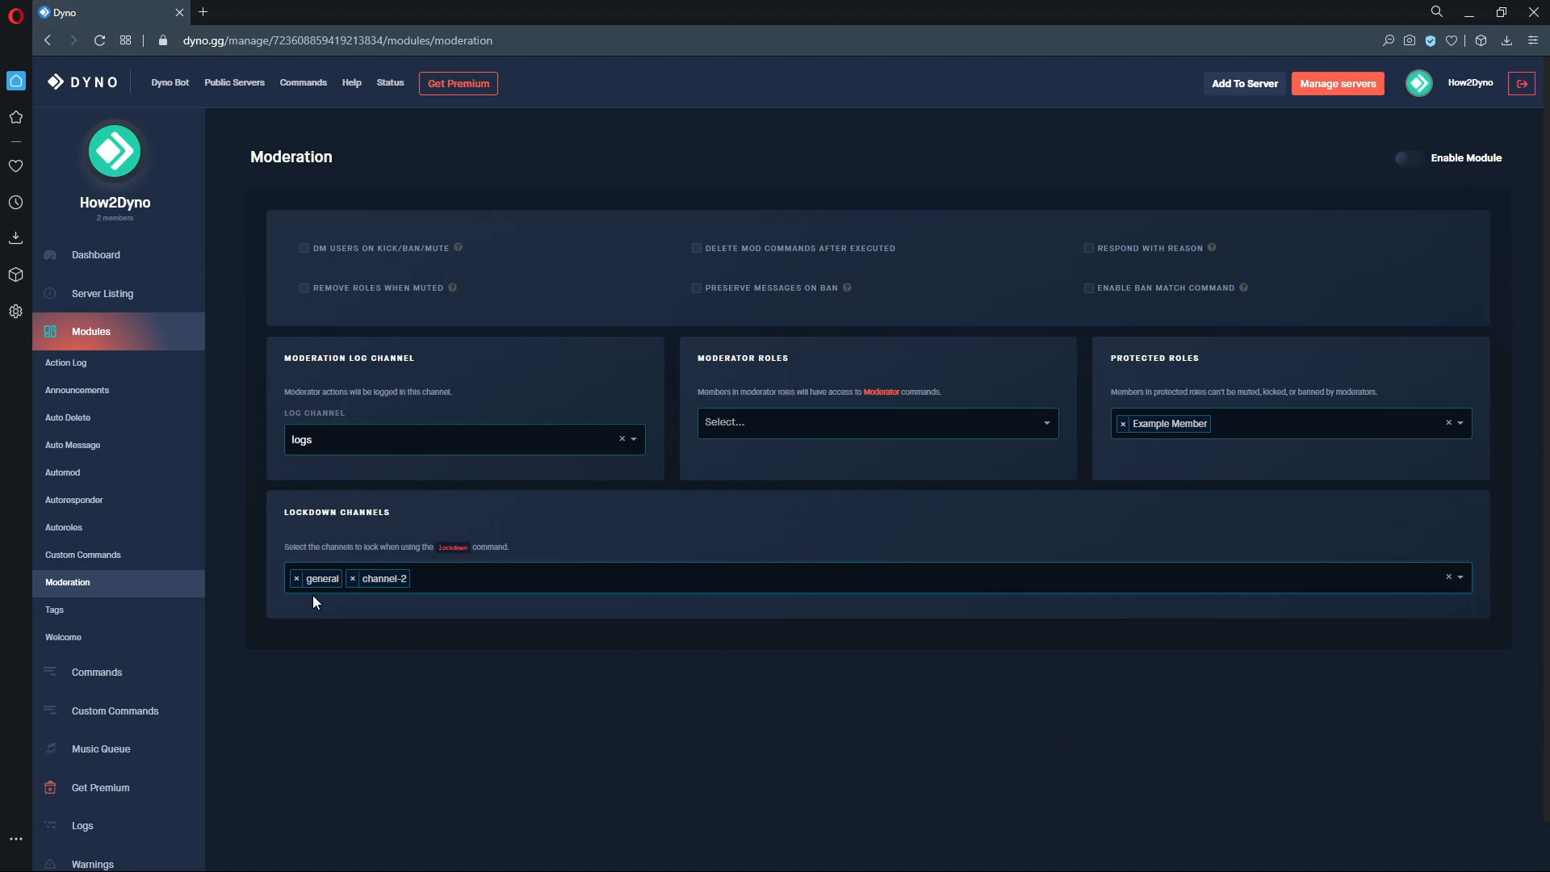
# Enable the Moderation module for the How2Dyno server
pyautogui.click(1406, 156)
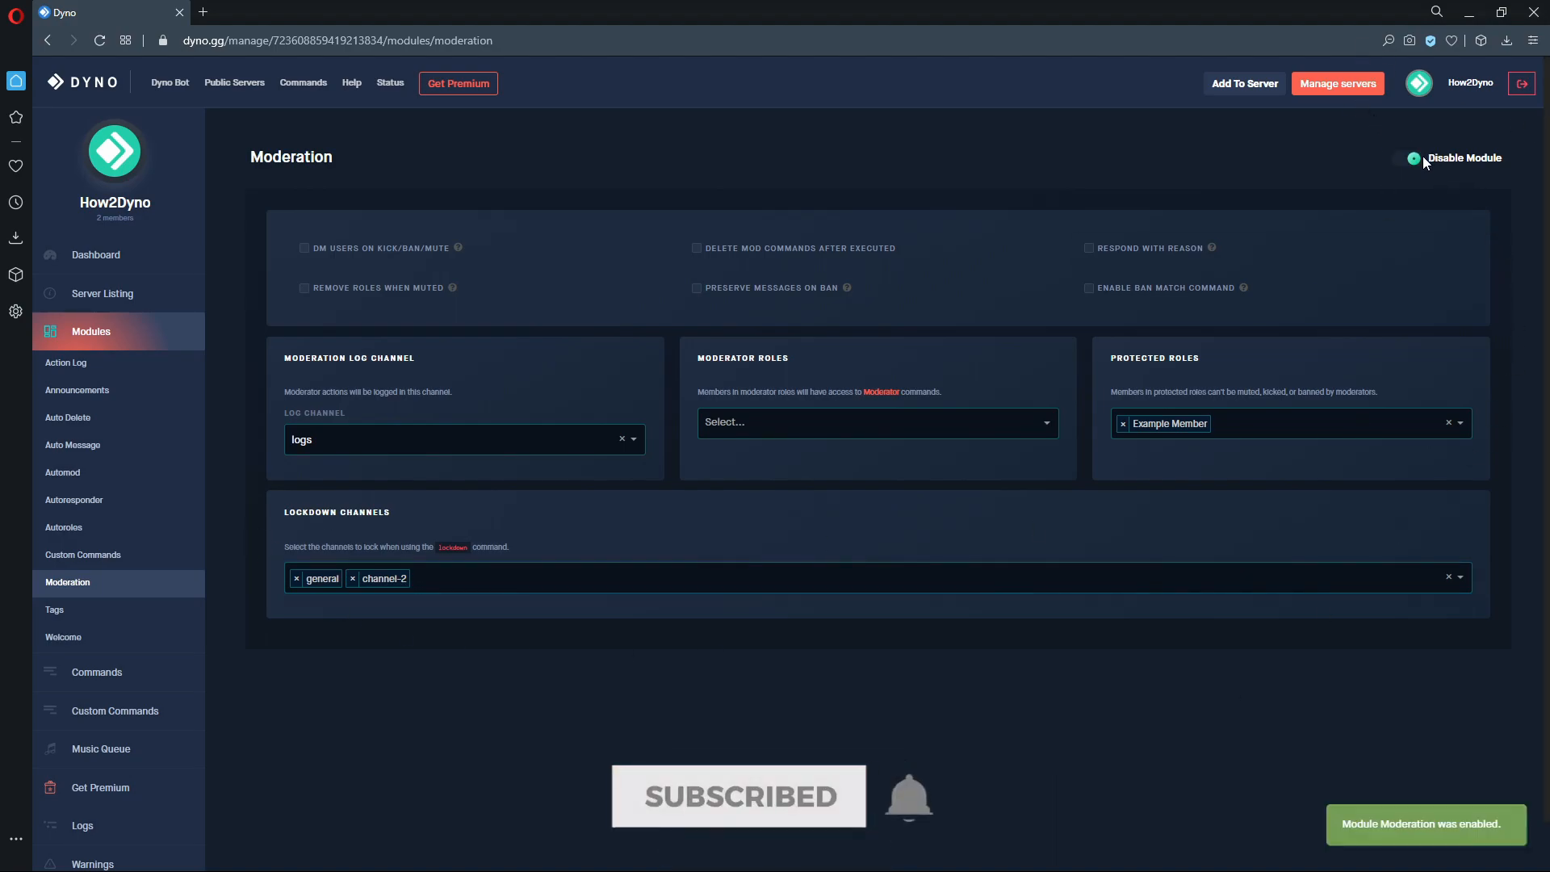
pyautogui.moveTo(690, 599)
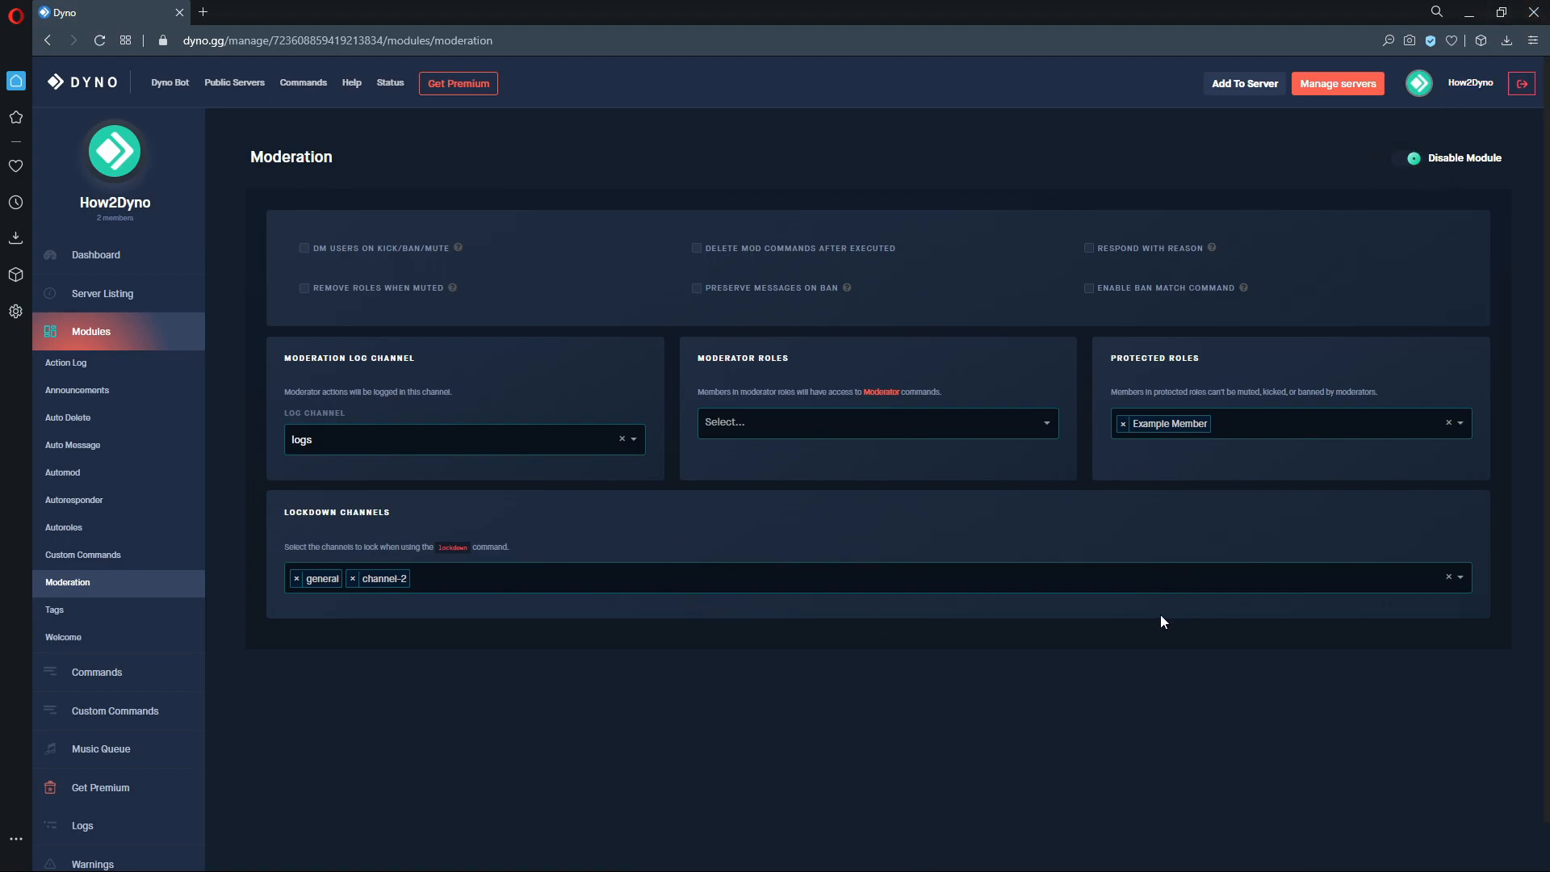
pyautogui.moveTo(812, 614)
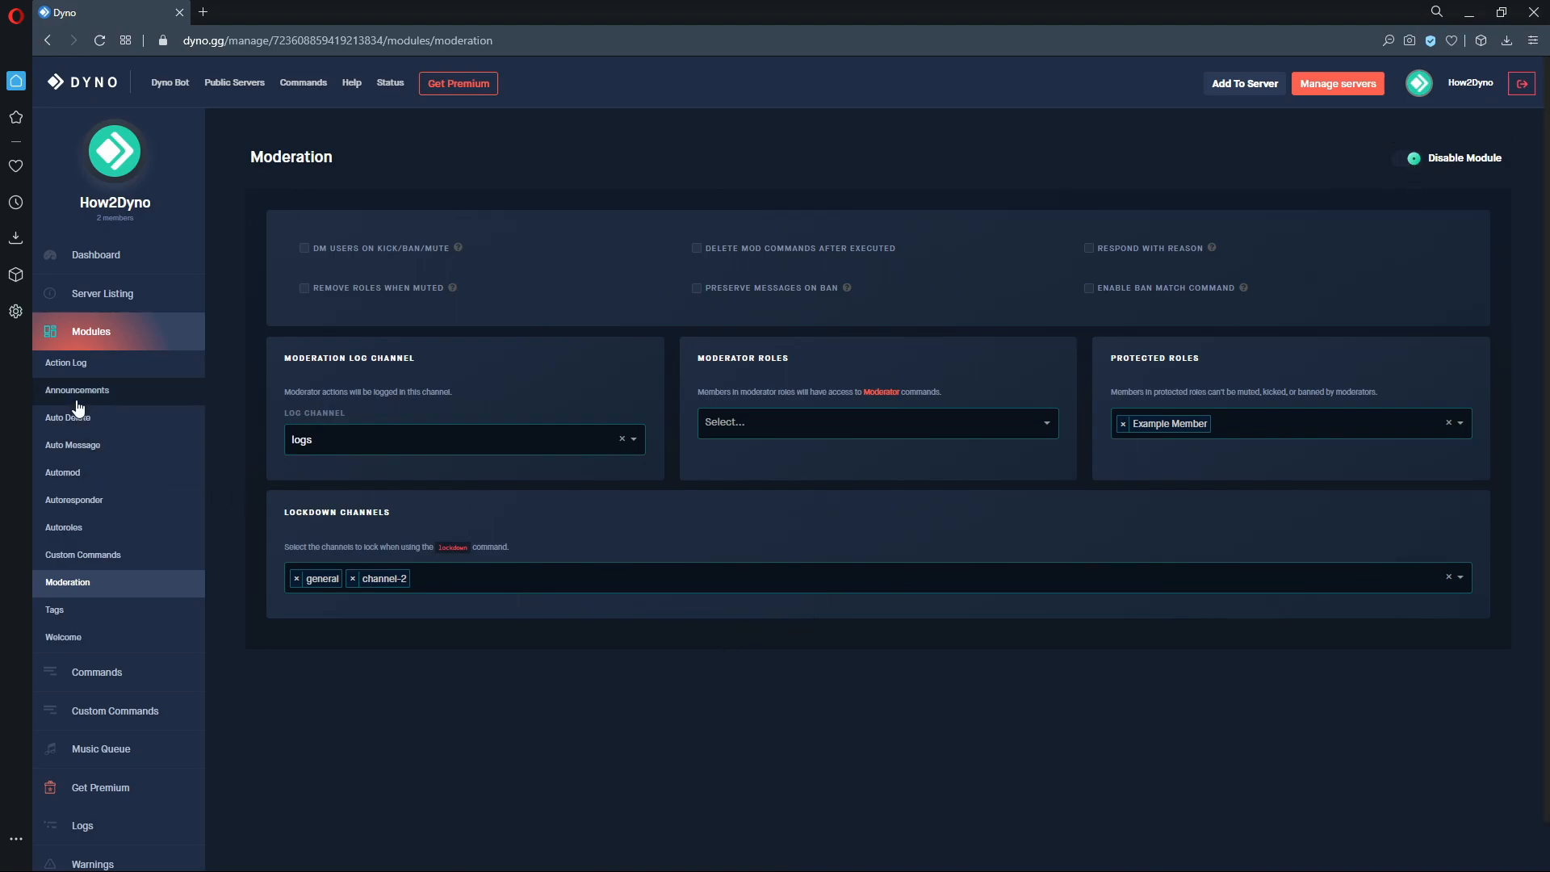
# Switch from Moderation to the Auto Delete module page
pyautogui.click(68, 417)
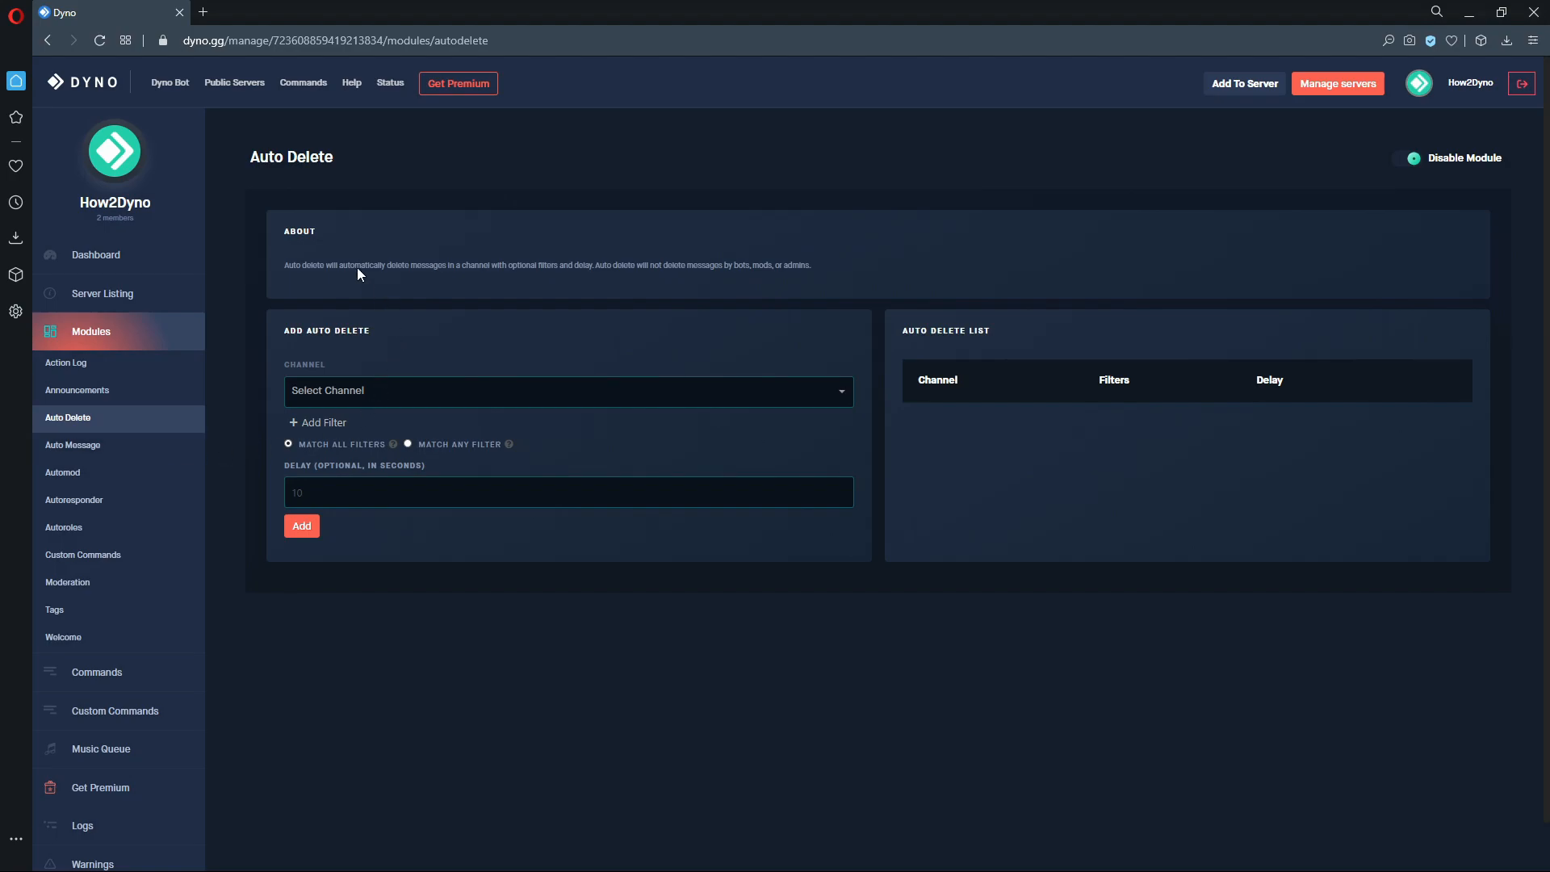
pyautogui.moveTo(324, 157)
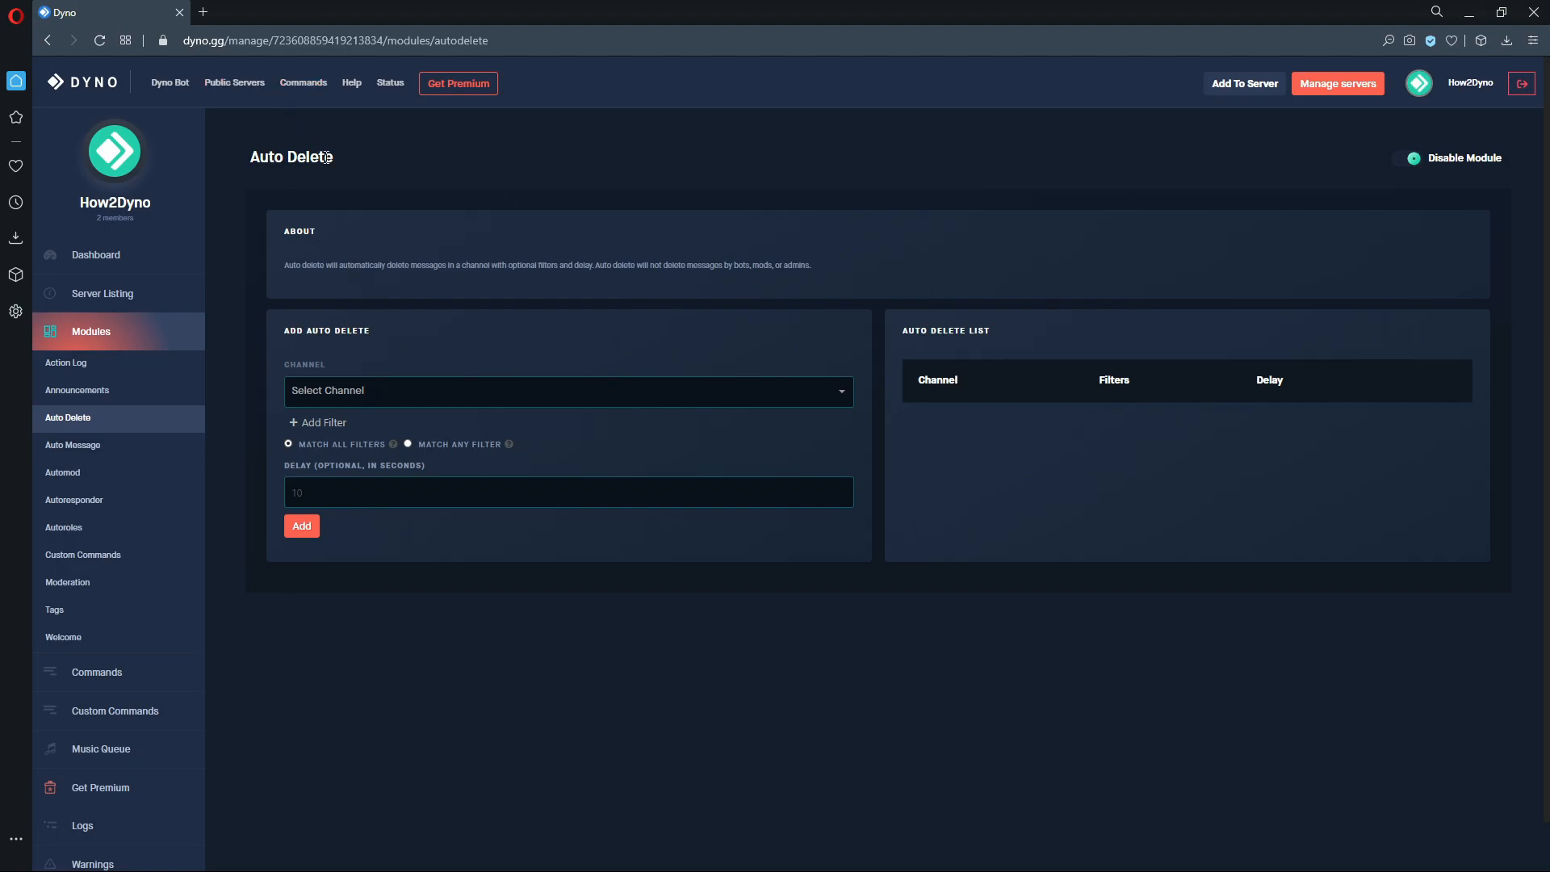
pyautogui.moveTo(376, 192)
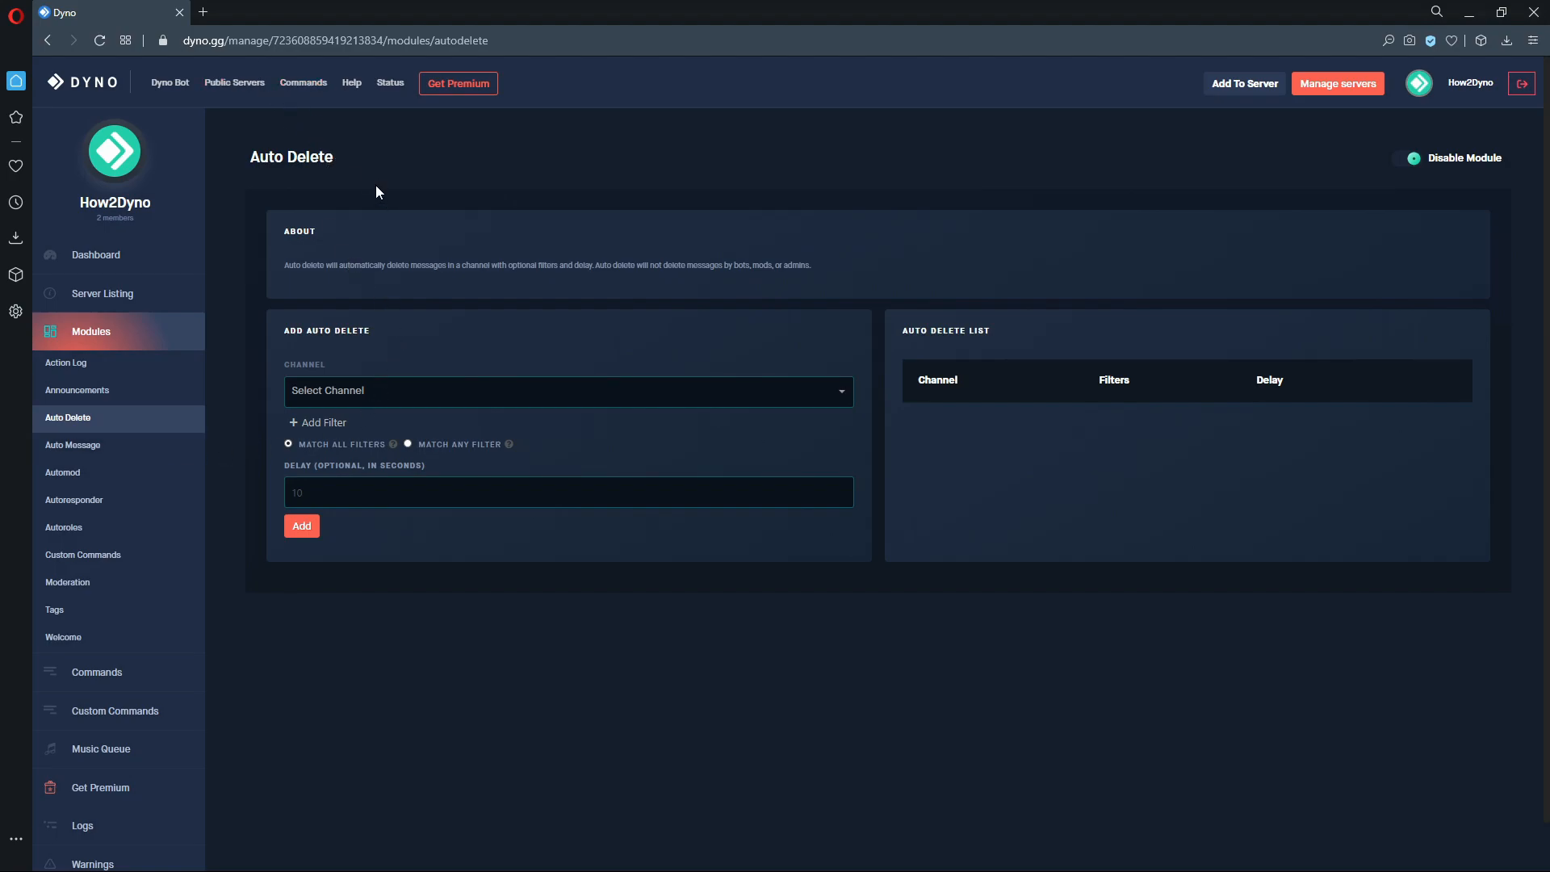
pyautogui.moveTo(1183, 259)
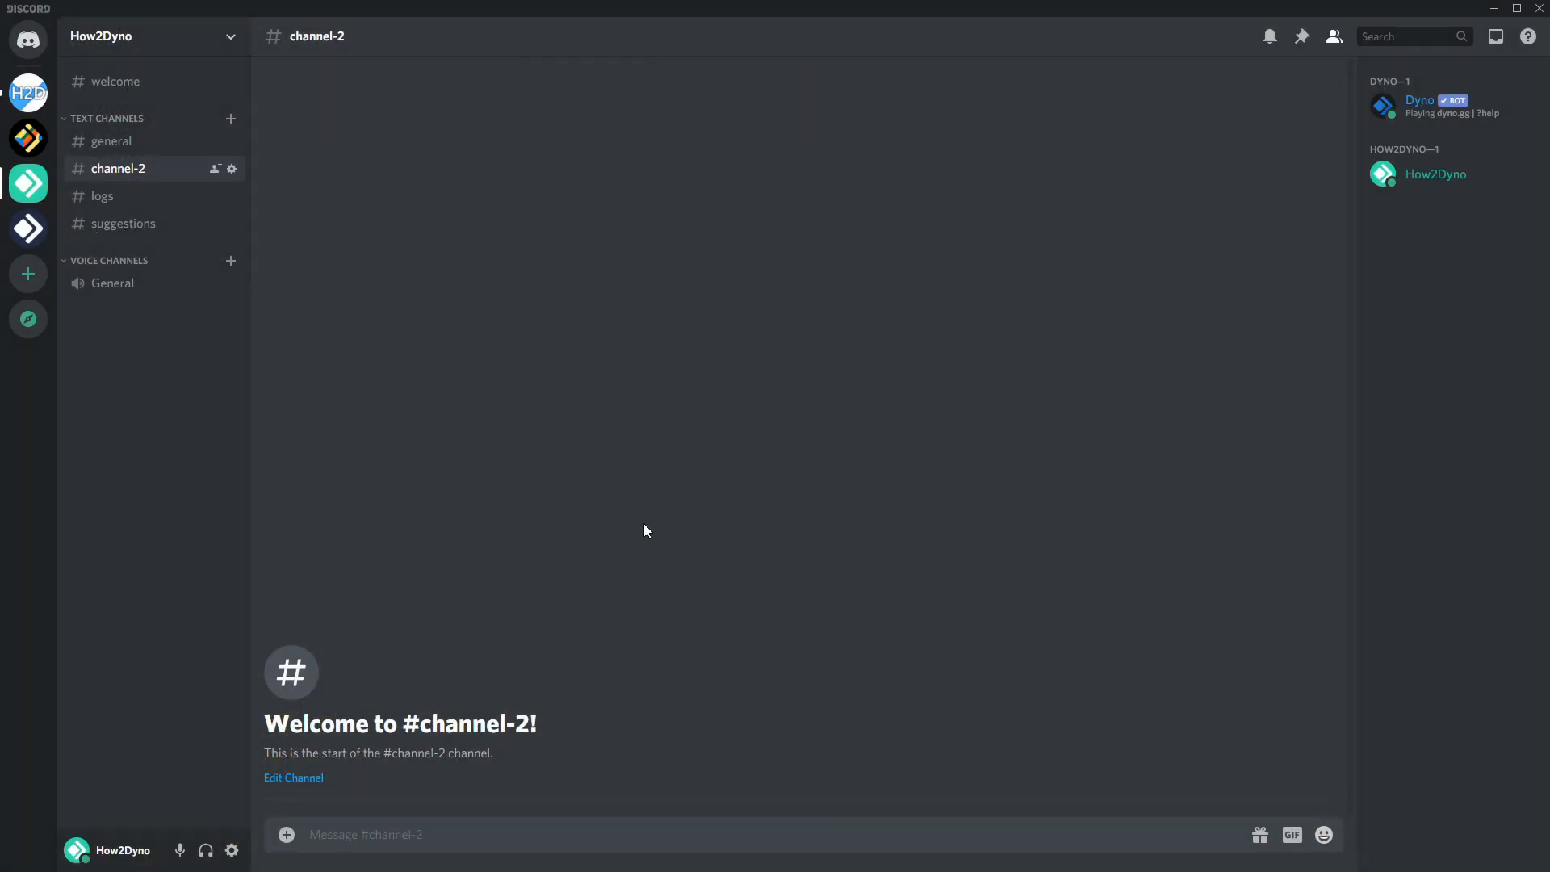
pyautogui.moveTo(415, 620)
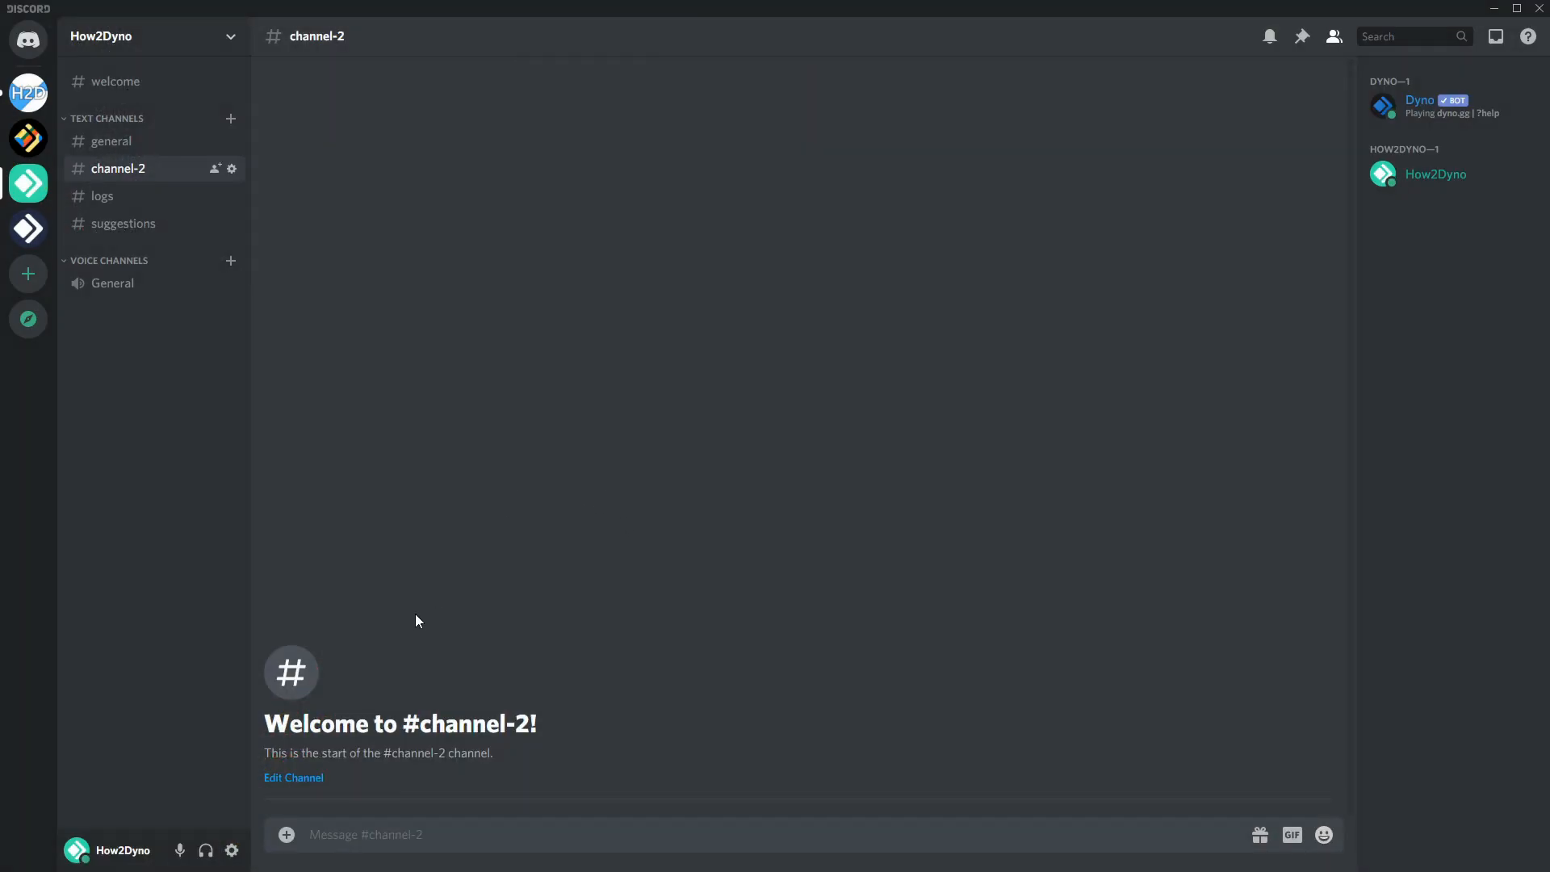
# Glance at #general, return to #channel-2 and enter the ?lockdown command
pyautogui.click(111, 141)
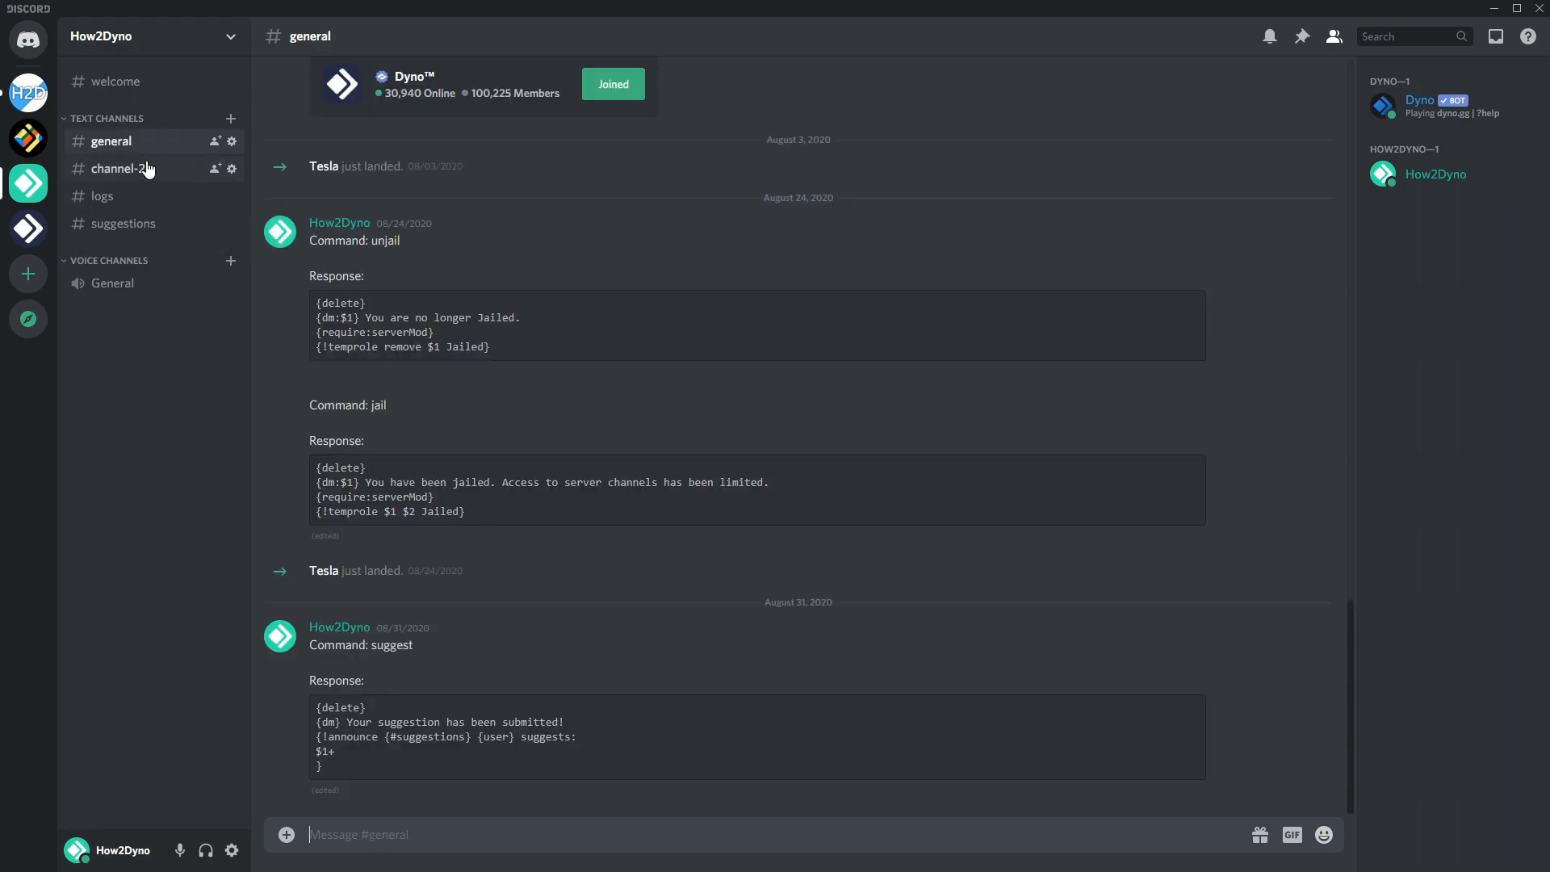
pyautogui.click(118, 168)
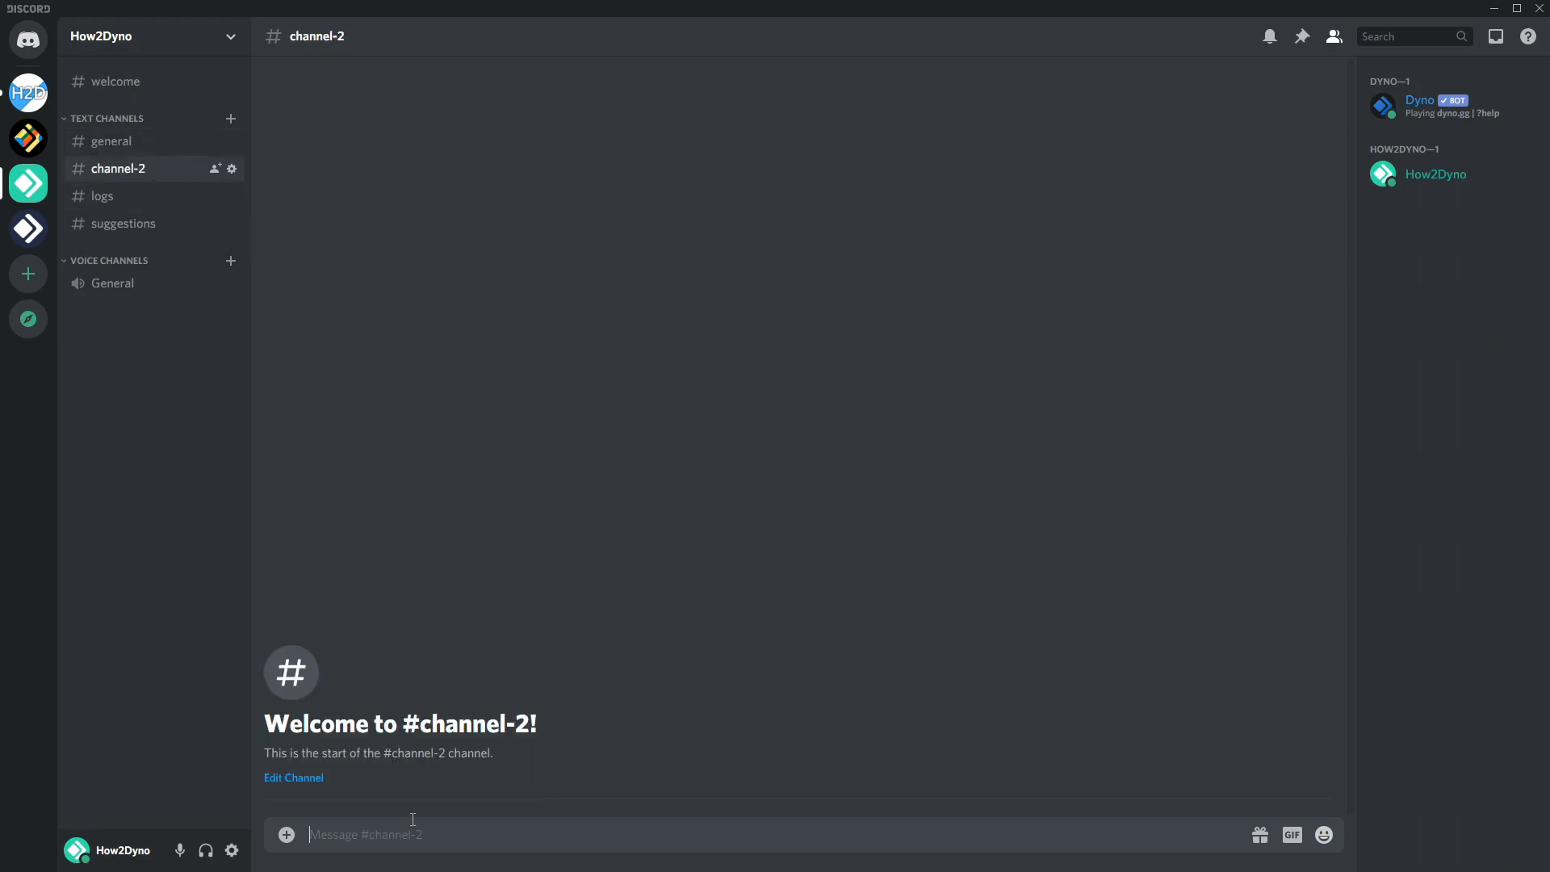
pyautogui.write('?lockdown')
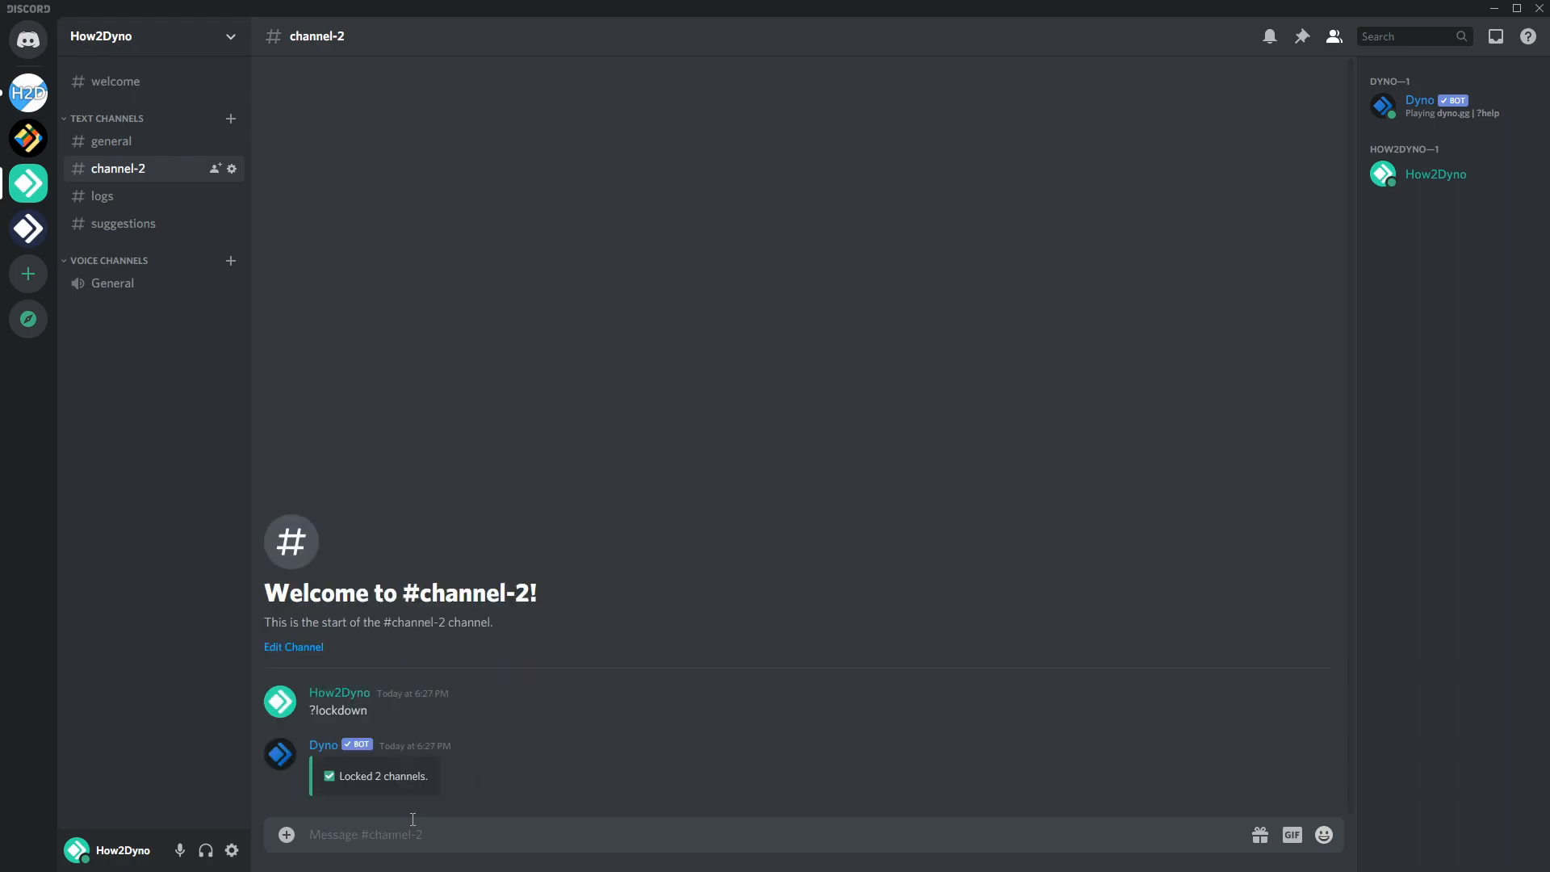
pyautogui.moveTo(400, 817)
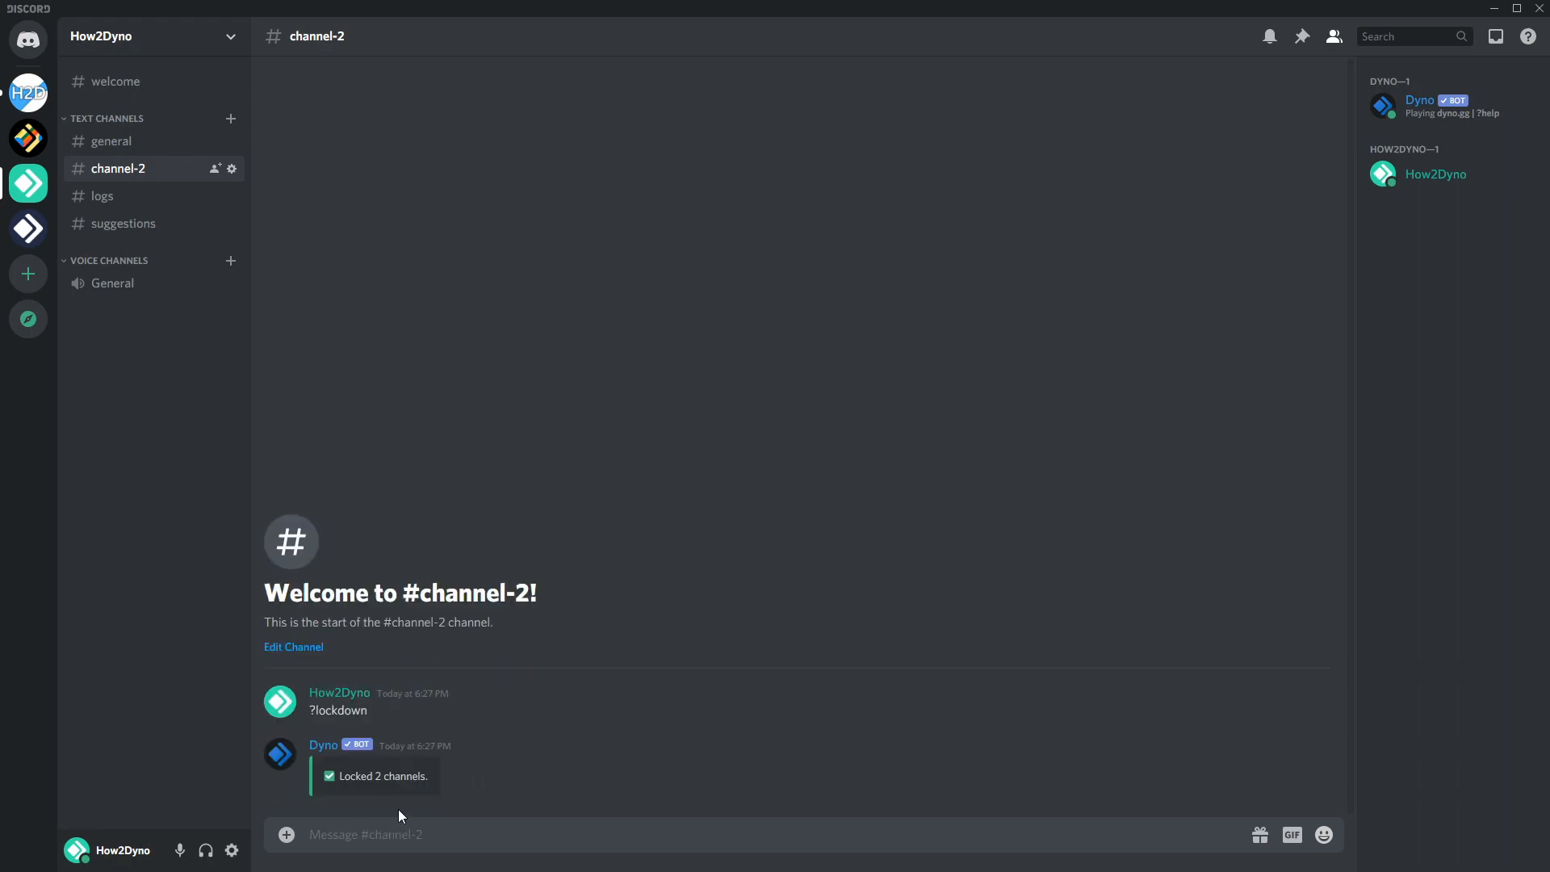
pyautogui.moveTo(414, 798)
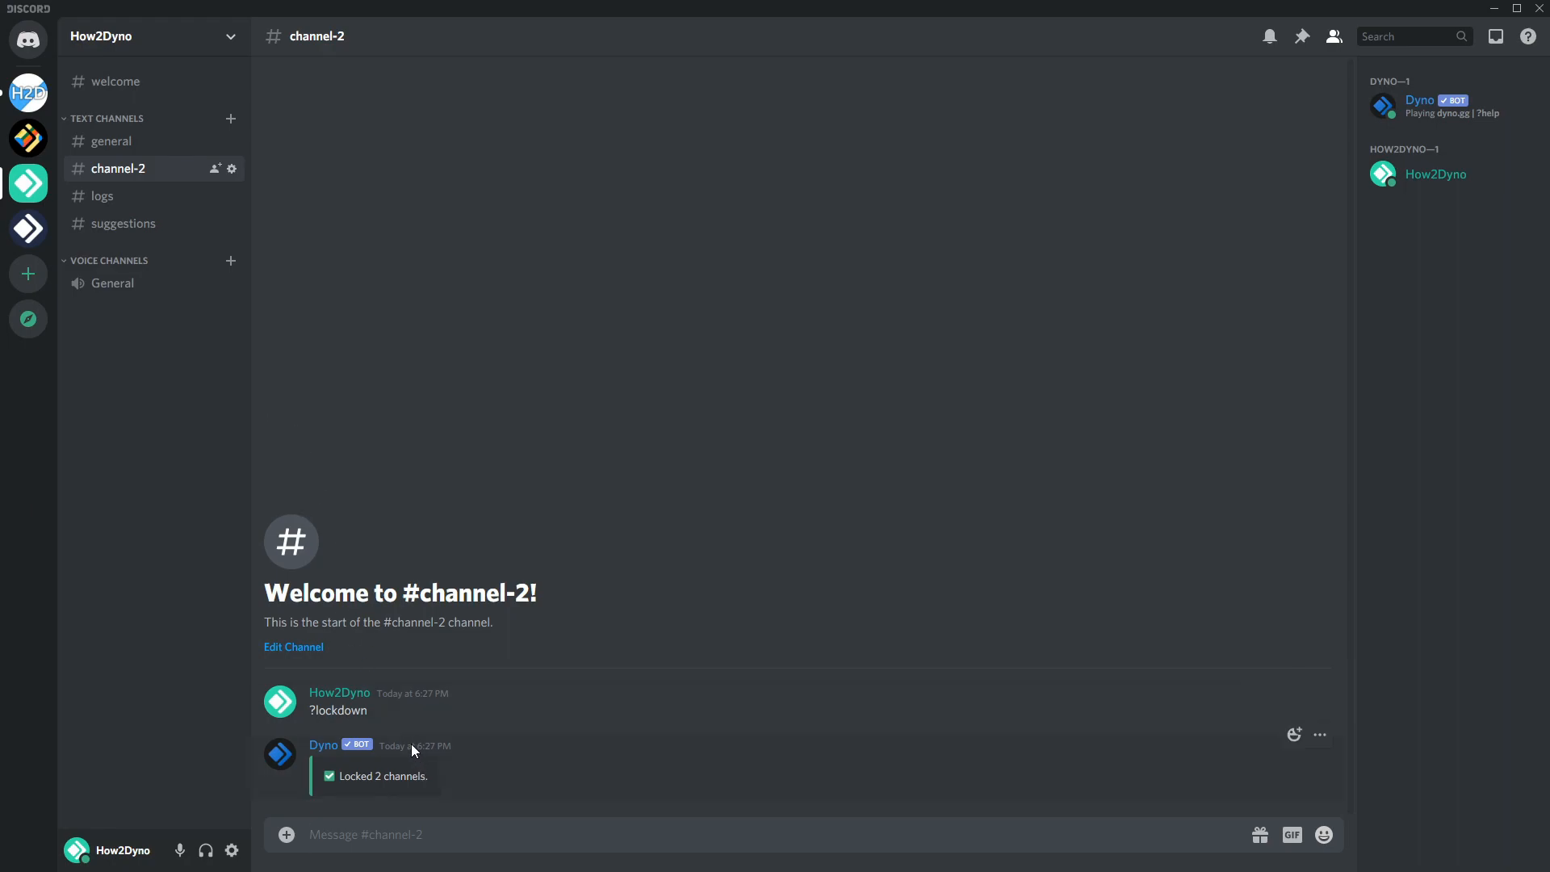
pyautogui.moveTo(439, 758)
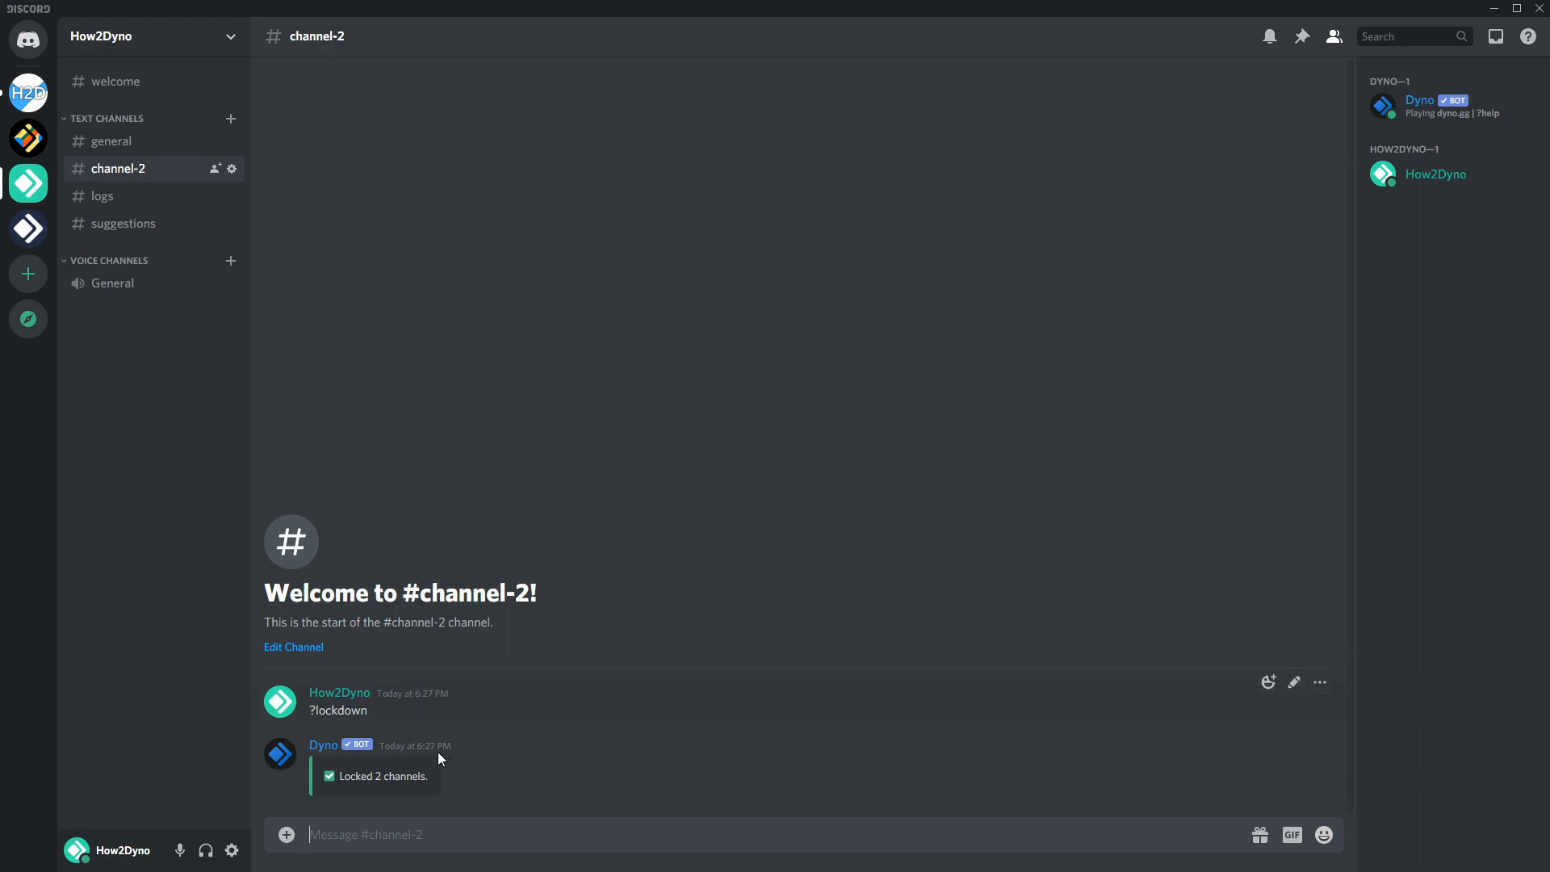
pyautogui.moveTo(1012, 458)
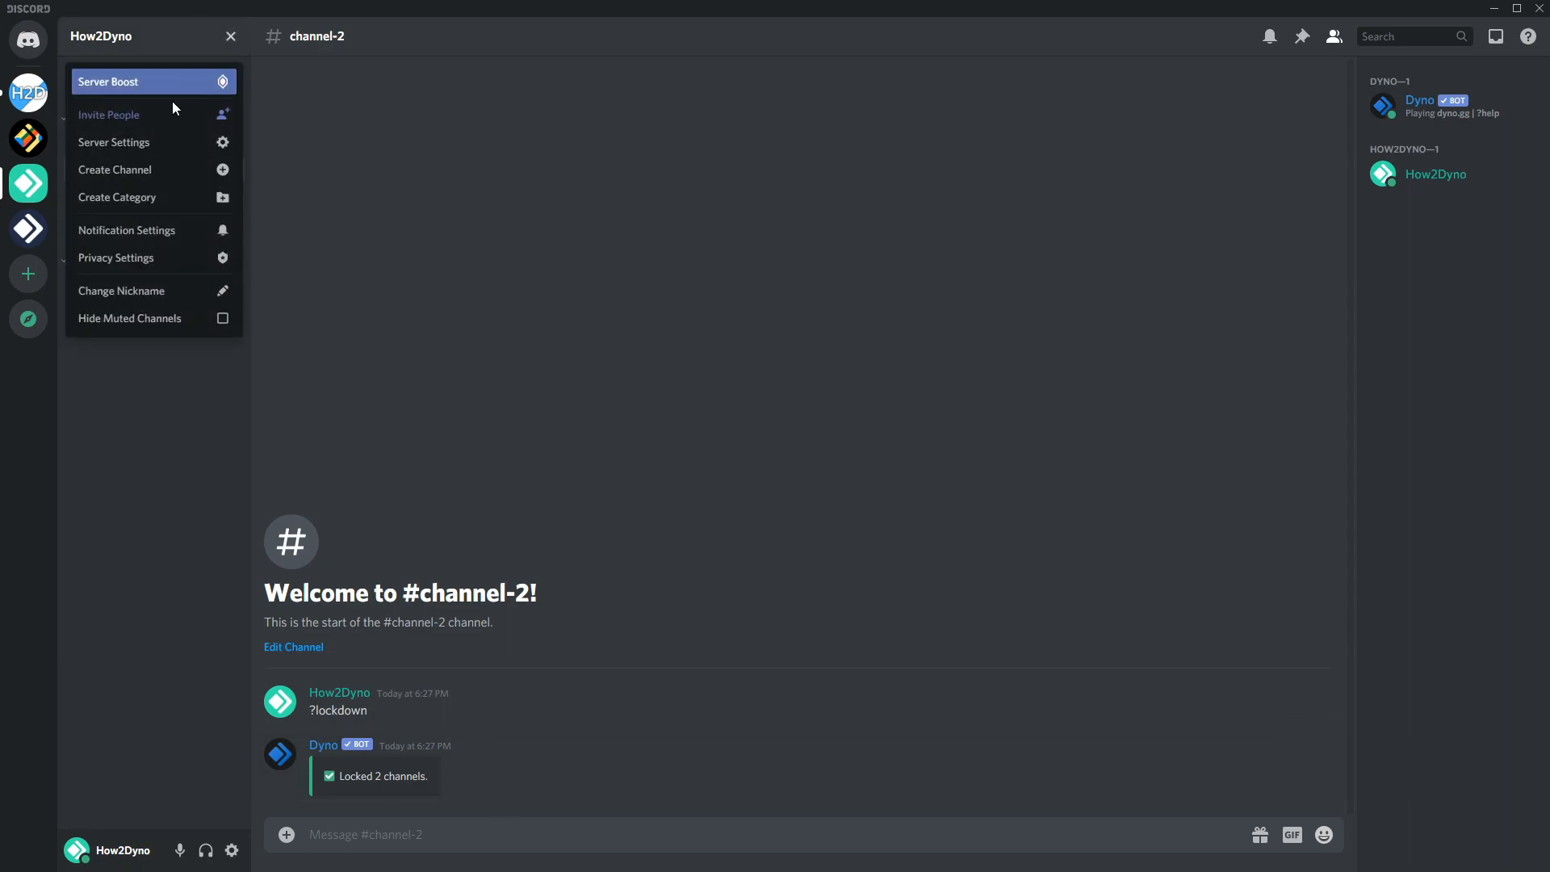
pyautogui.click(113, 142)
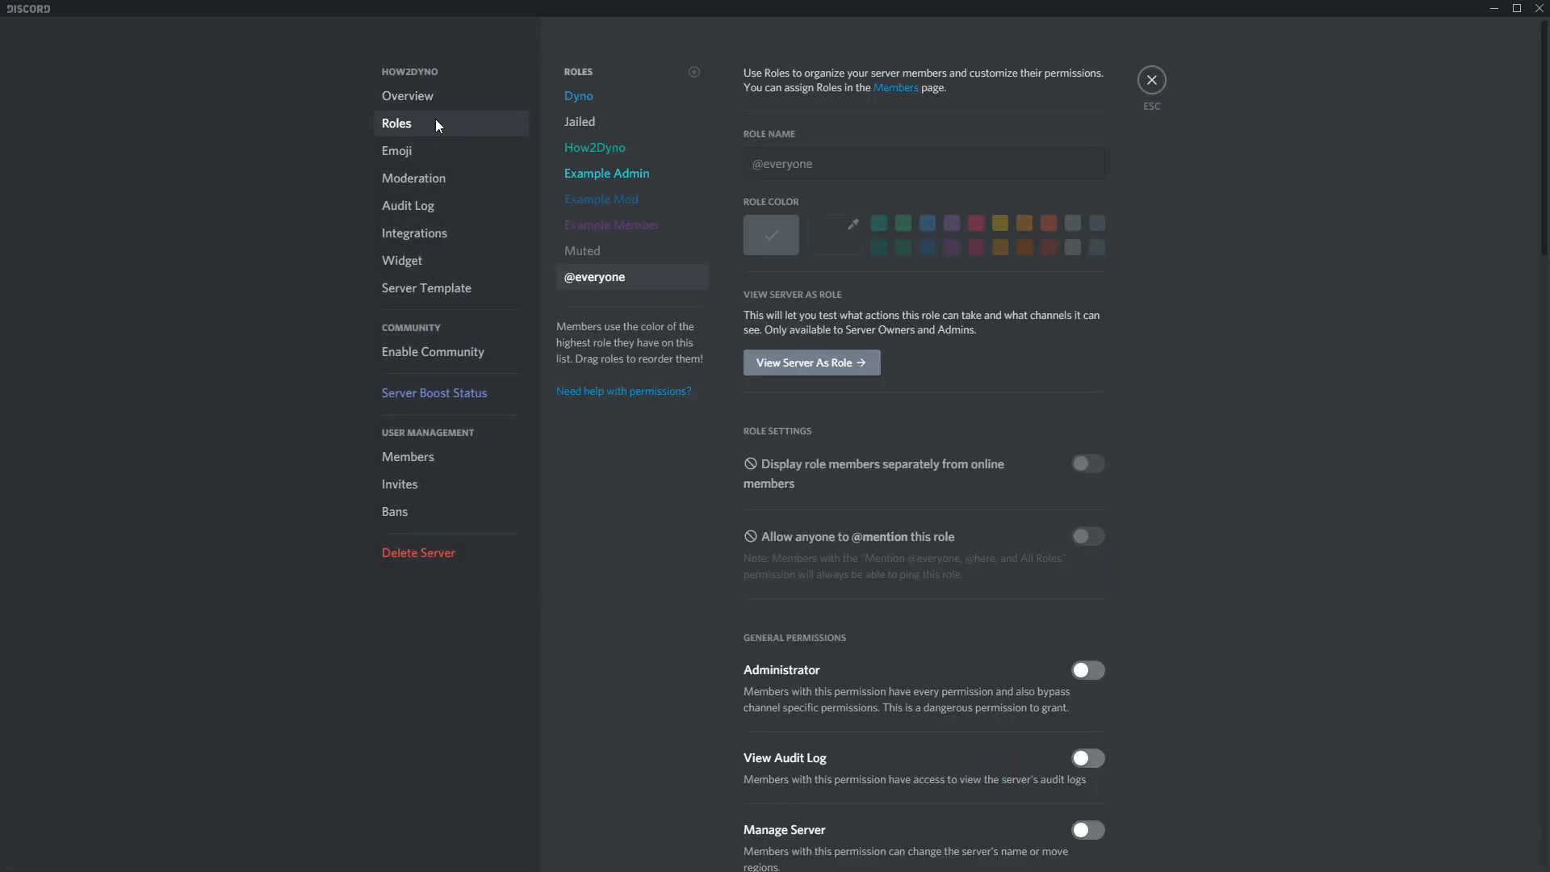
pyautogui.click(610, 225)
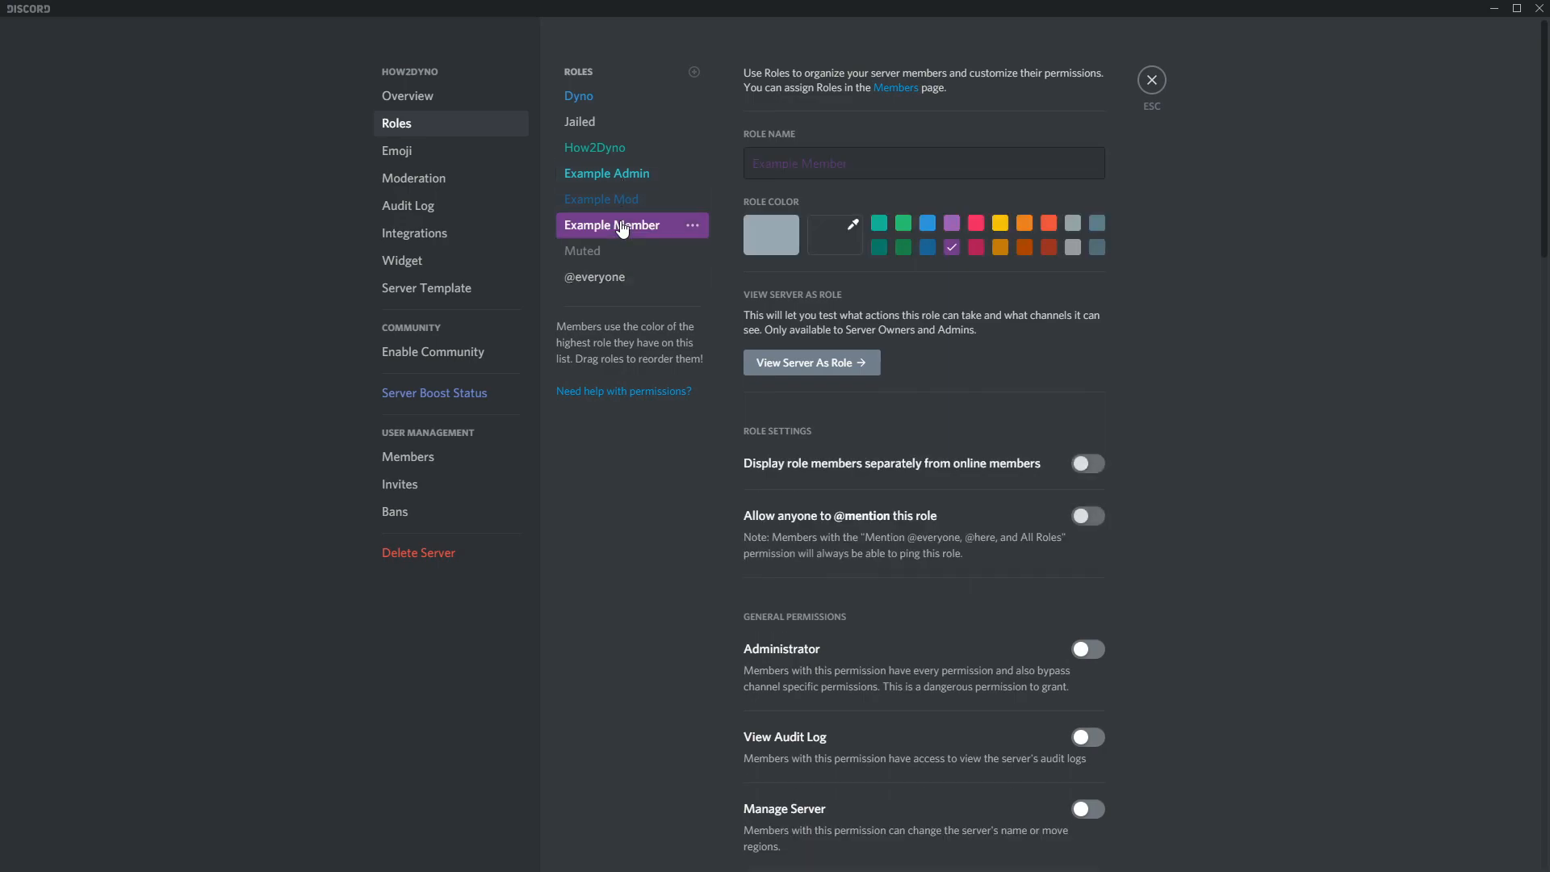
pyautogui.click(808, 362)
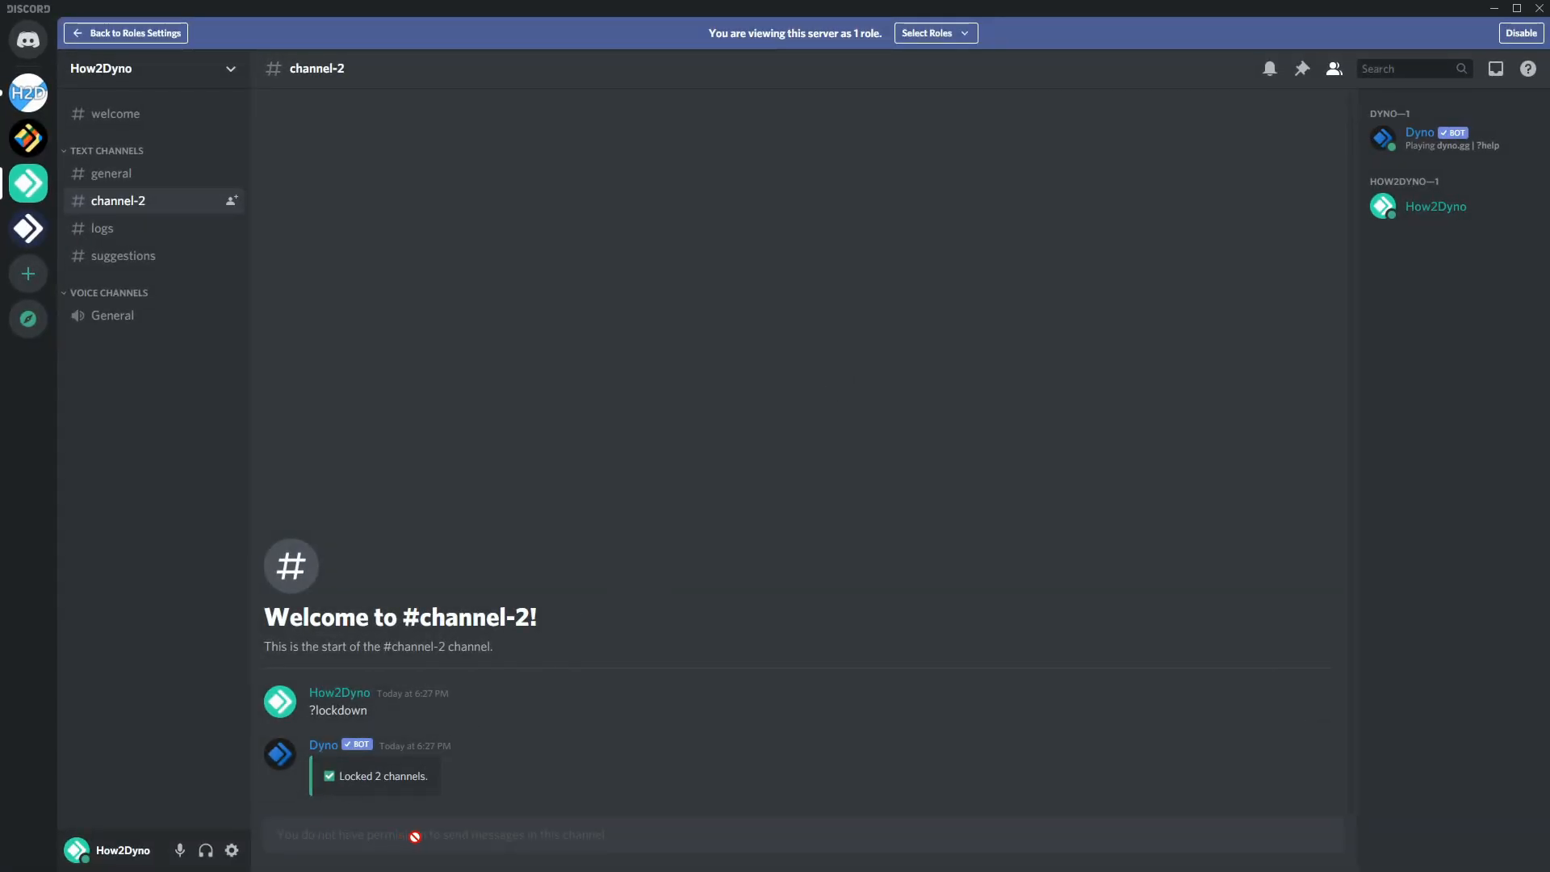
pyautogui.click(112, 172)
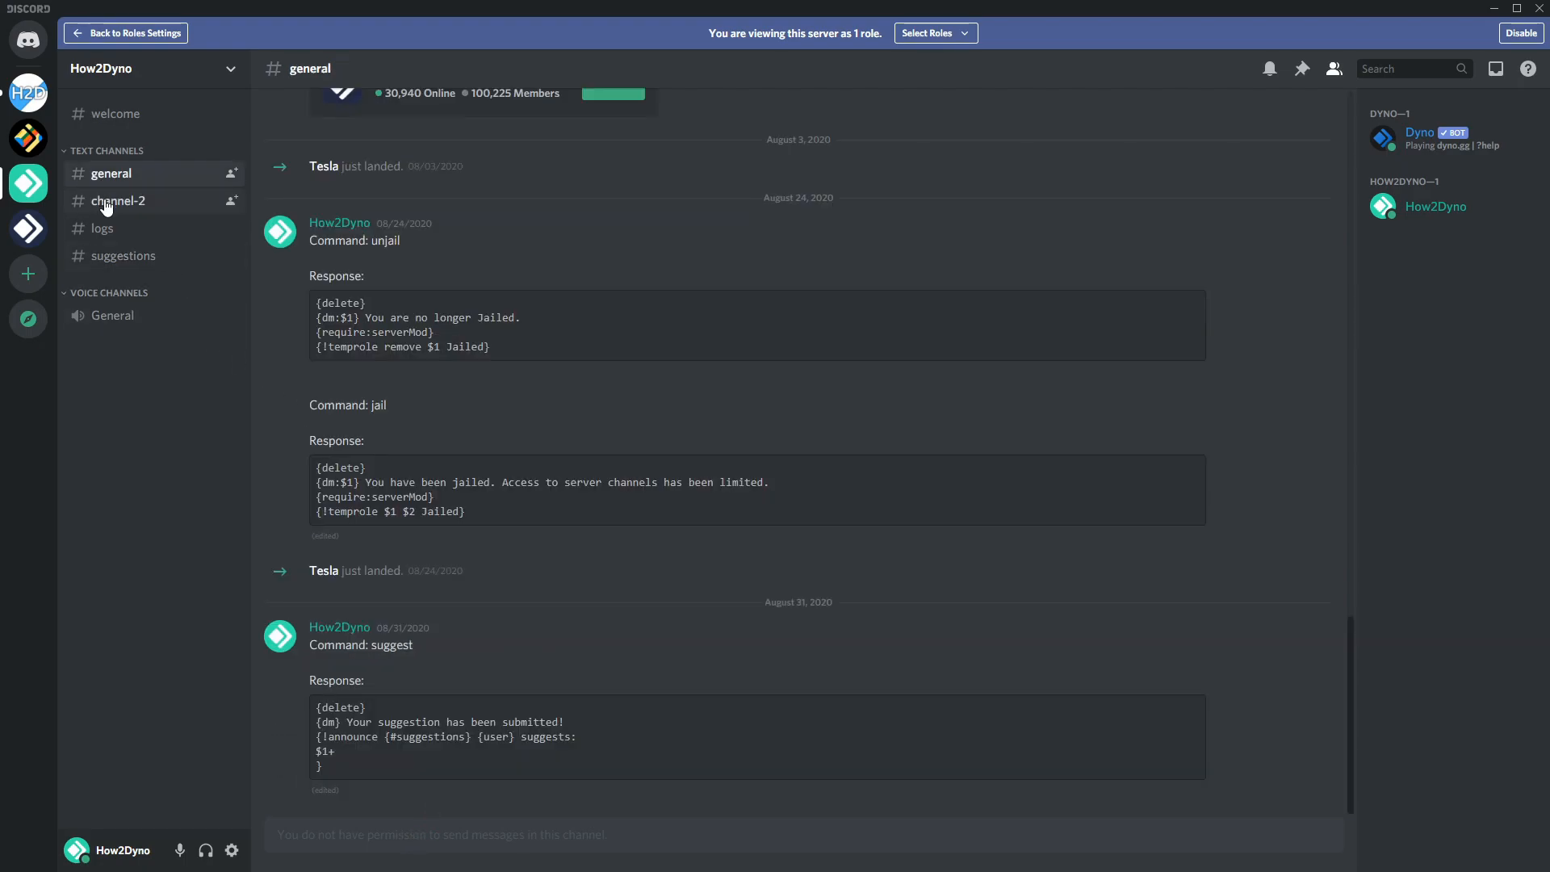
pyautogui.click(118, 201)
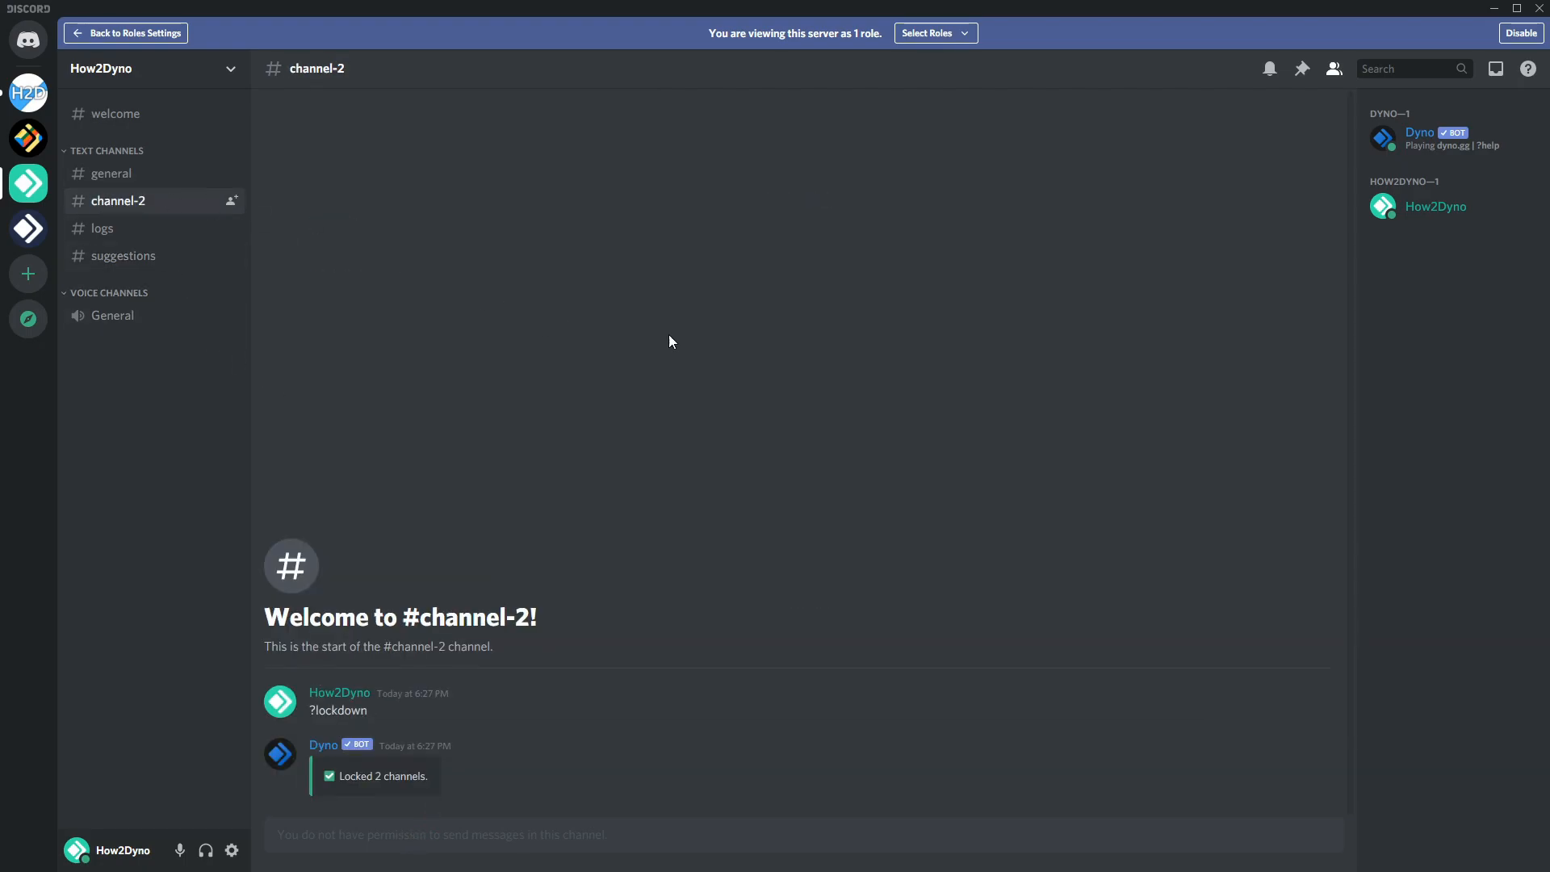
pyautogui.click(1520, 32)
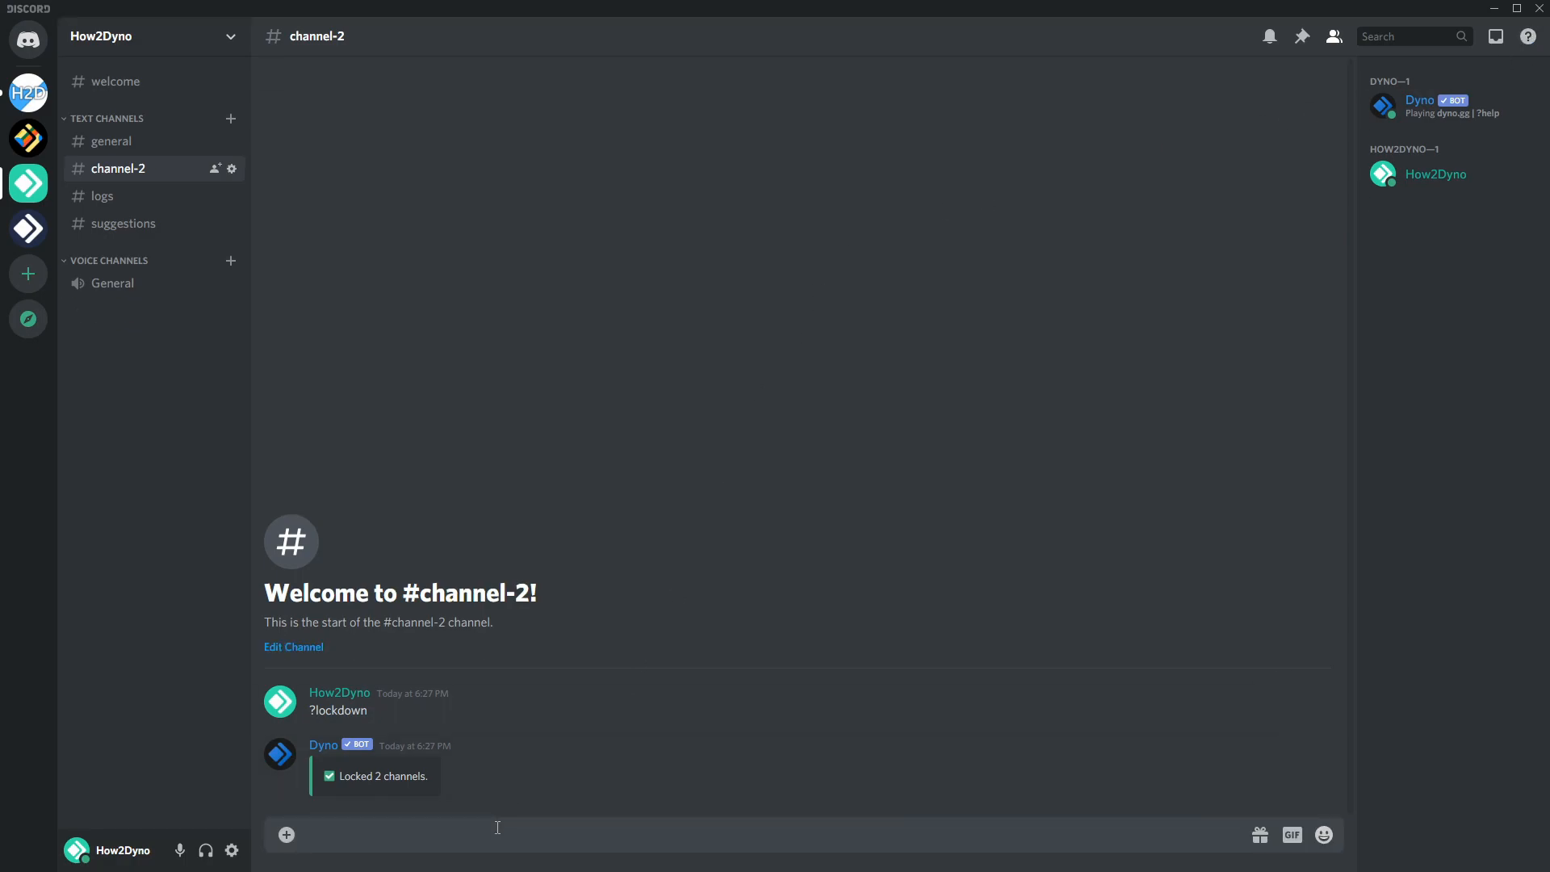
# Send ?lockdown end in channel-2 so Dyno unlocks the 2 channels
pyautogui.write('?')
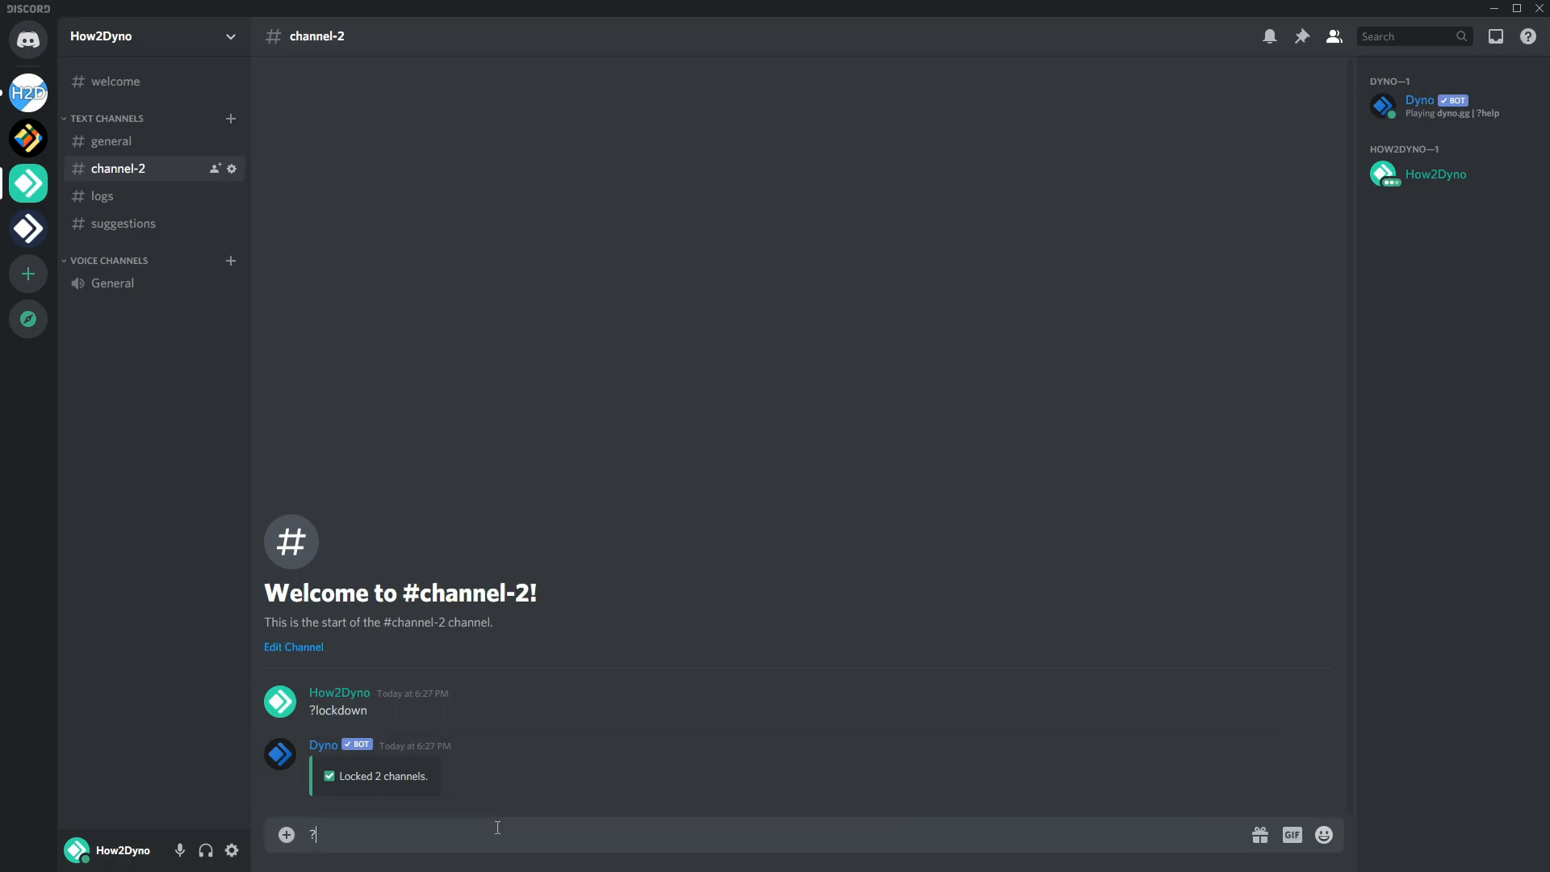
pyautogui.write('lockdown e')
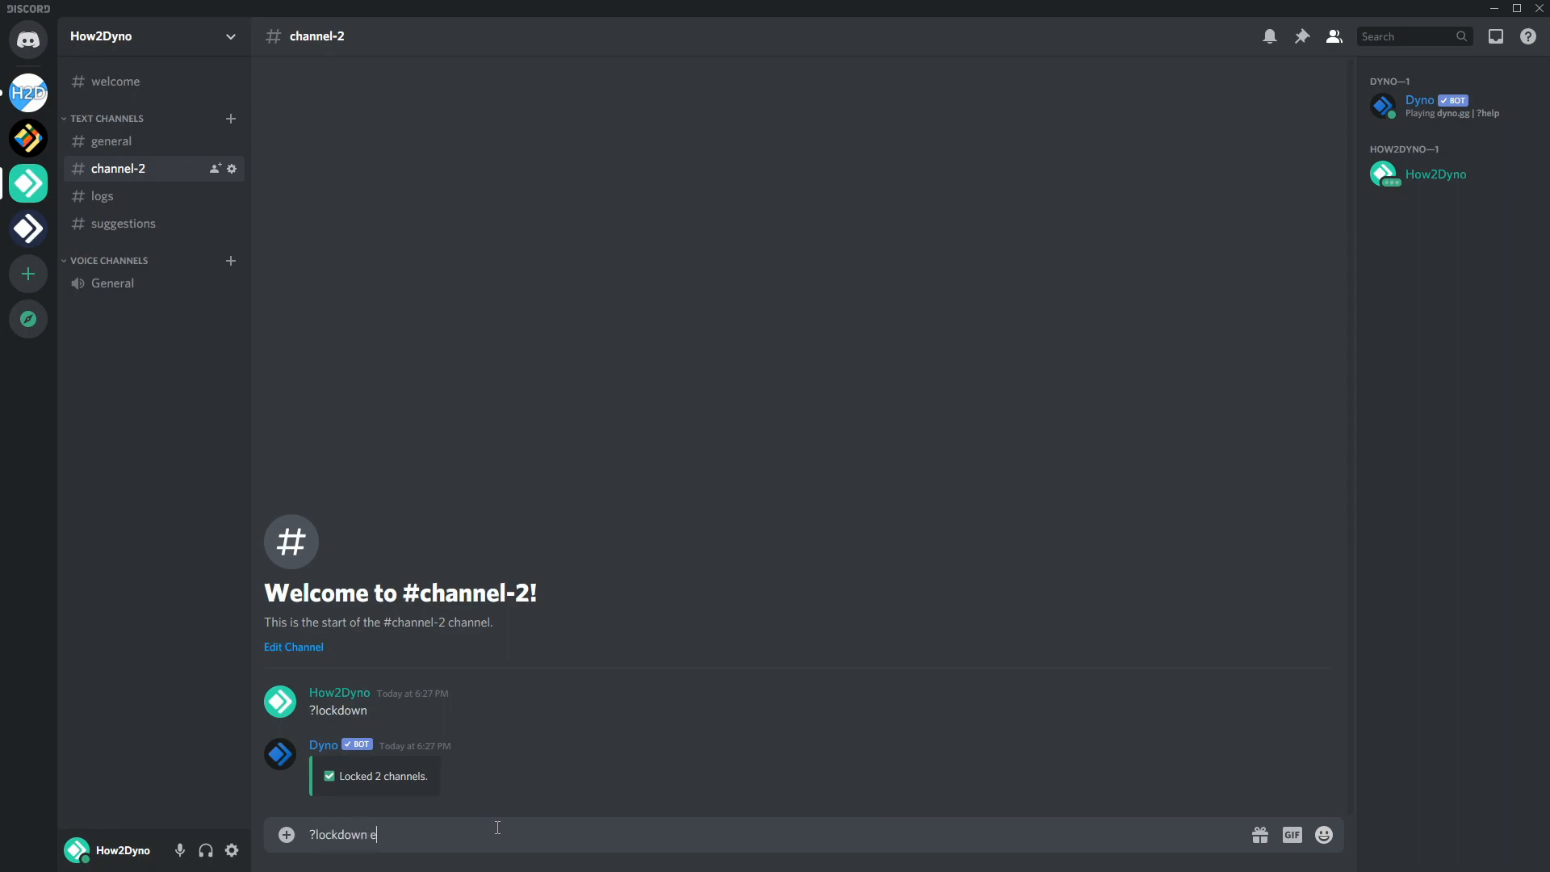
pyautogui.press('enter')
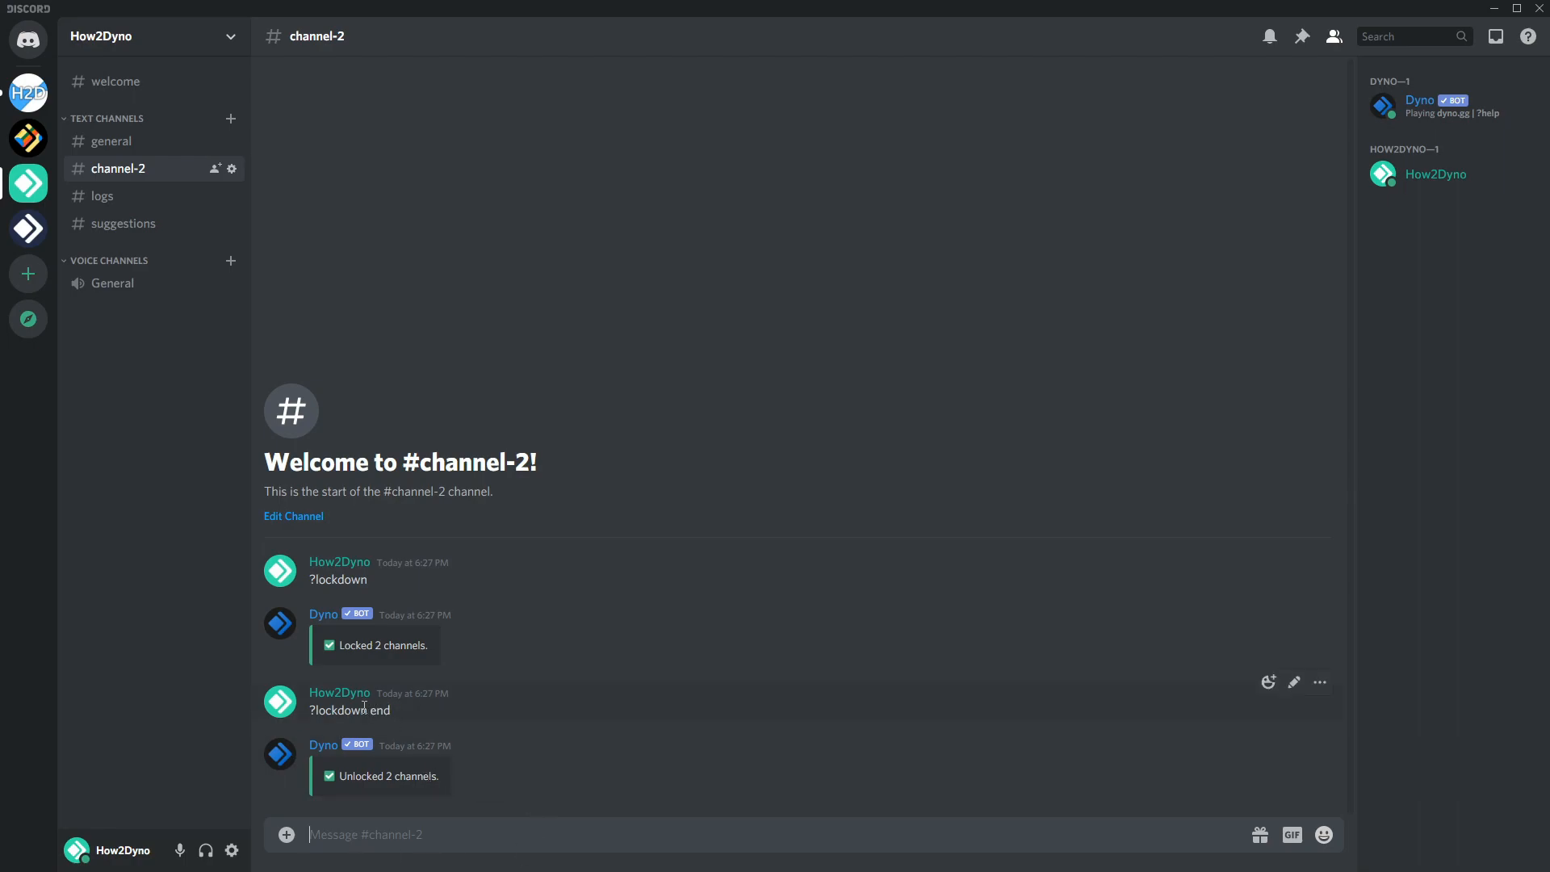
pyautogui.moveTo(311, 637)
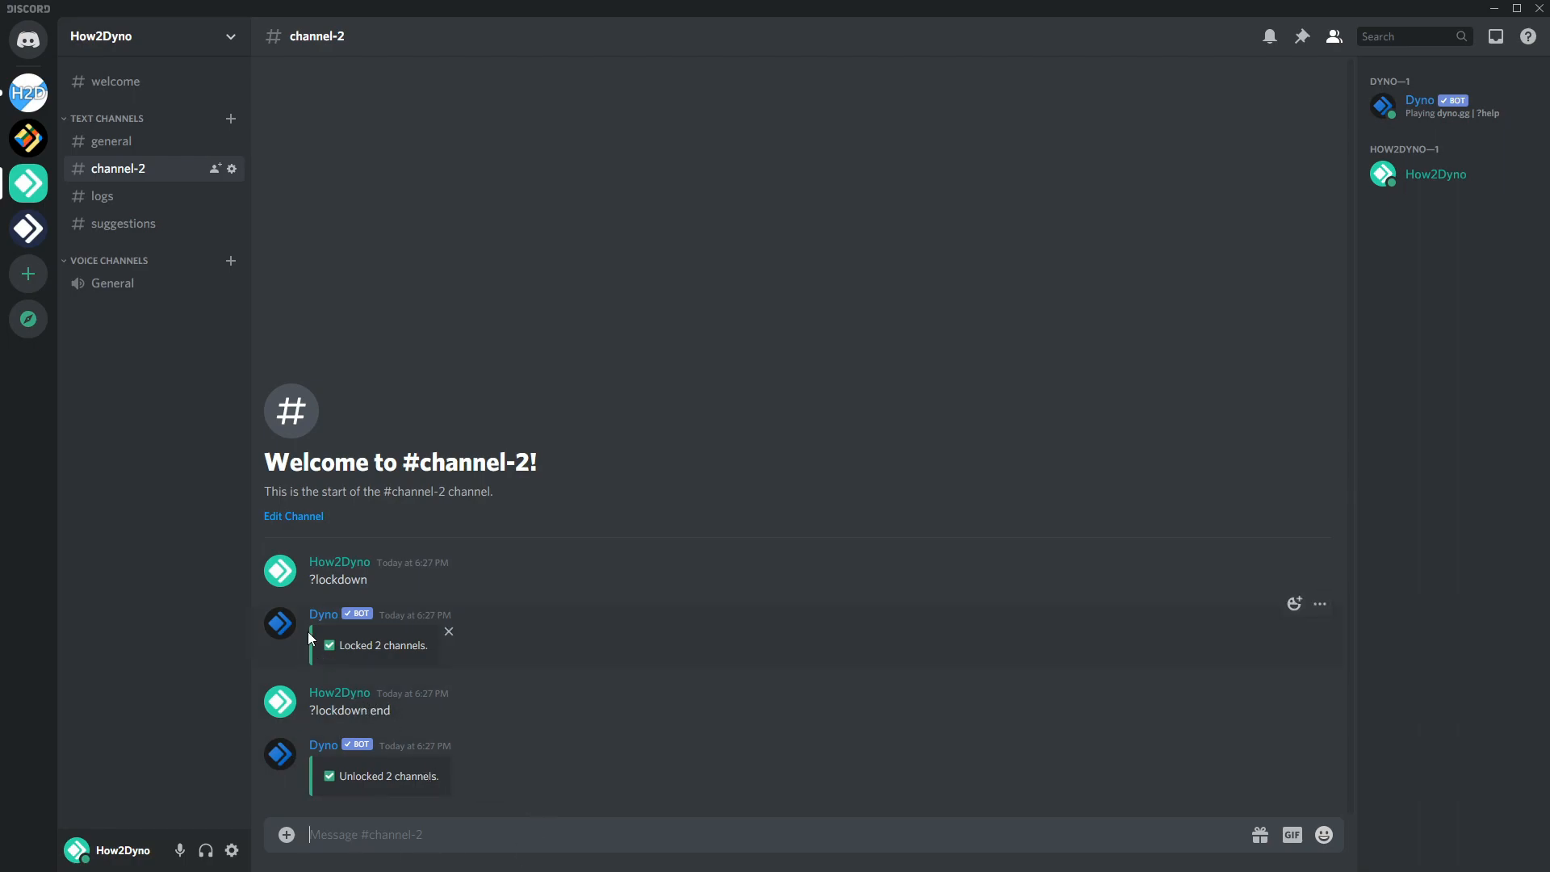
pyautogui.moveTo(349, 572)
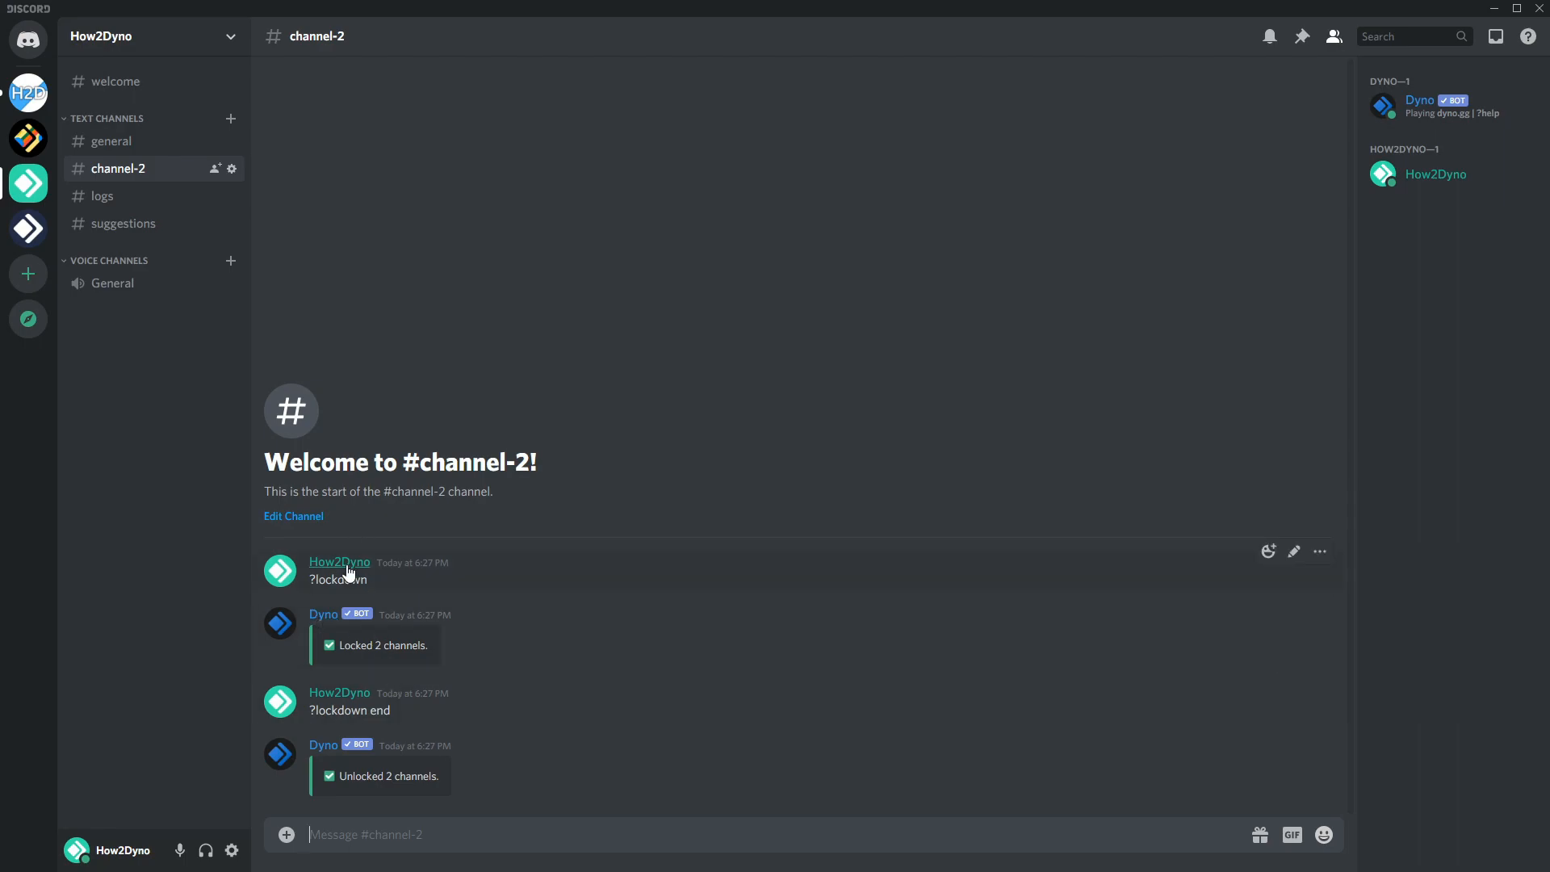
pyautogui.click(339, 562)
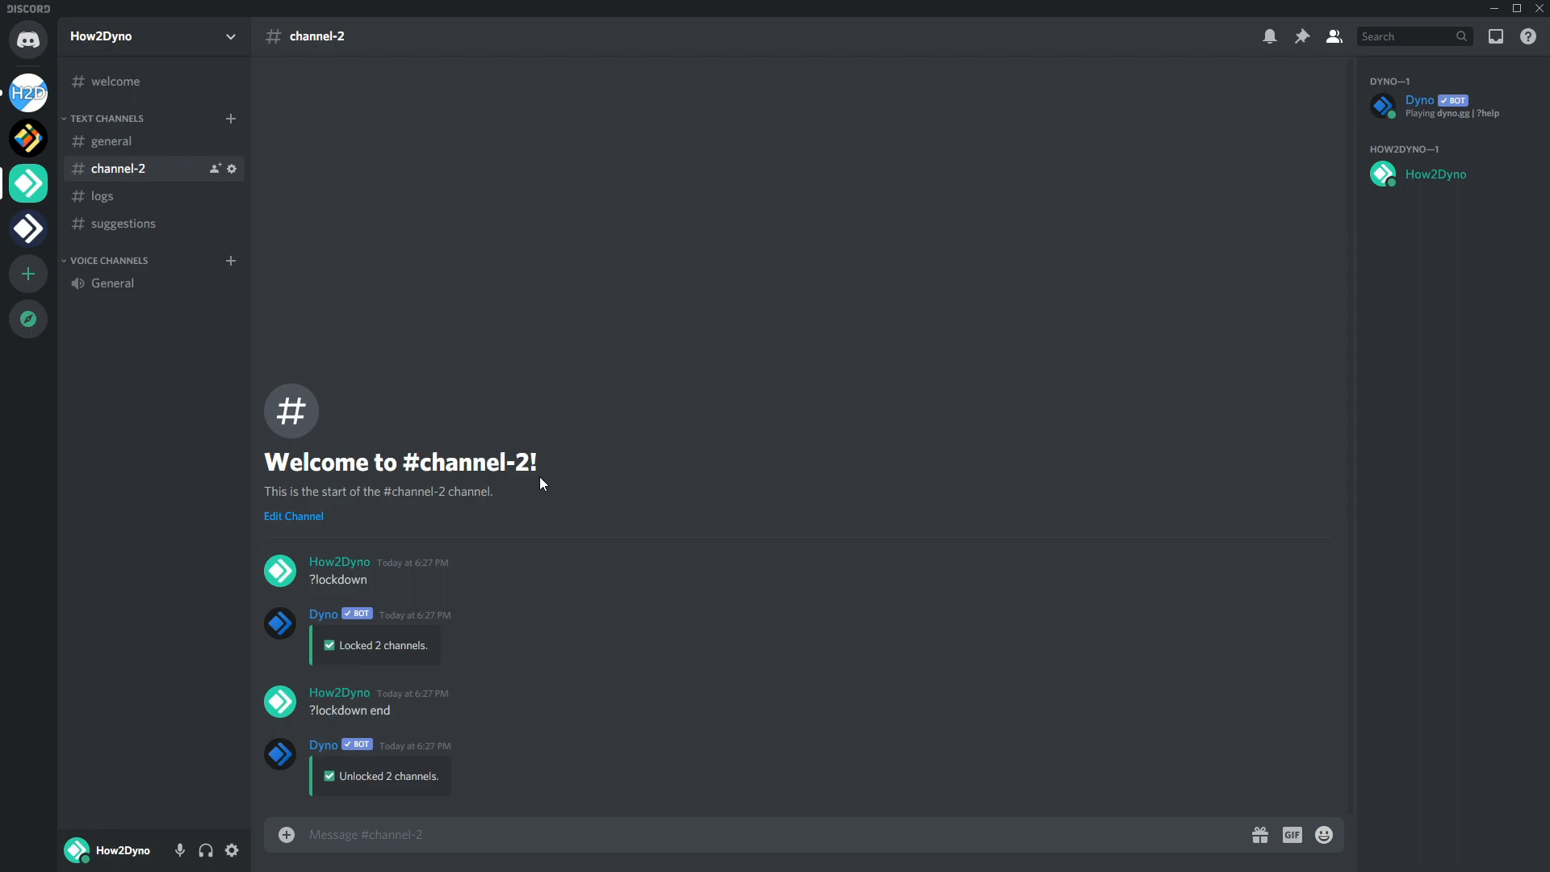
pyautogui.moveTo(638, 507)
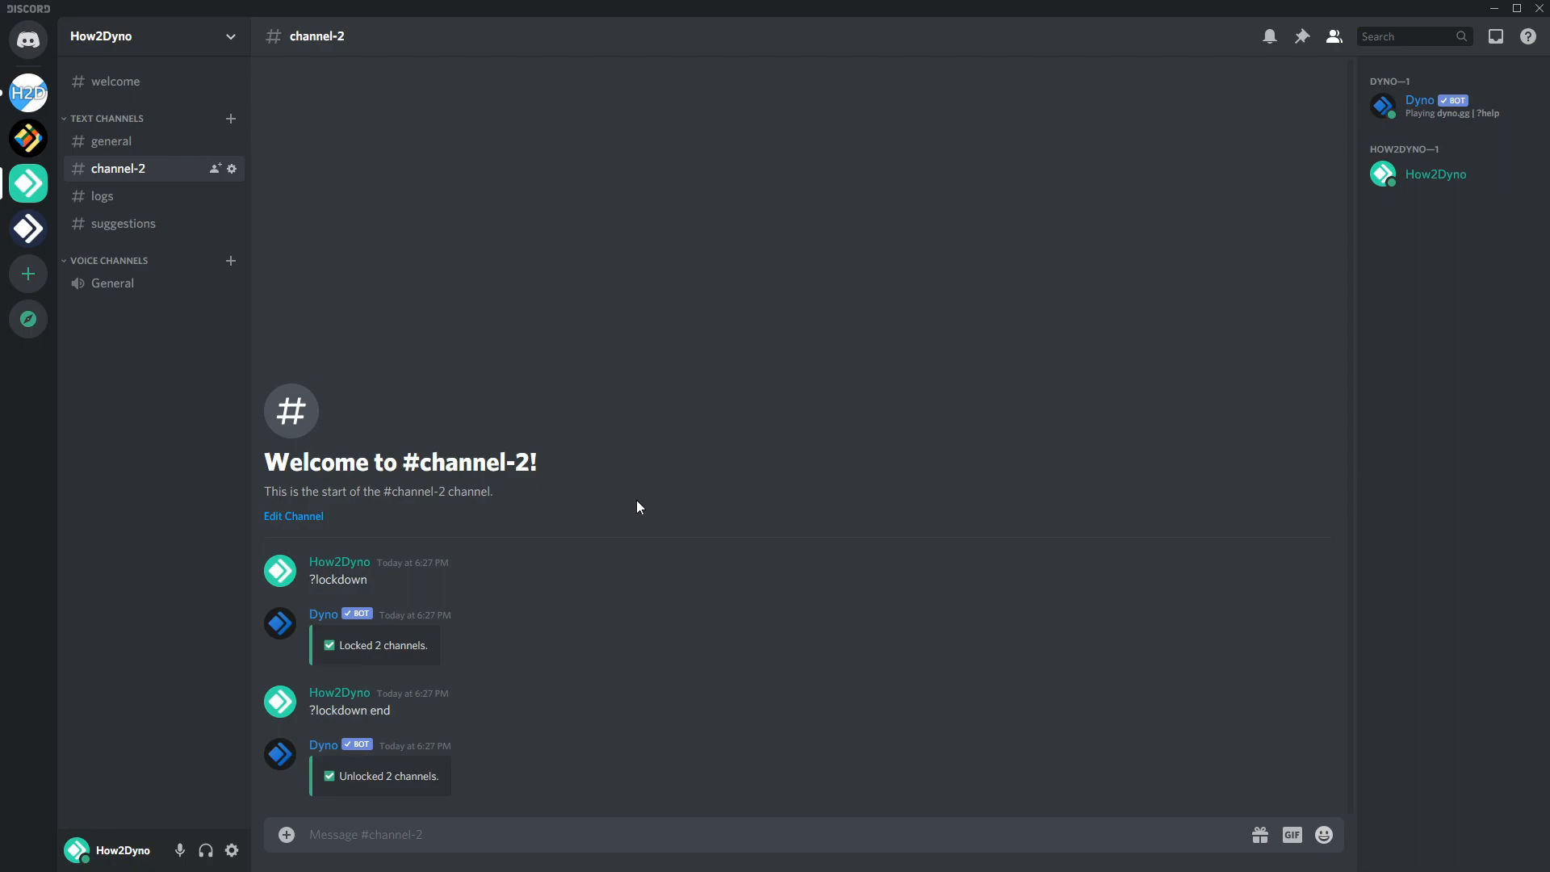
pyautogui.moveTo(413, 418)
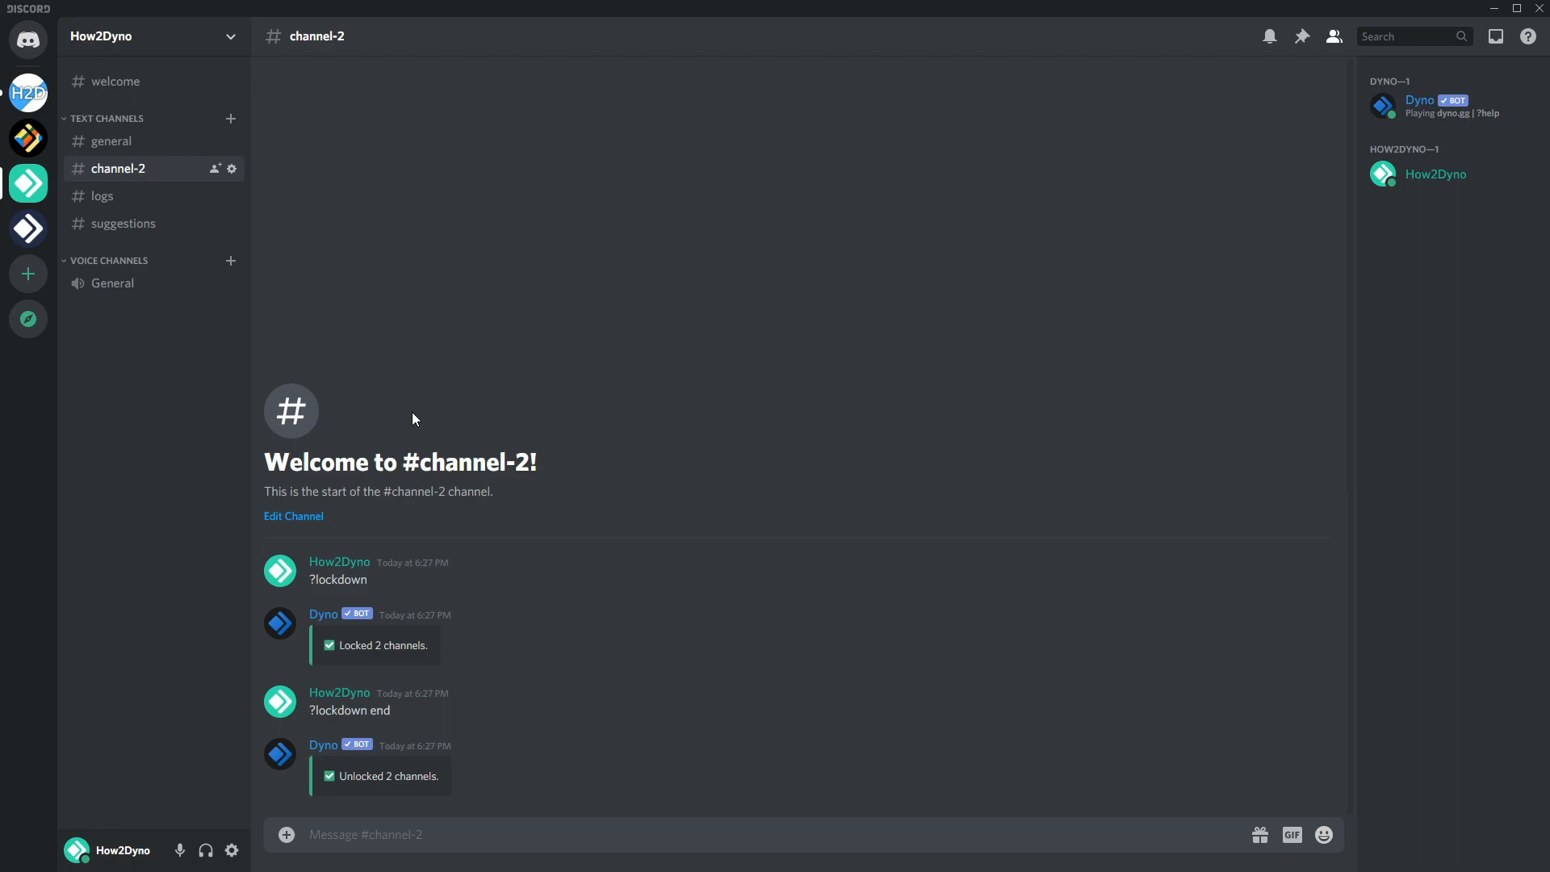